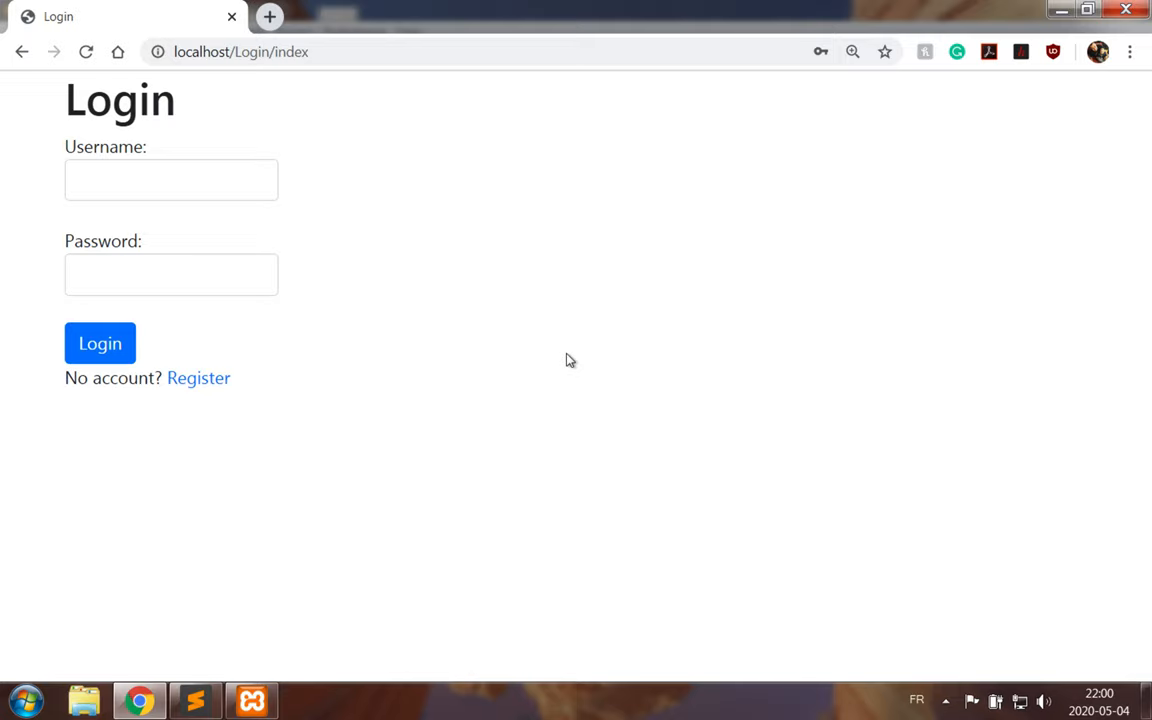
Log in and out of the shopping app, then switch to Sublime Text for the product index view.
left_click(172, 180)
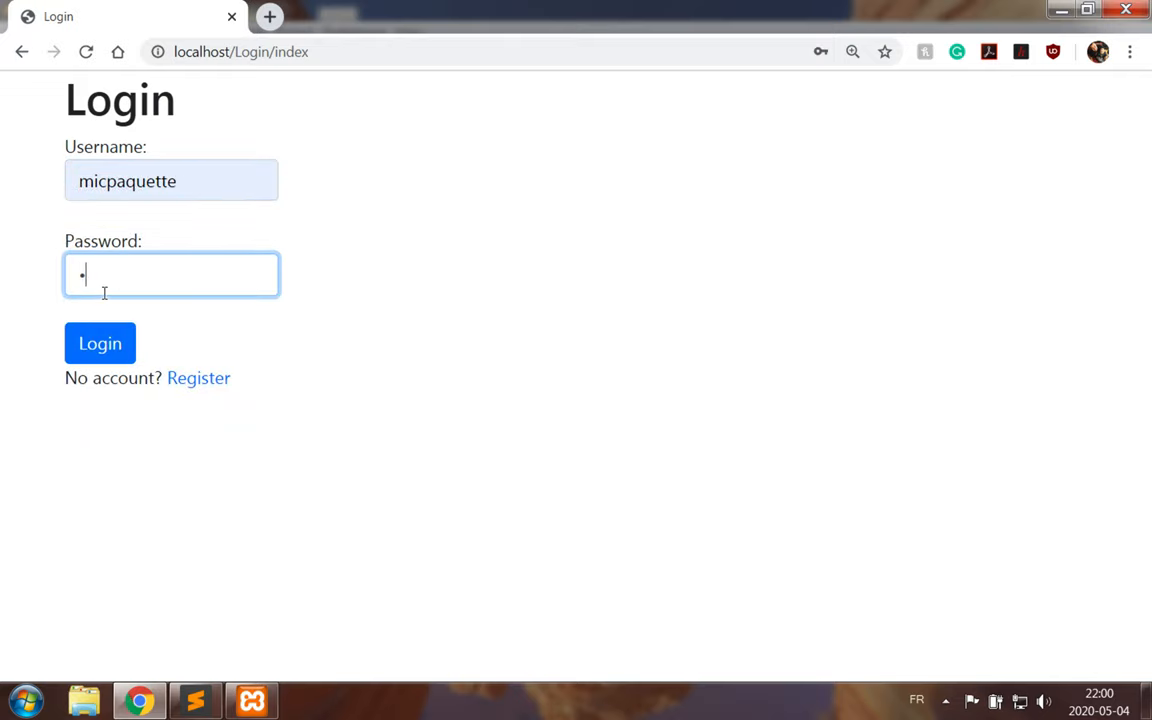
left_click(100, 344)
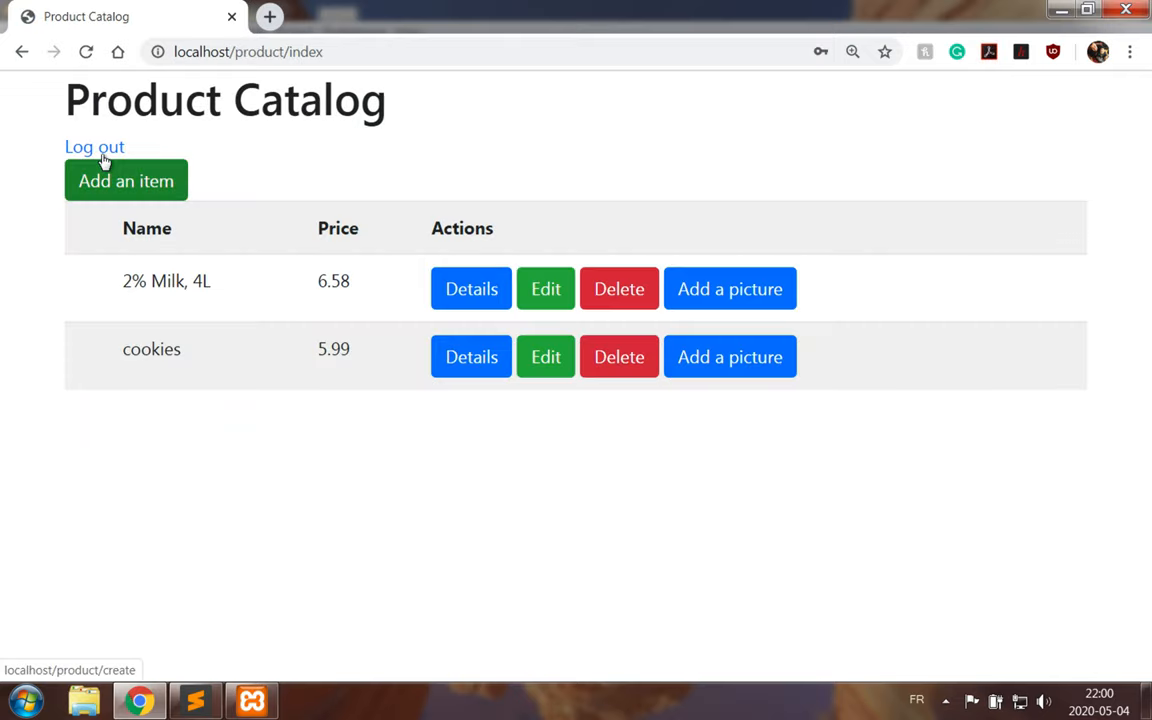
left_click(94, 148)
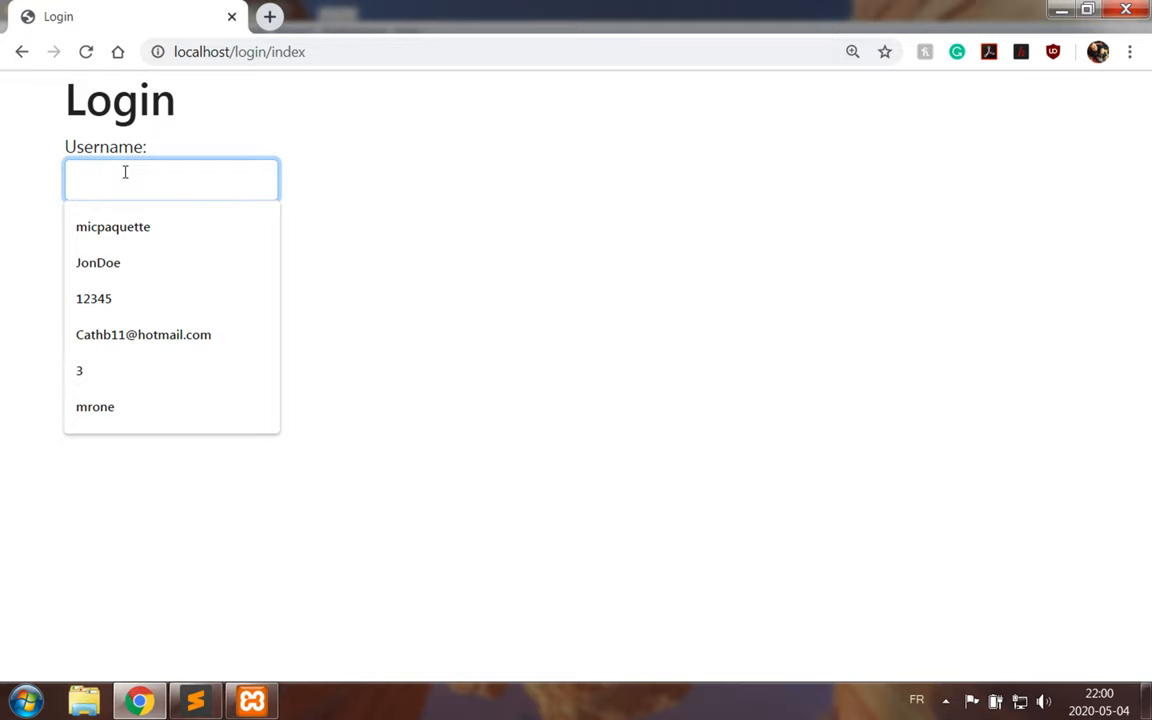
left_click(98, 262)
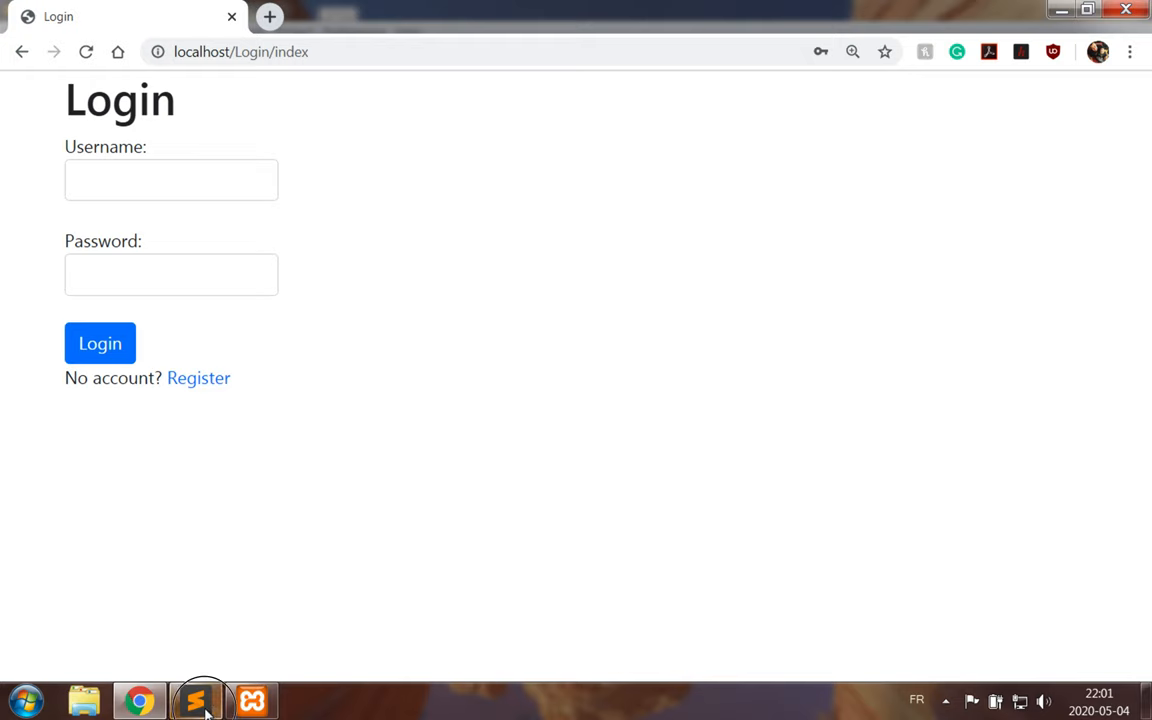
left_click(196, 700)
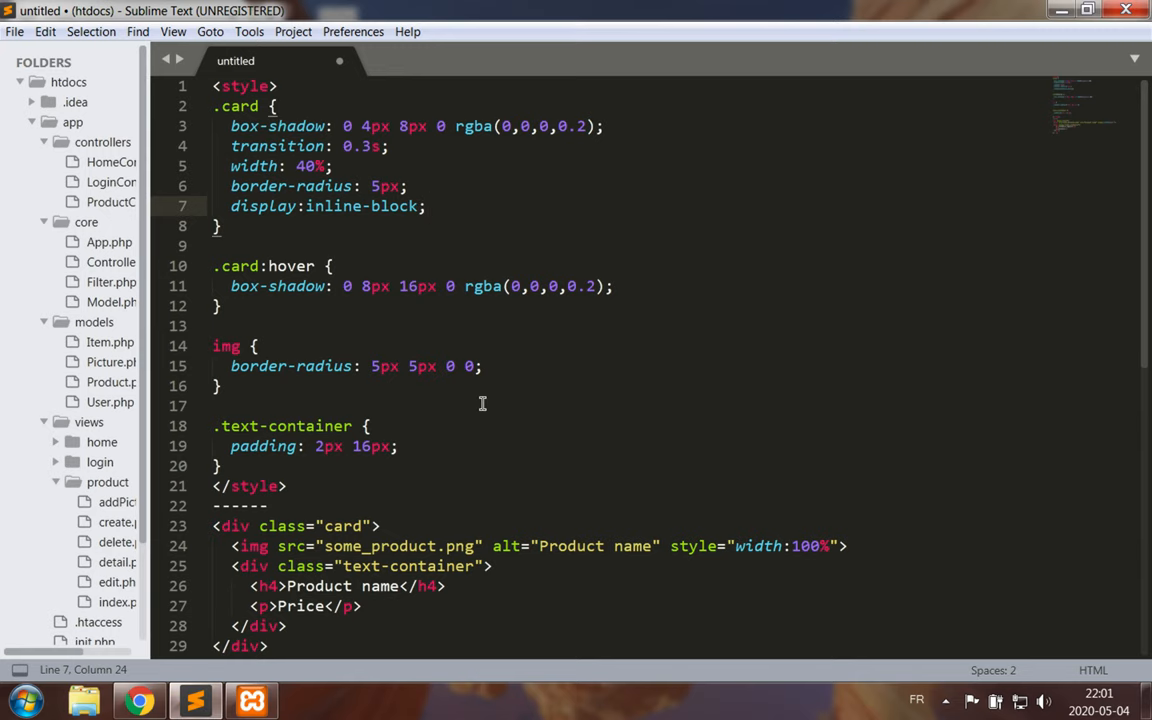
mouse_move(540, 262)
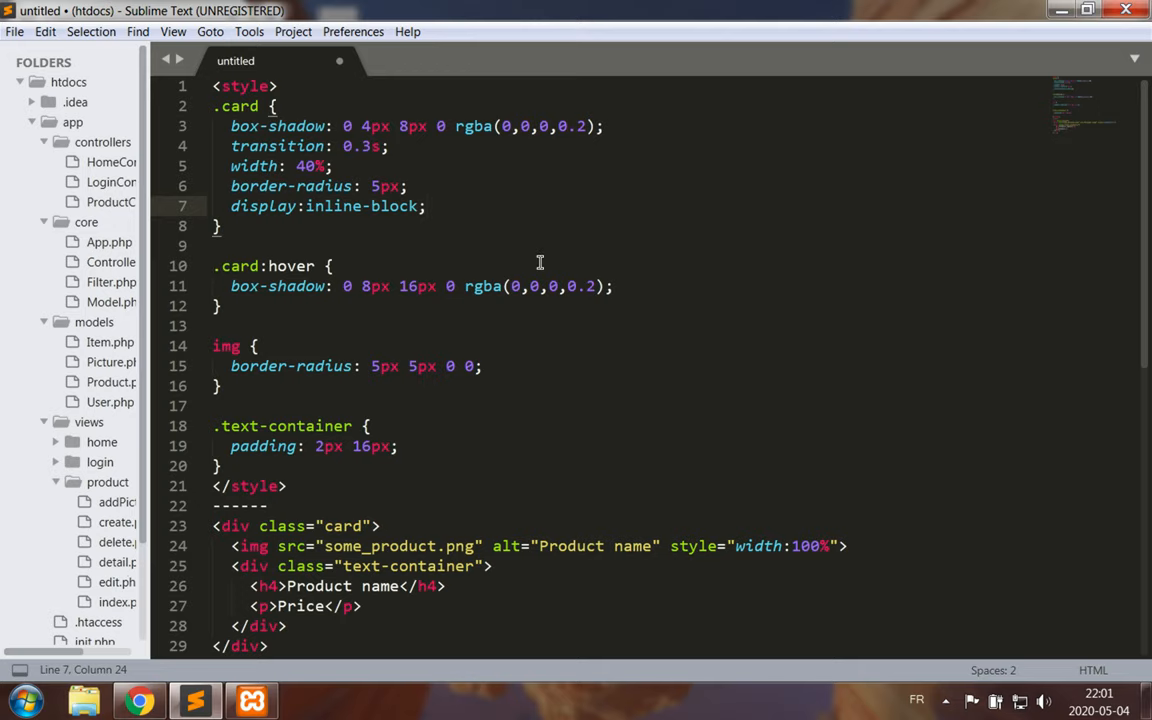
mouse_move(656, 340)
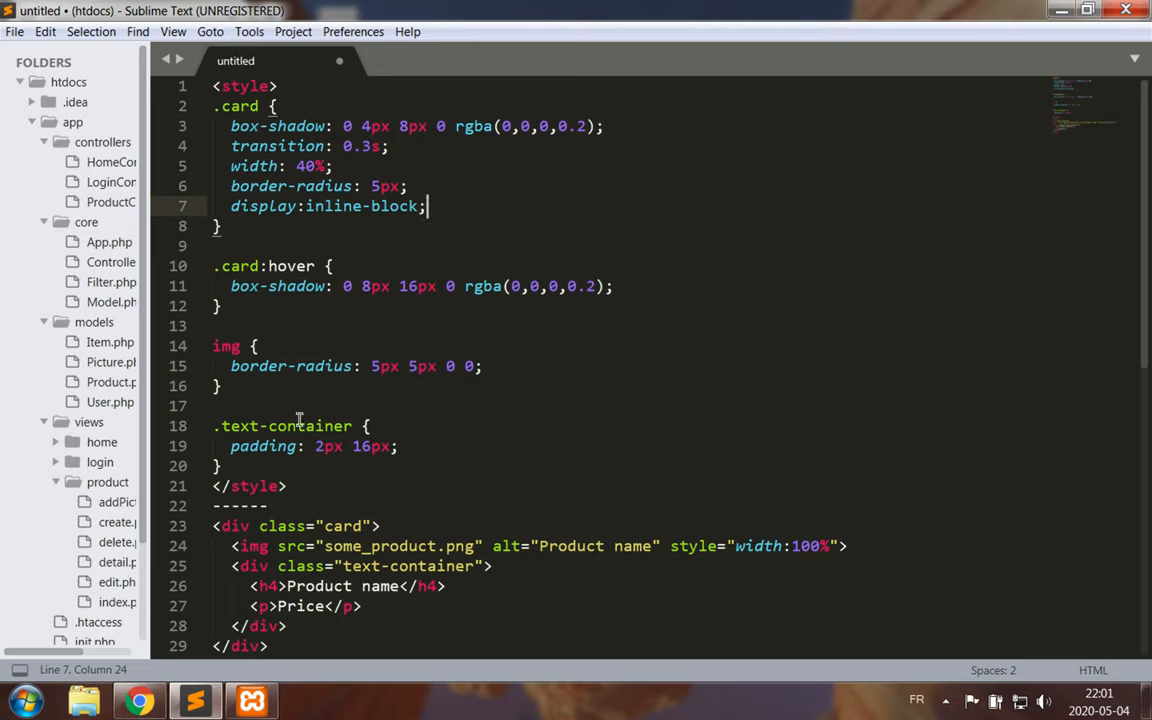
mouse_move(522, 258)
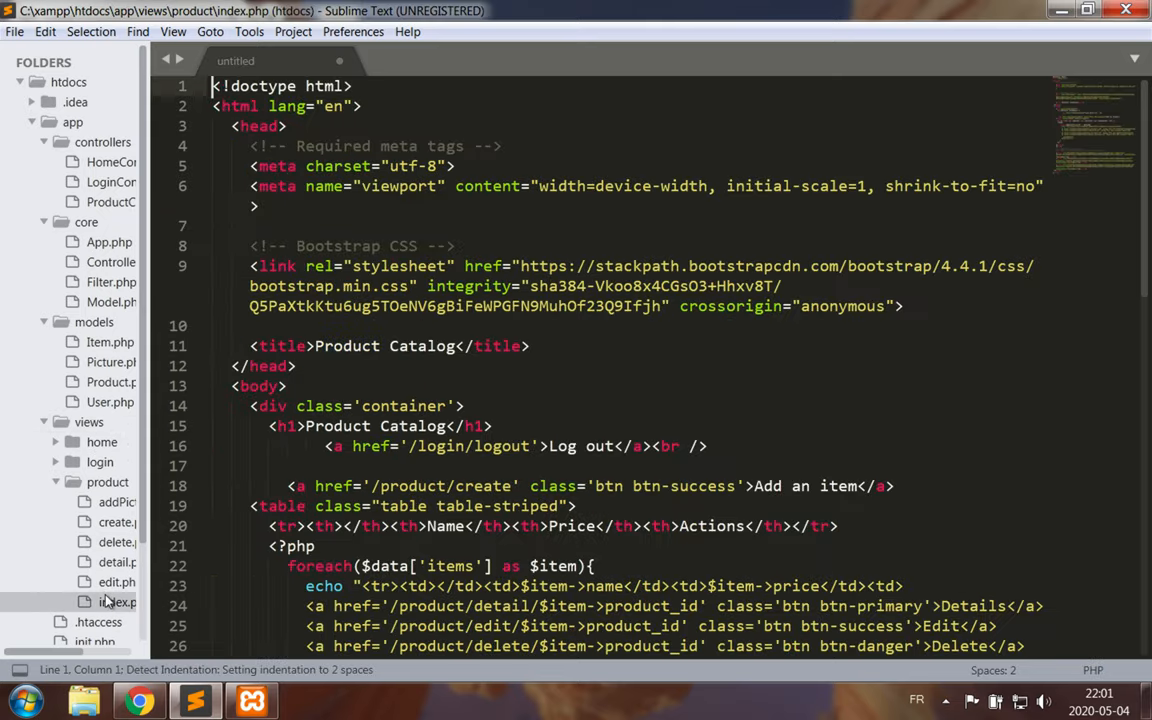
Copy the product index page code and create a 'user' folder under views.
left_click(116, 600)
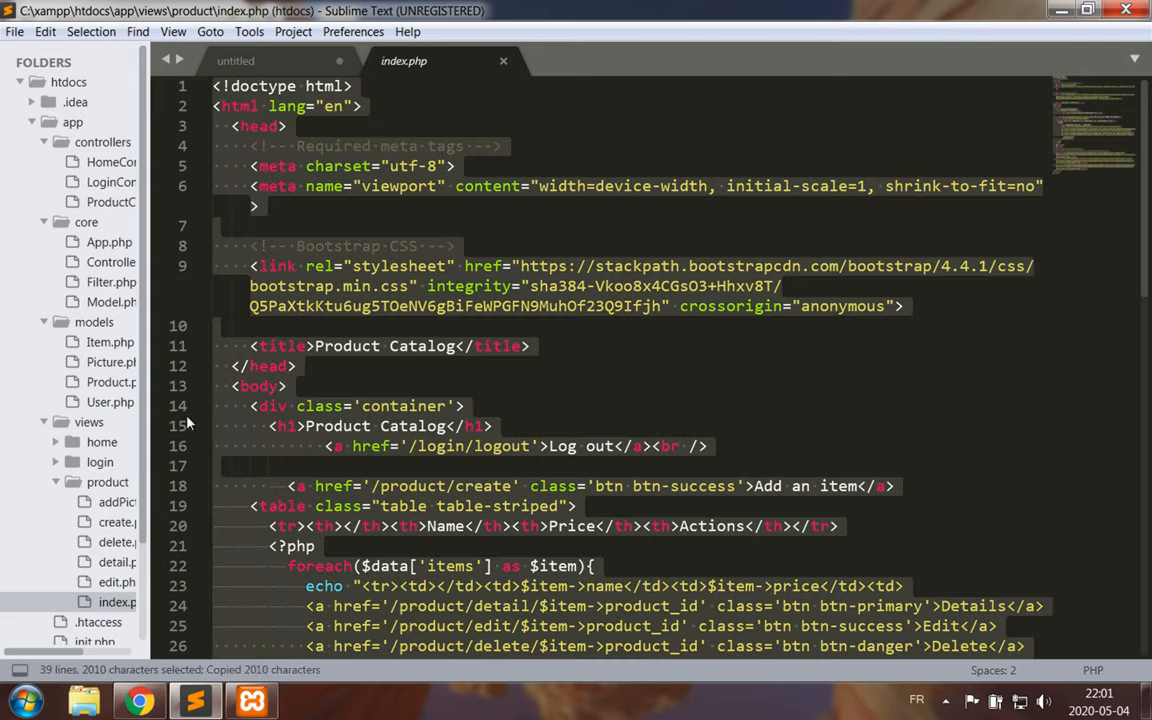
right_click(88, 422)
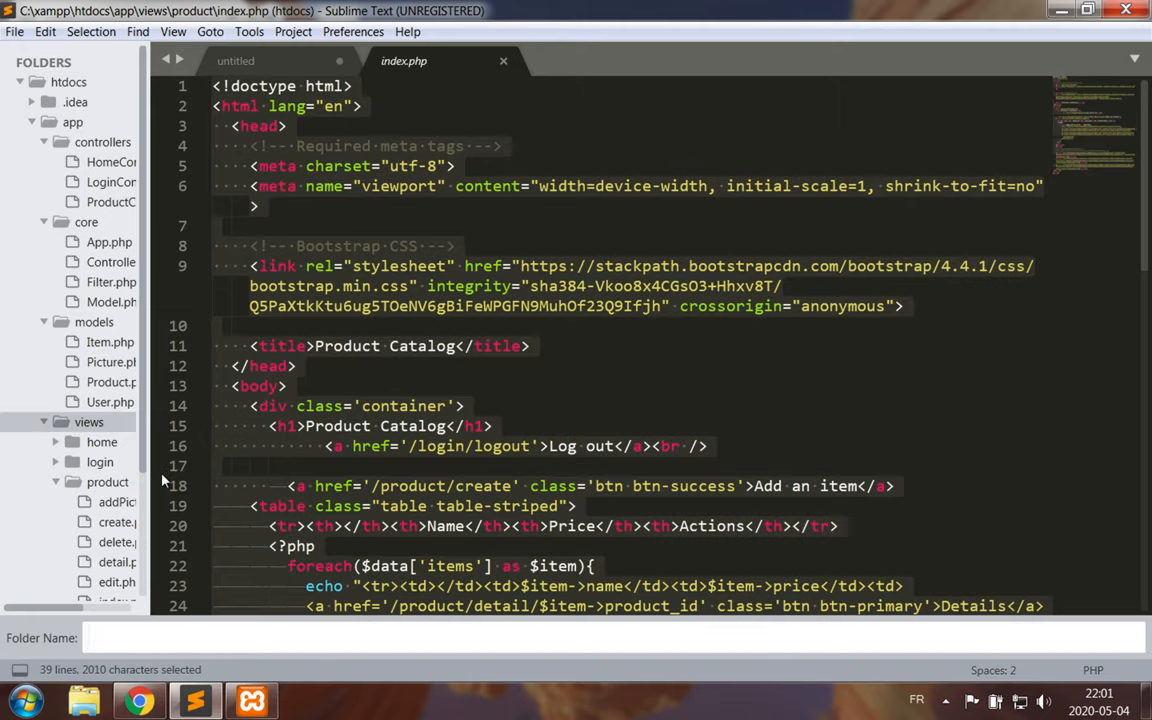
type("us")
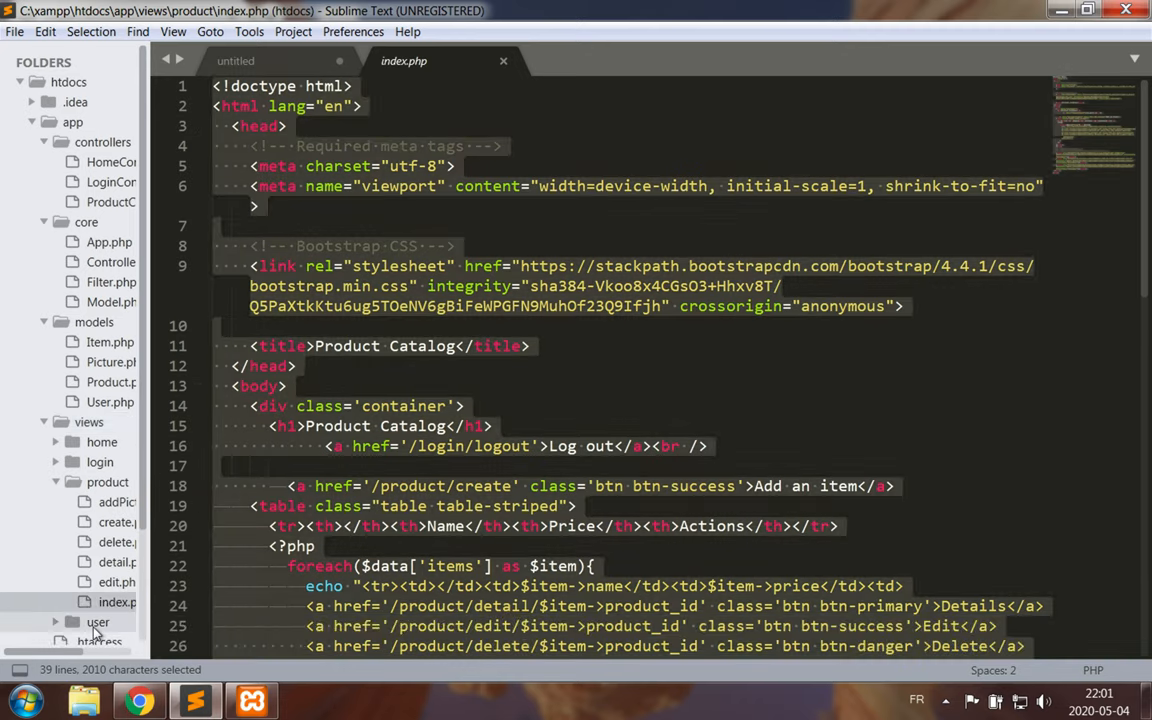
Create a new file in the user folder and save it as index.php.
right_click(98, 622)
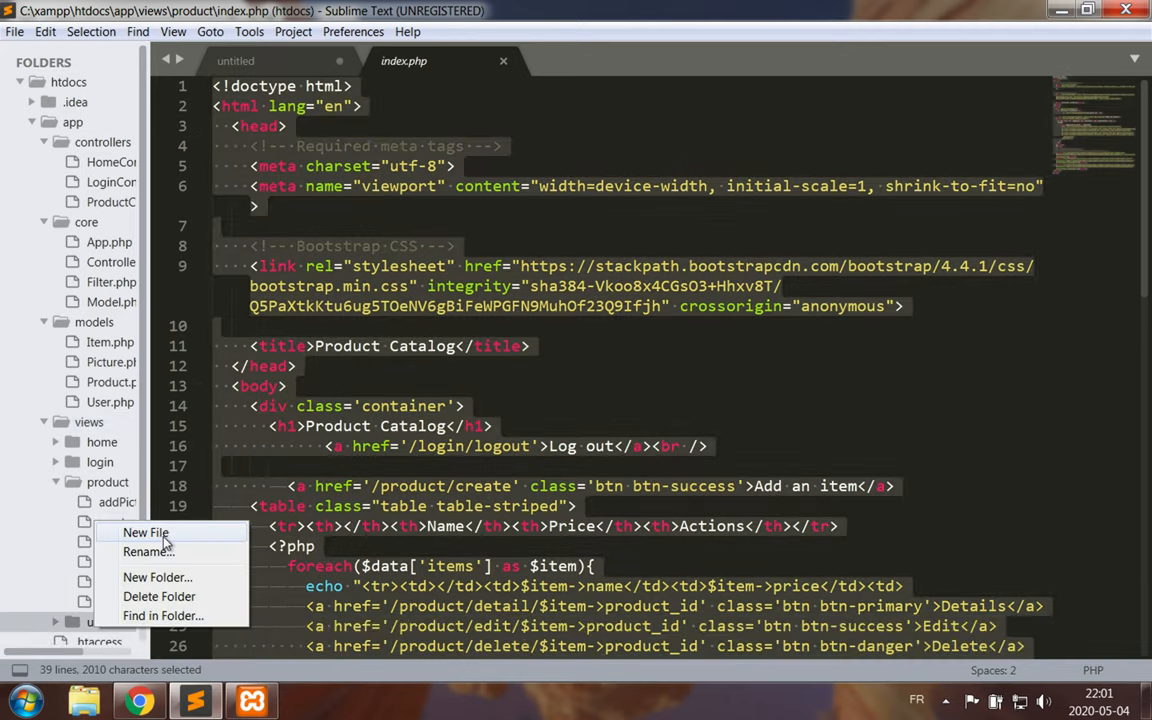
left_click(146, 532)
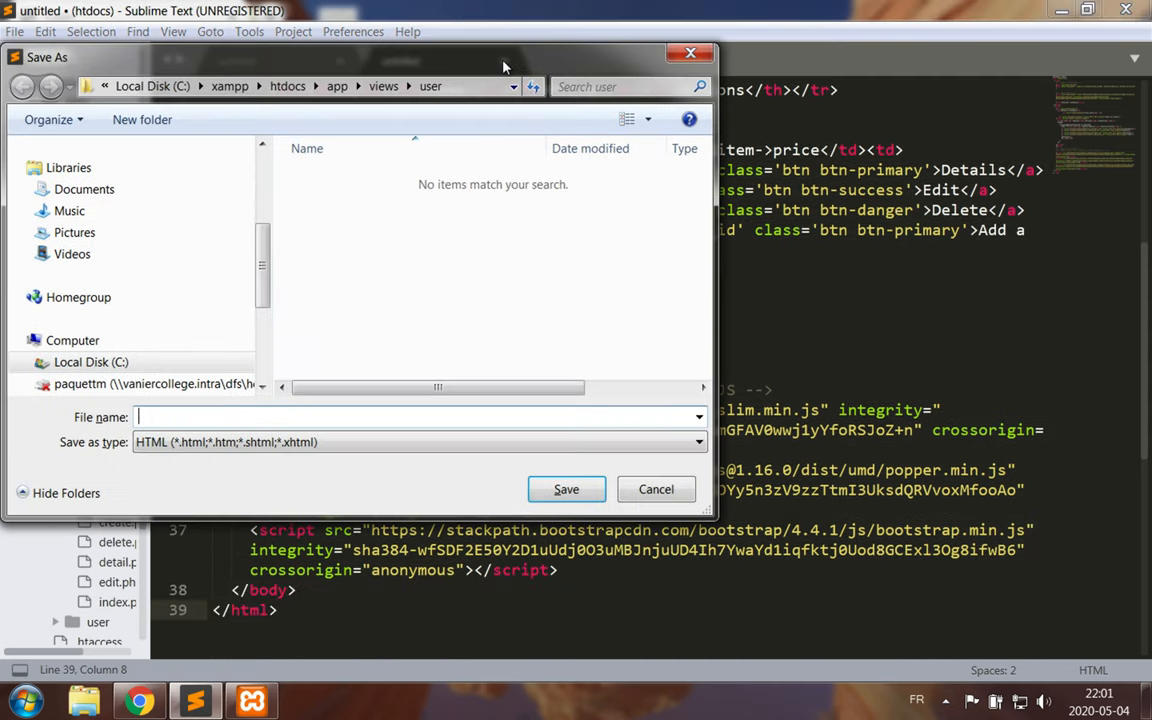
type("index.php")
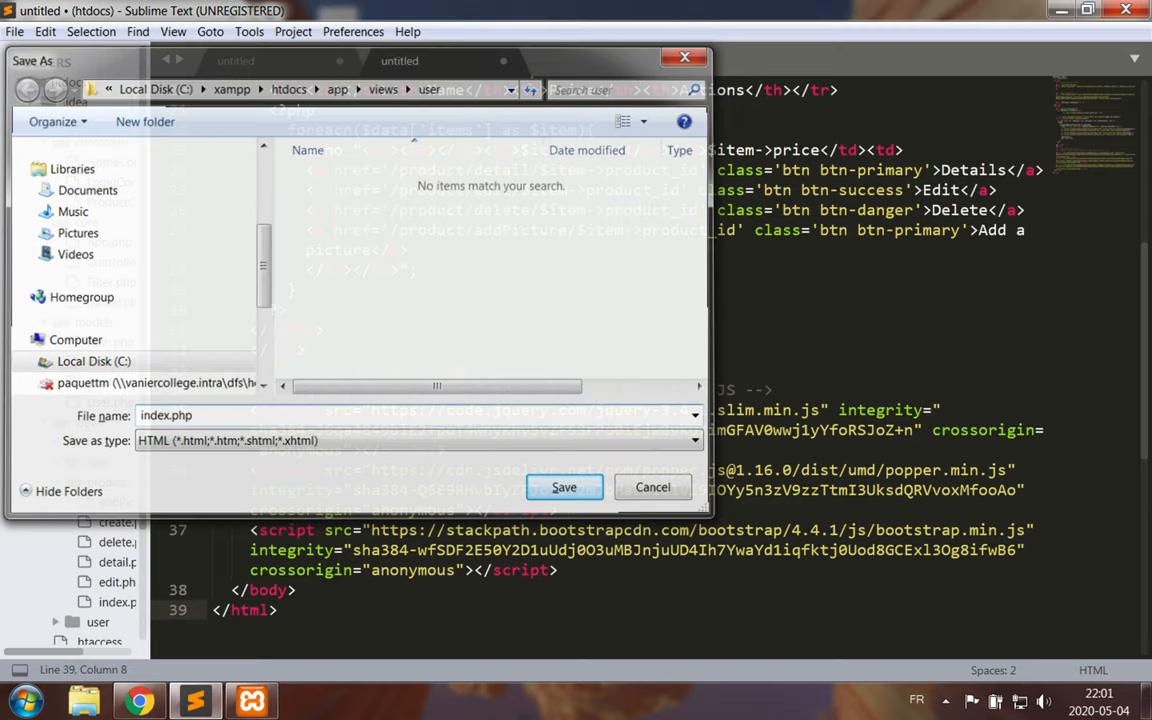
left_click(564, 488)
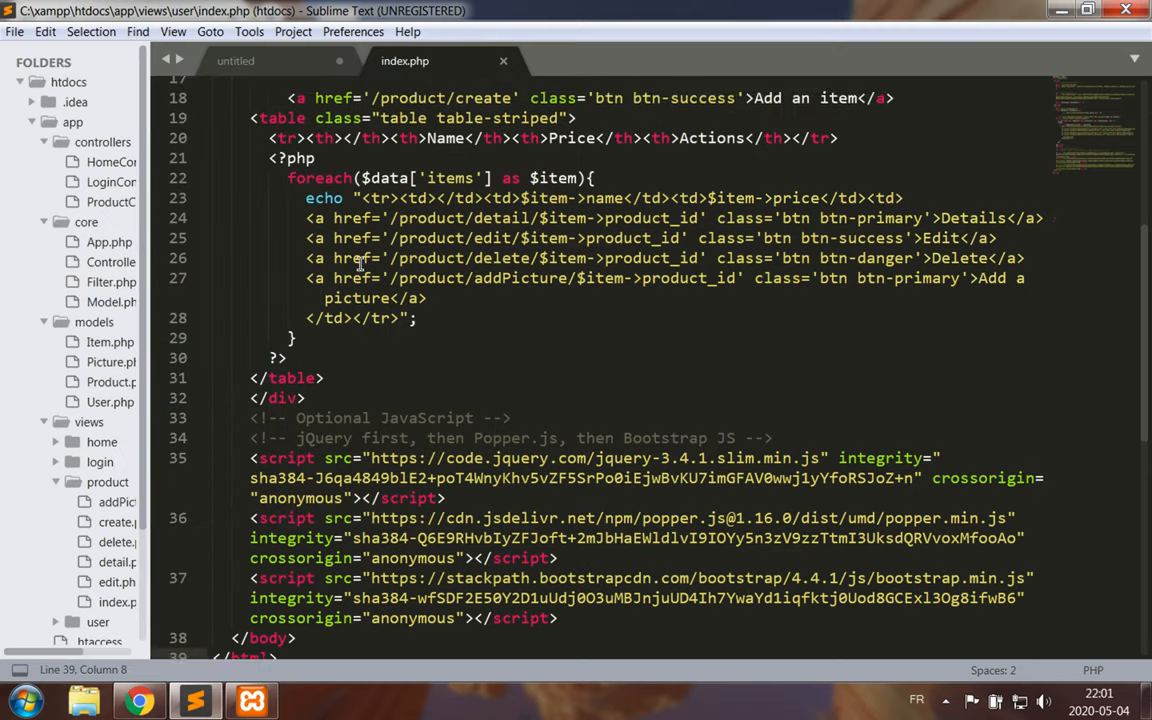
Bring the card style block from the untitled tab into index.php's head.
scroll("up", 3)
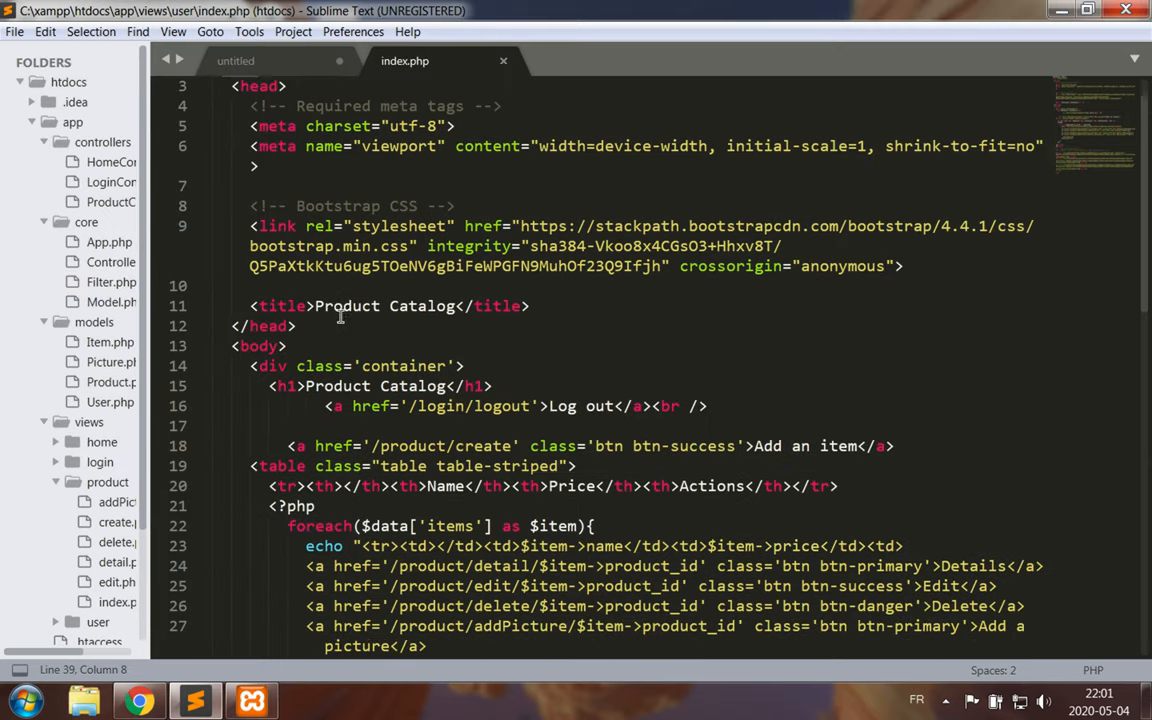
scroll("down", 3)
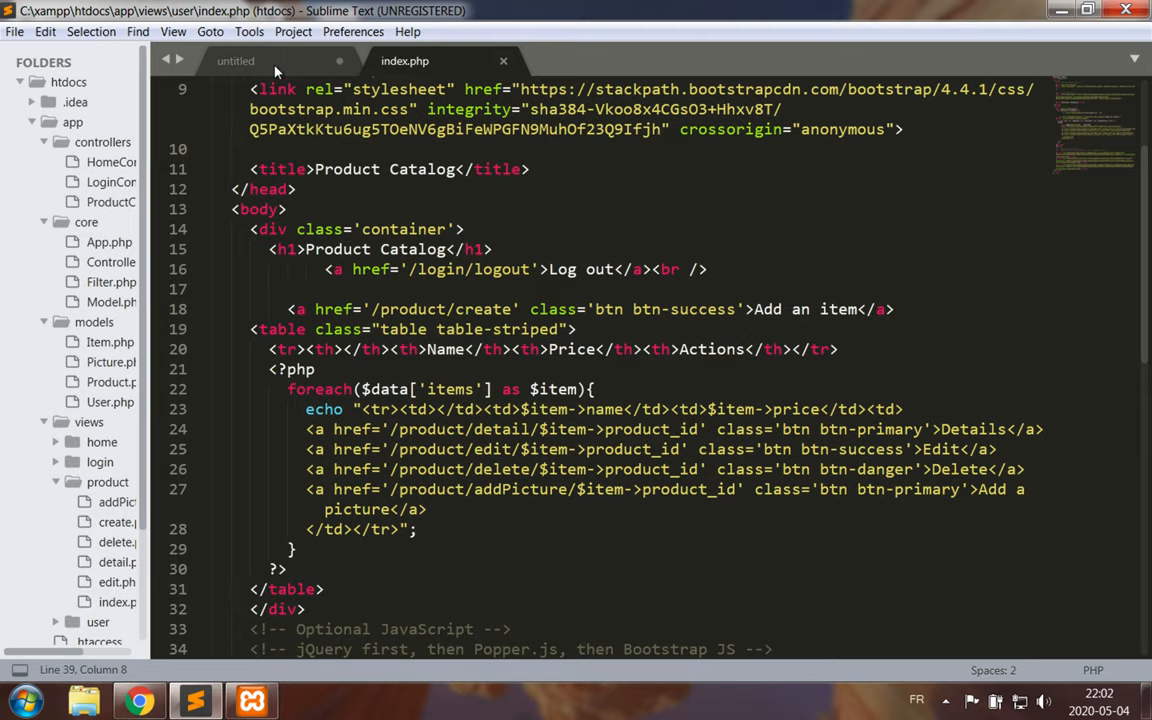
mouse_move(236, 60)
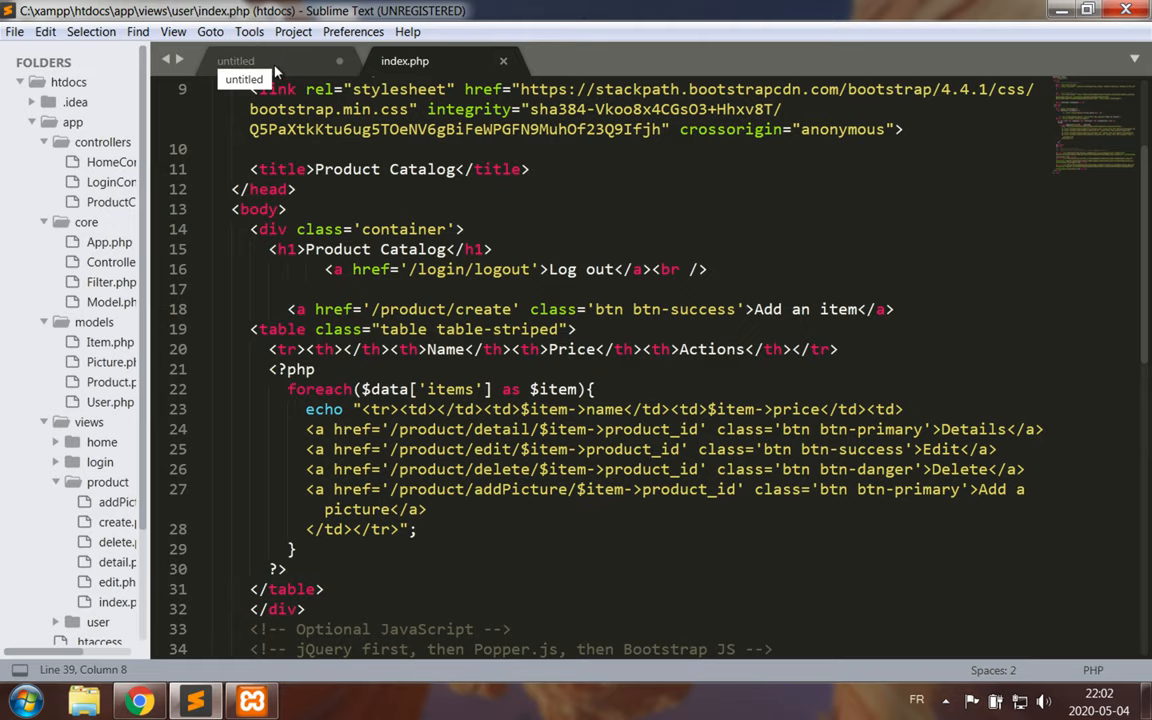
mouse_move(288, 68)
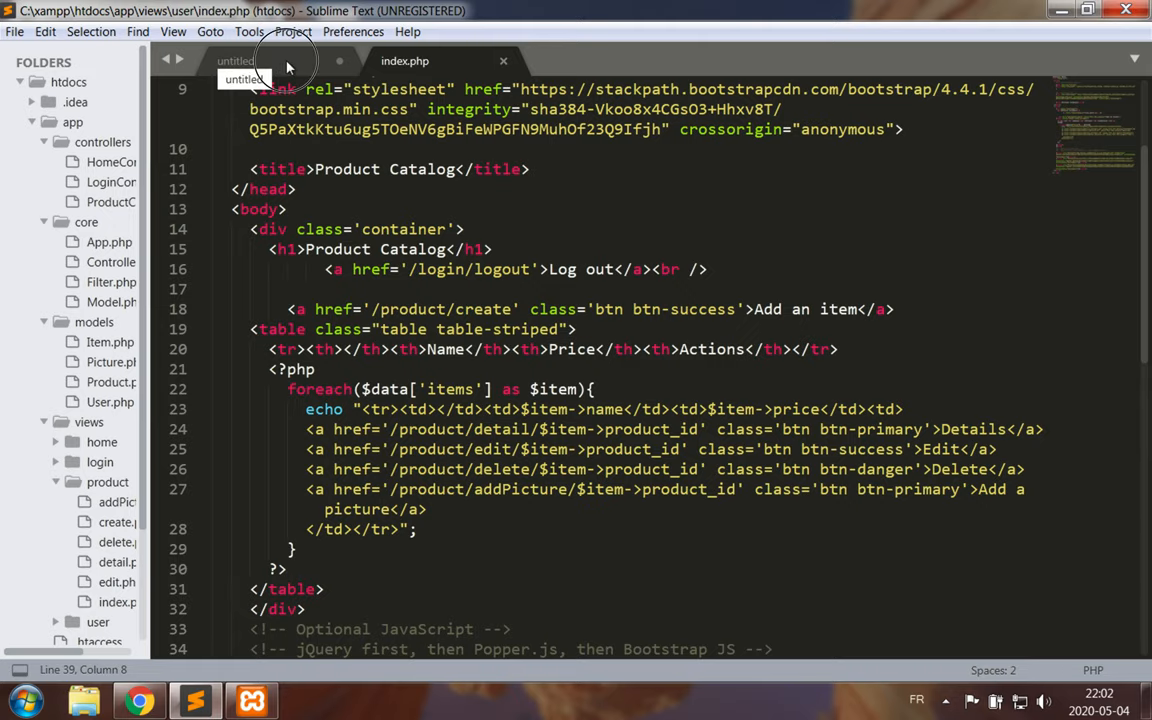
left_click(236, 60)
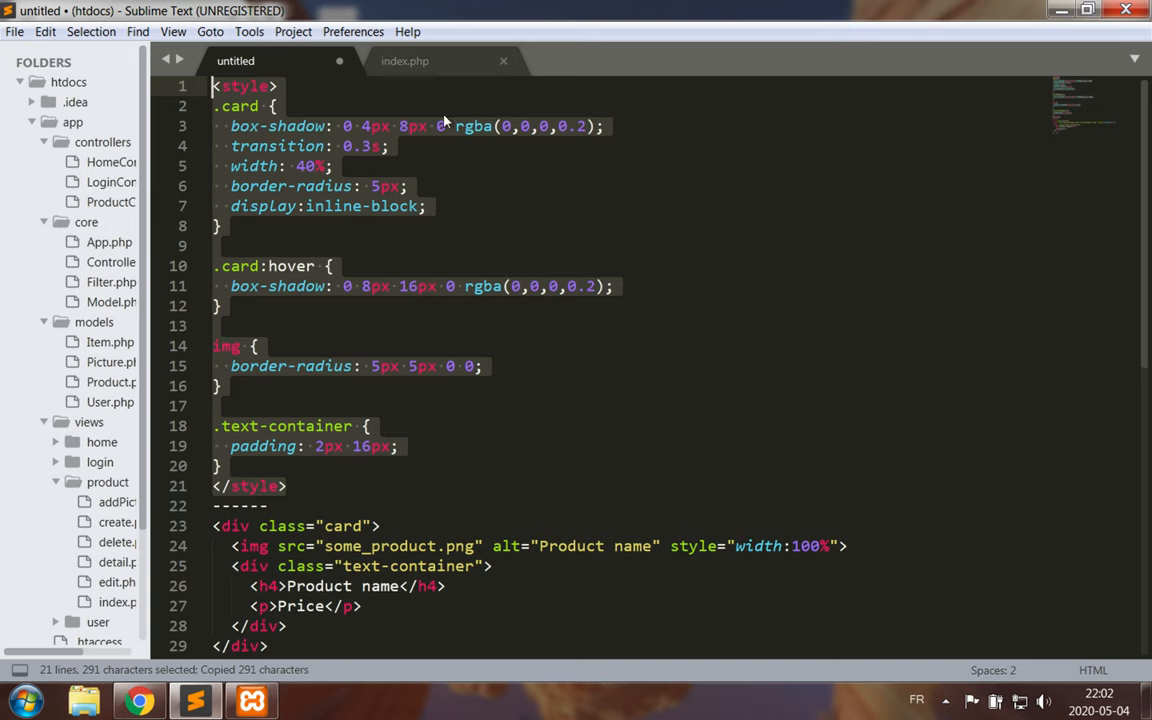
left_click(404, 60)
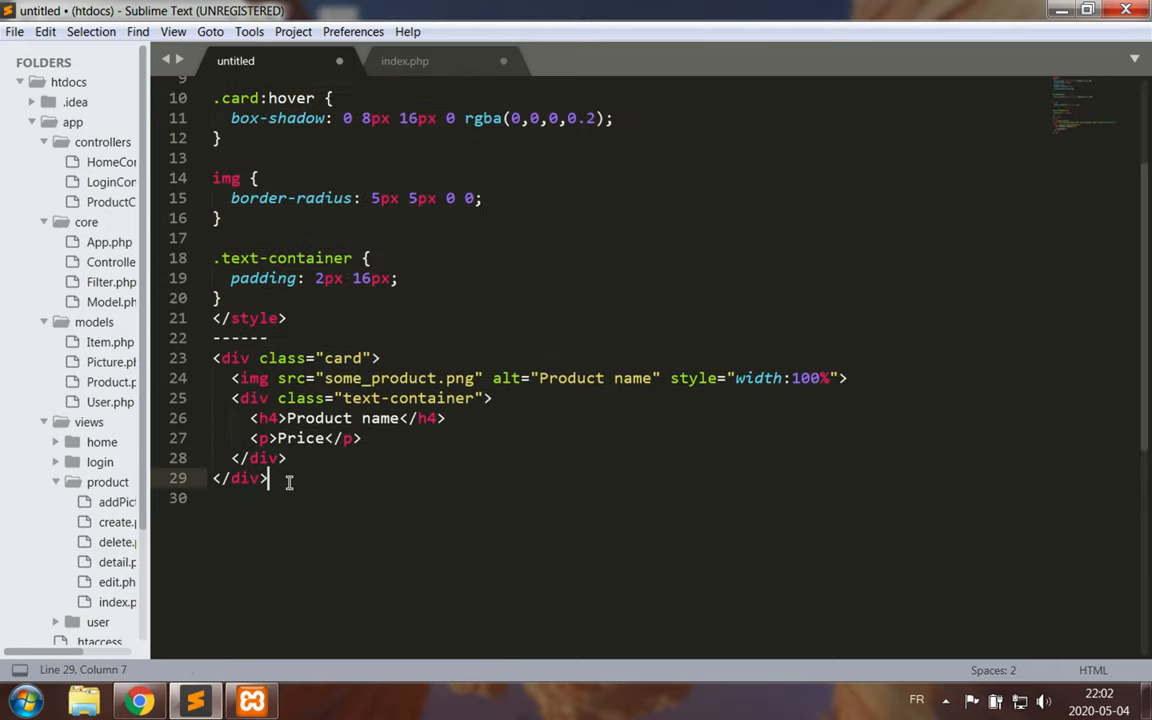
Copy the card div markup and place it inside the foreach loop's echo.
left_click_drag(270, 478, 212, 358)
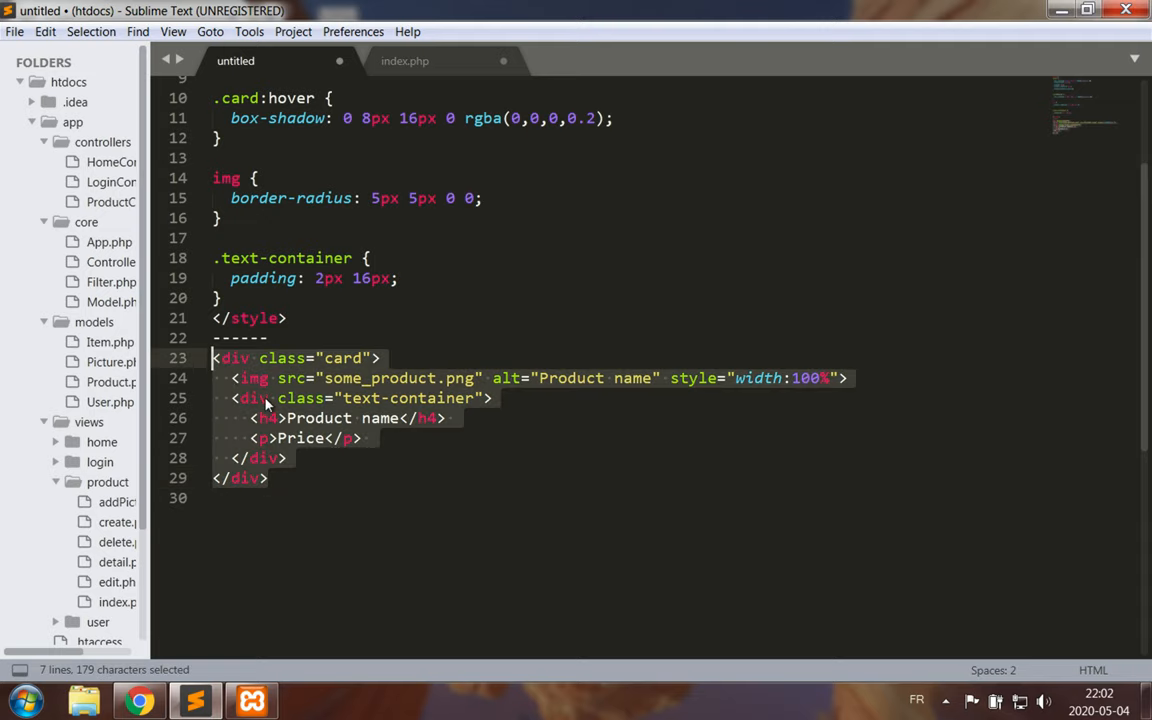
key("ctrl+c")
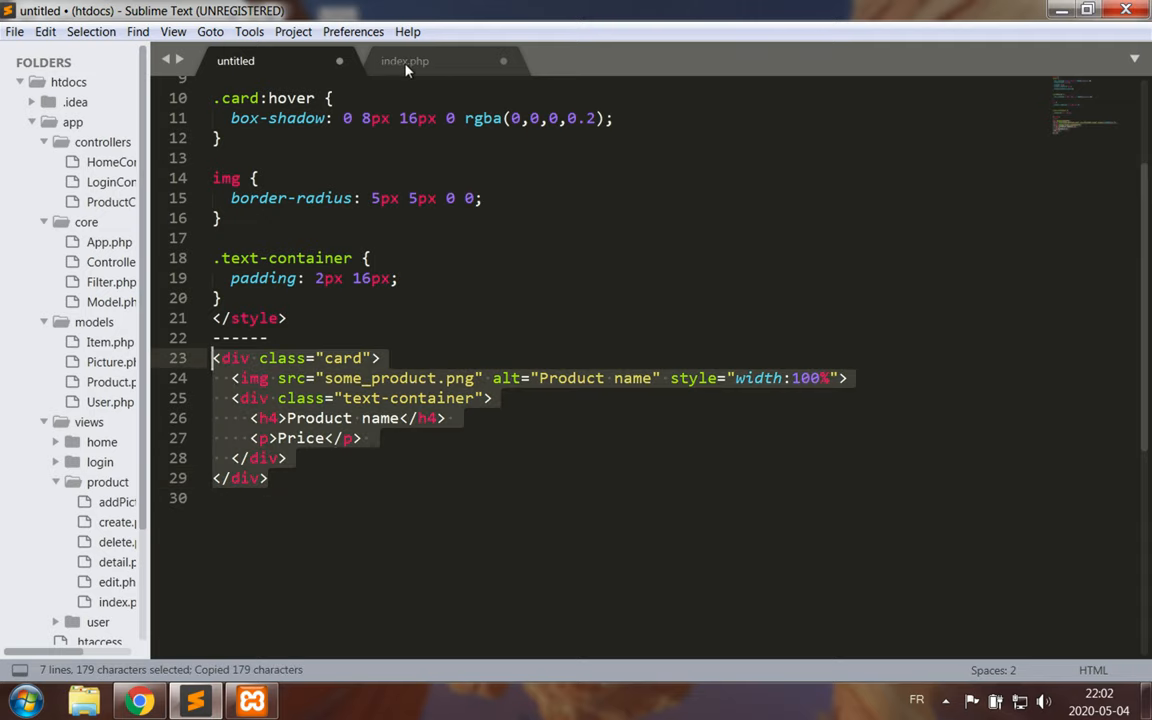
left_click(404, 60)
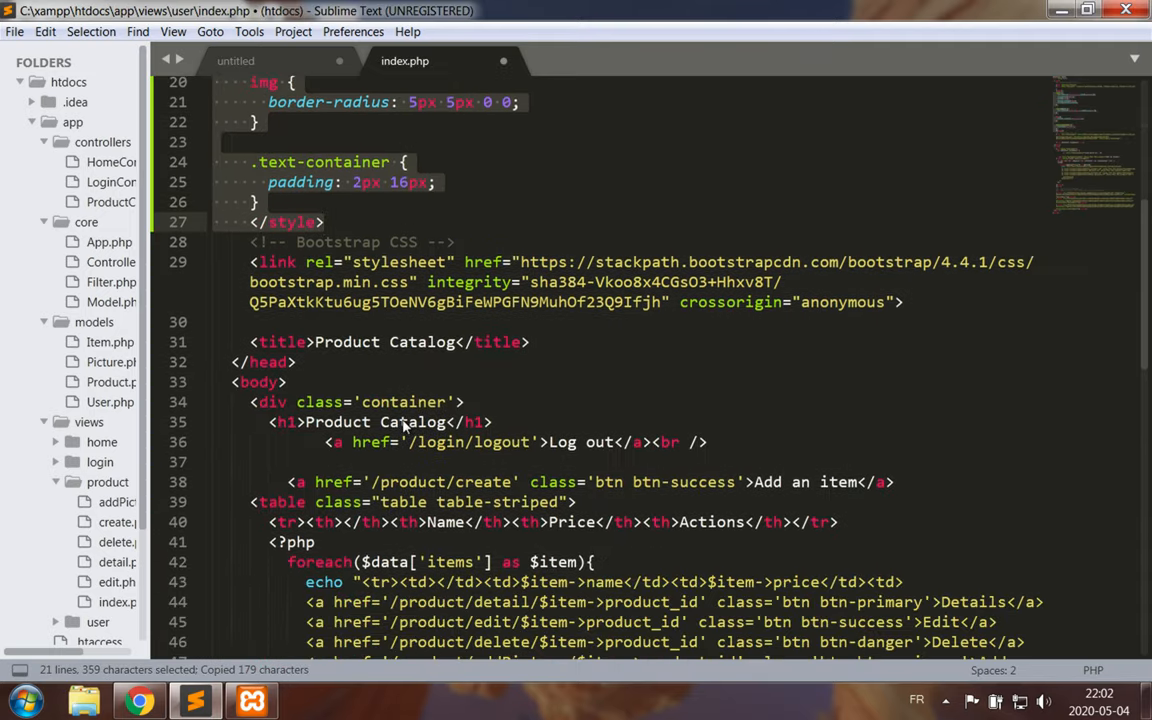
scroll("down", 3)
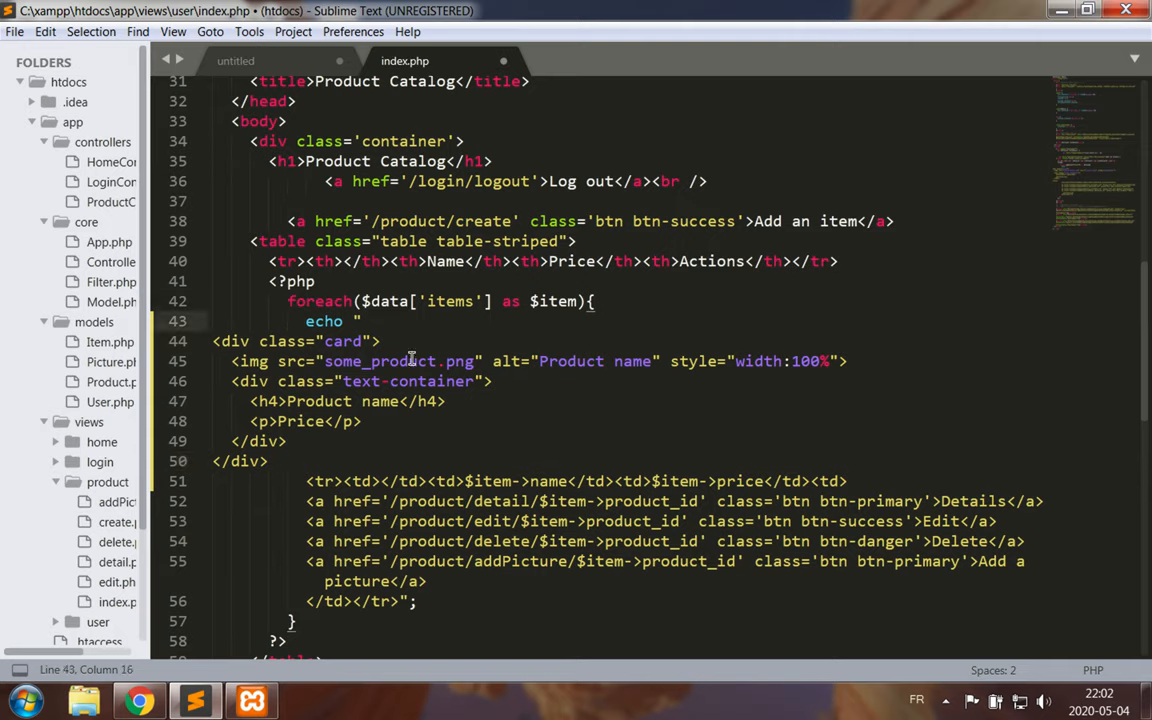
Replace every double quote in the selected card block with a single quote via Replace All.
left_click(396, 360)
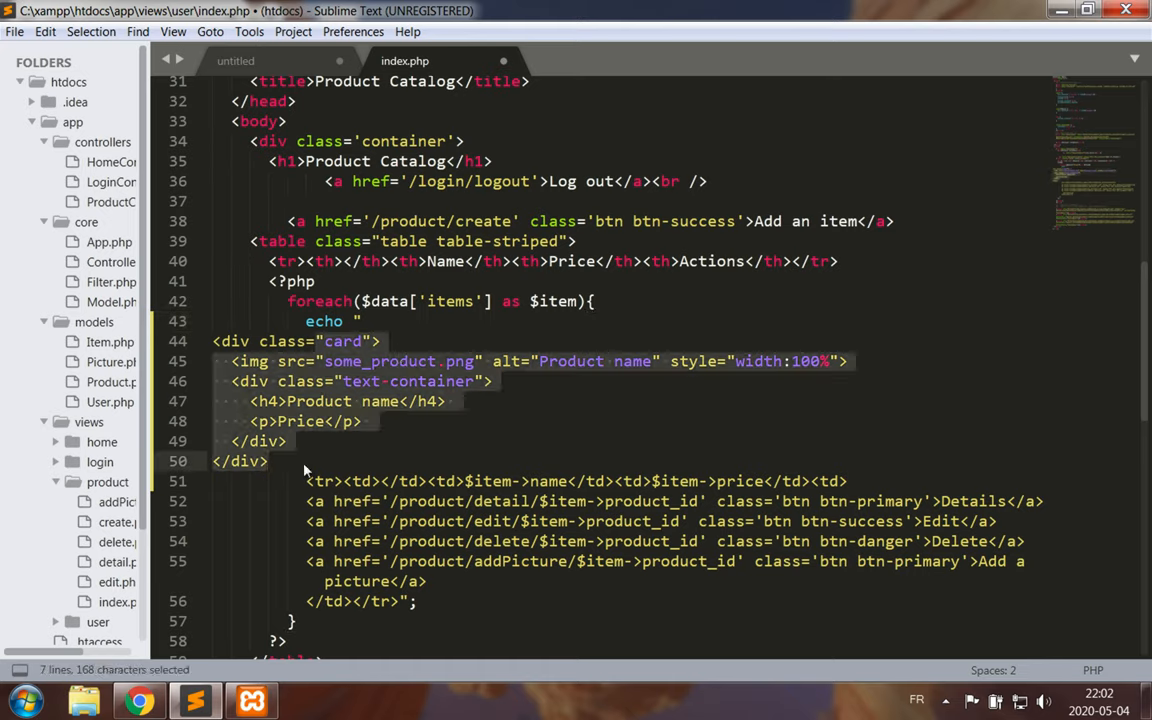
mouse_move(138, 32)
type("\"")
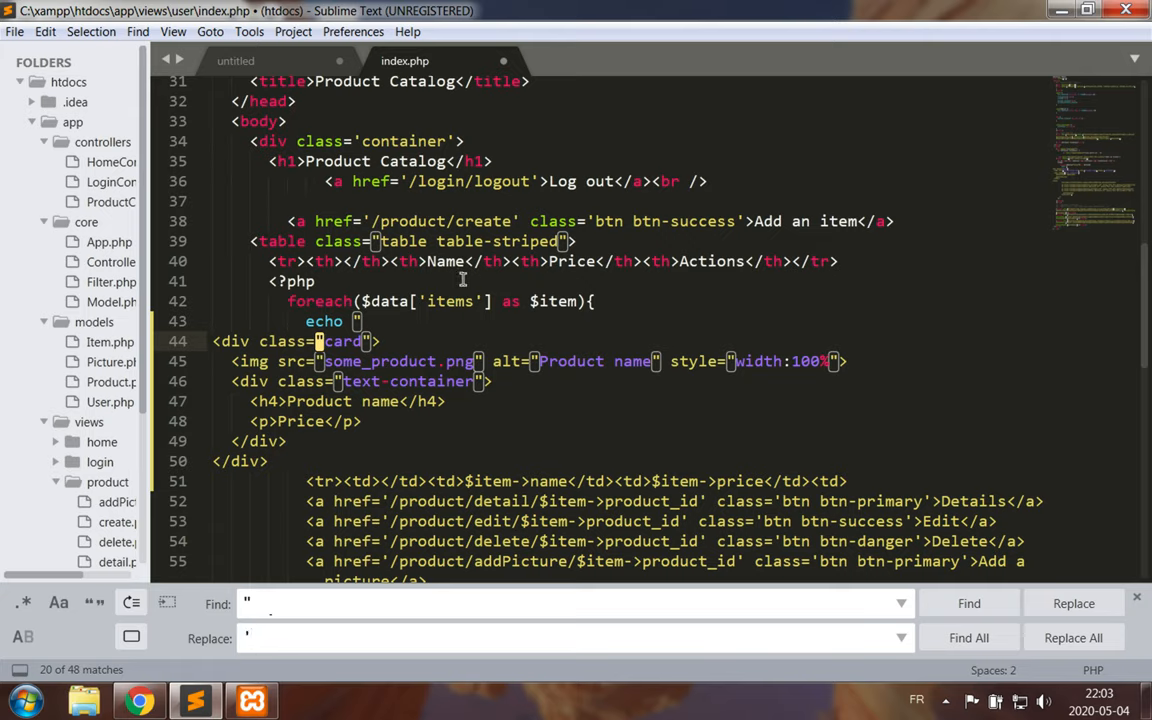
left_click(1072, 604)
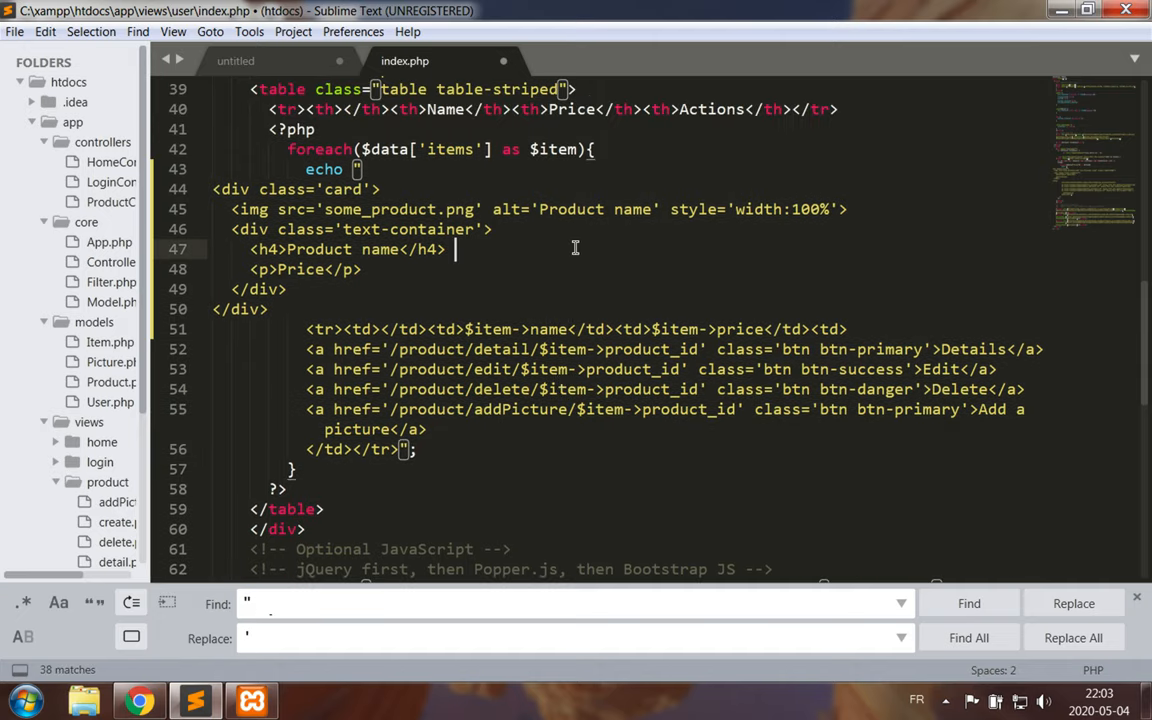
left_click(288, 288)
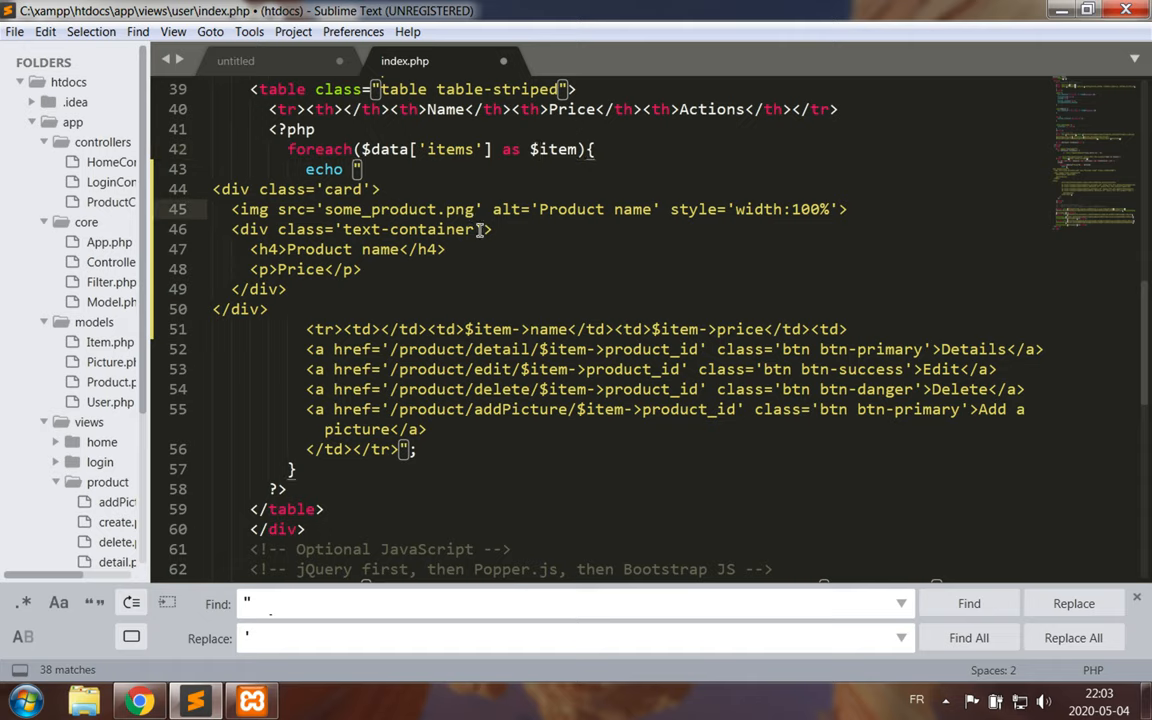
Point the card image src to '/images/$item->filename' and its alt to '$item->name'.
double_click(400, 210)
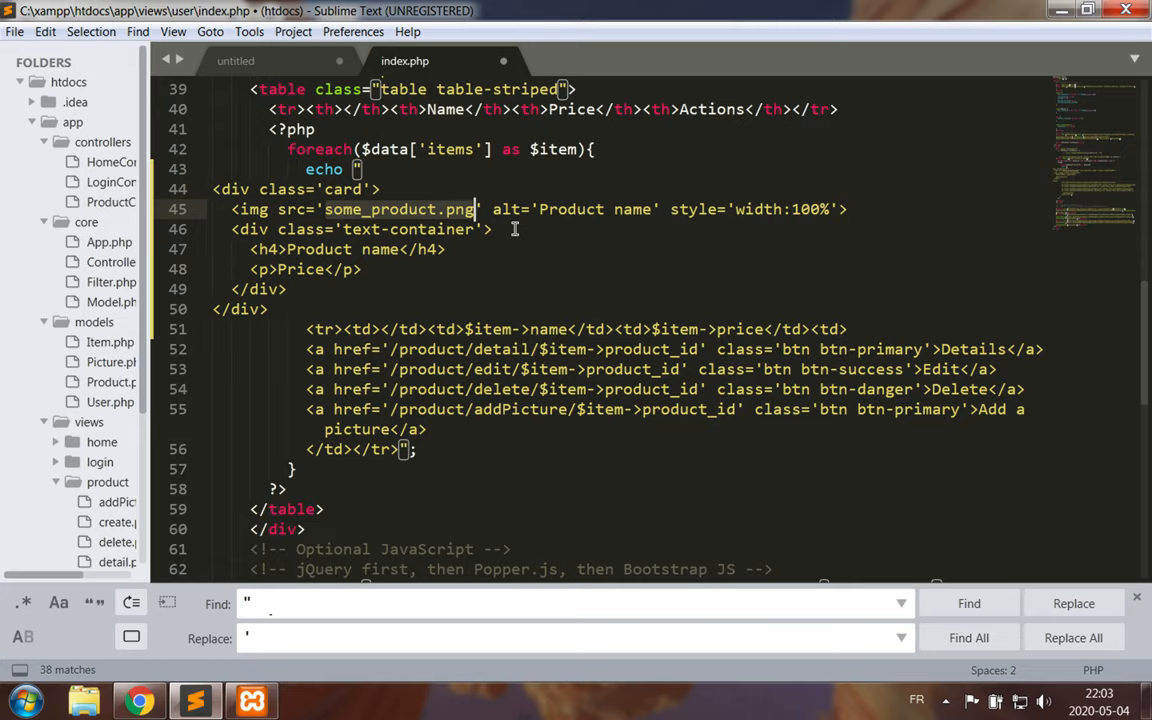
type("/images")
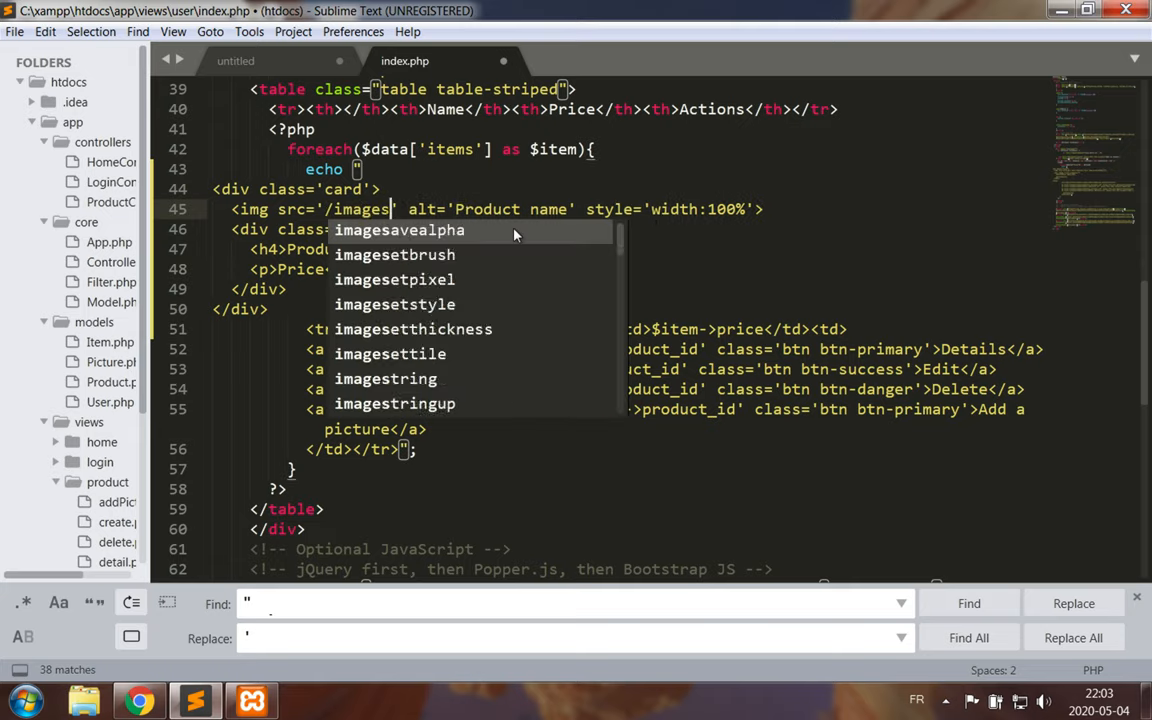
key("escape")
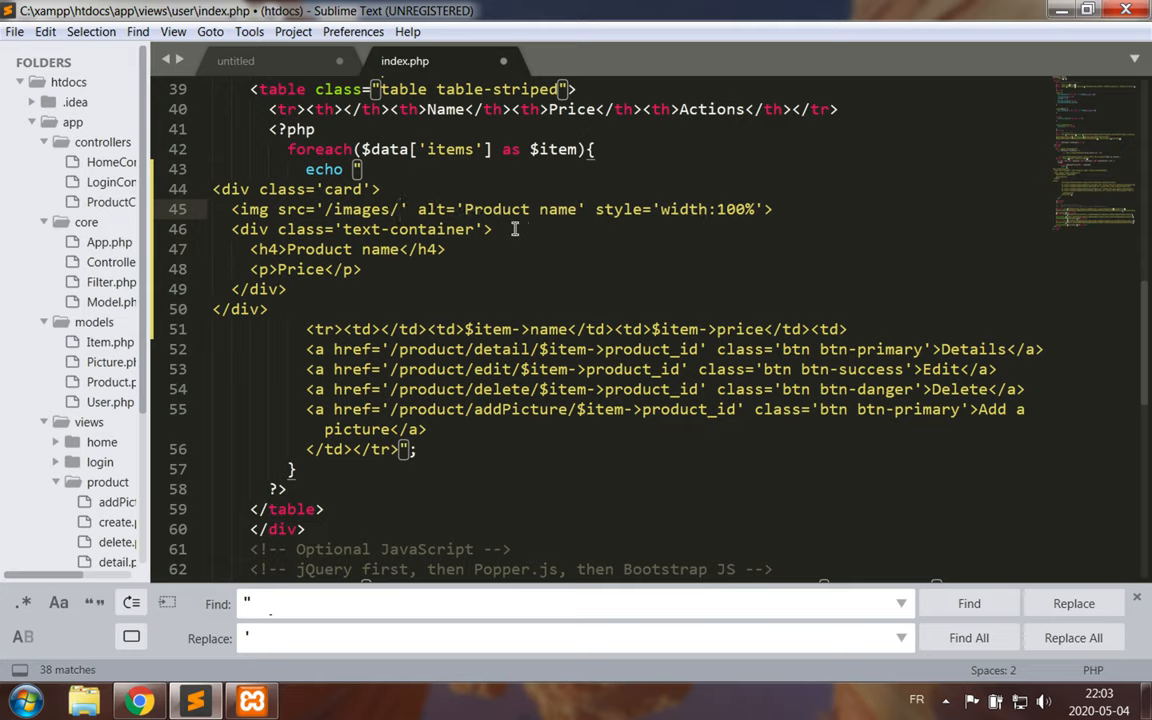
type("$item->")
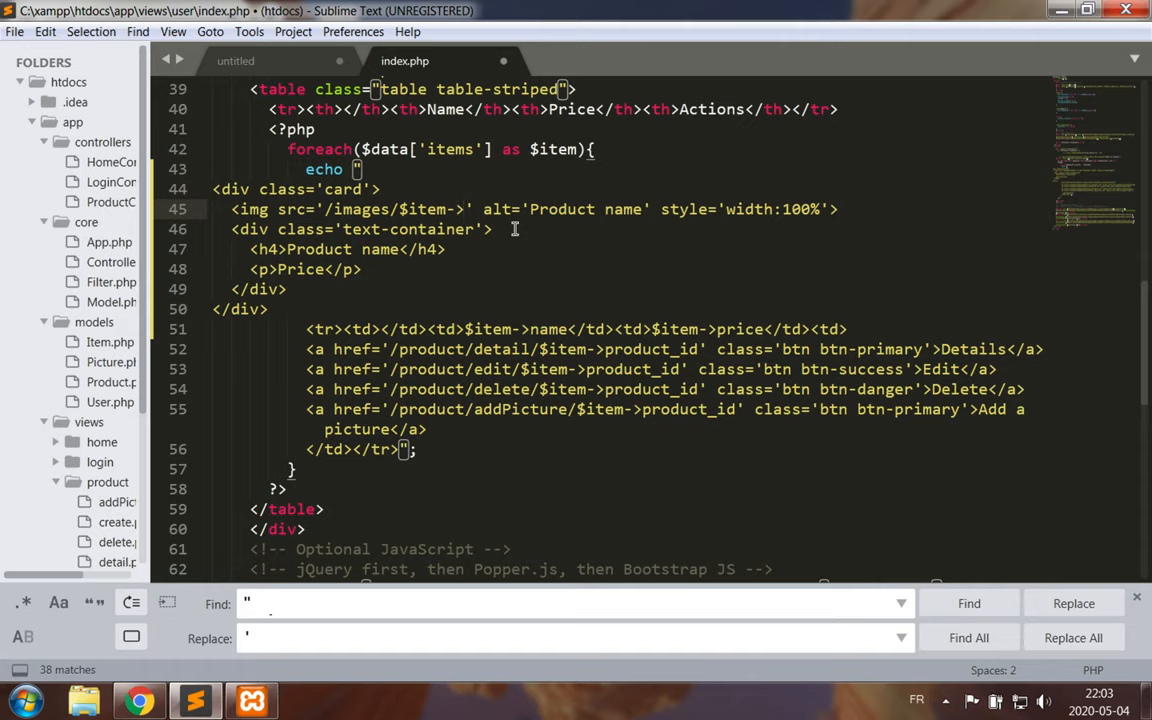
type("filename")
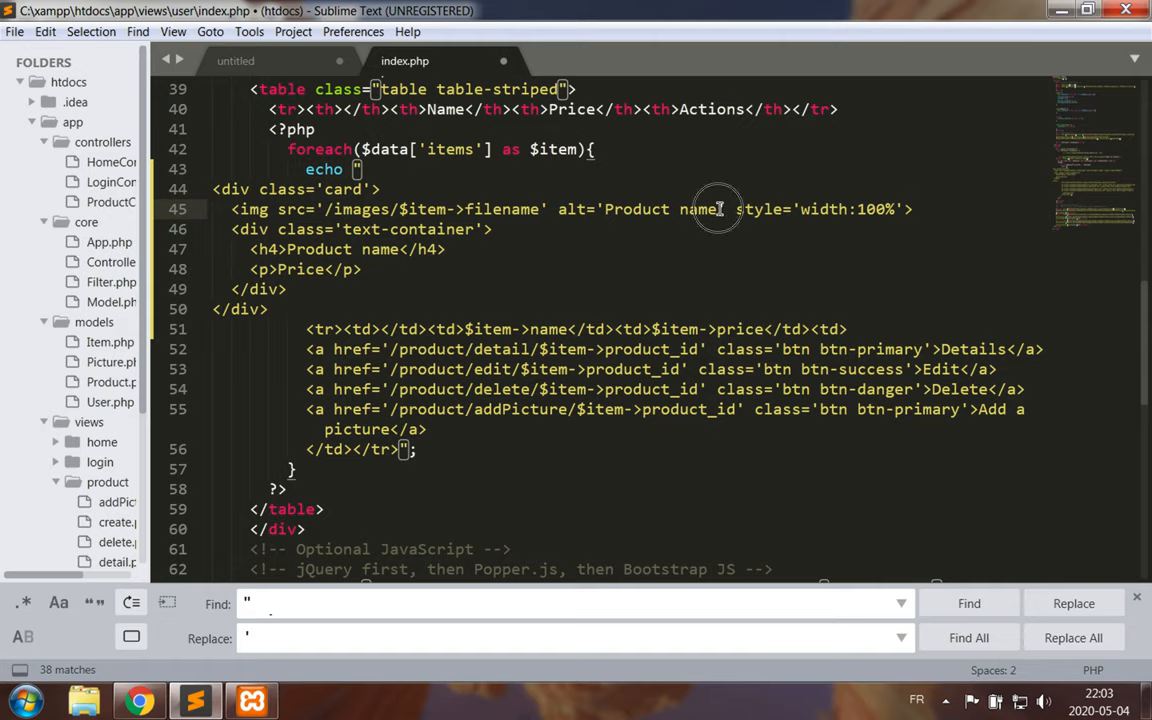
type("$item")
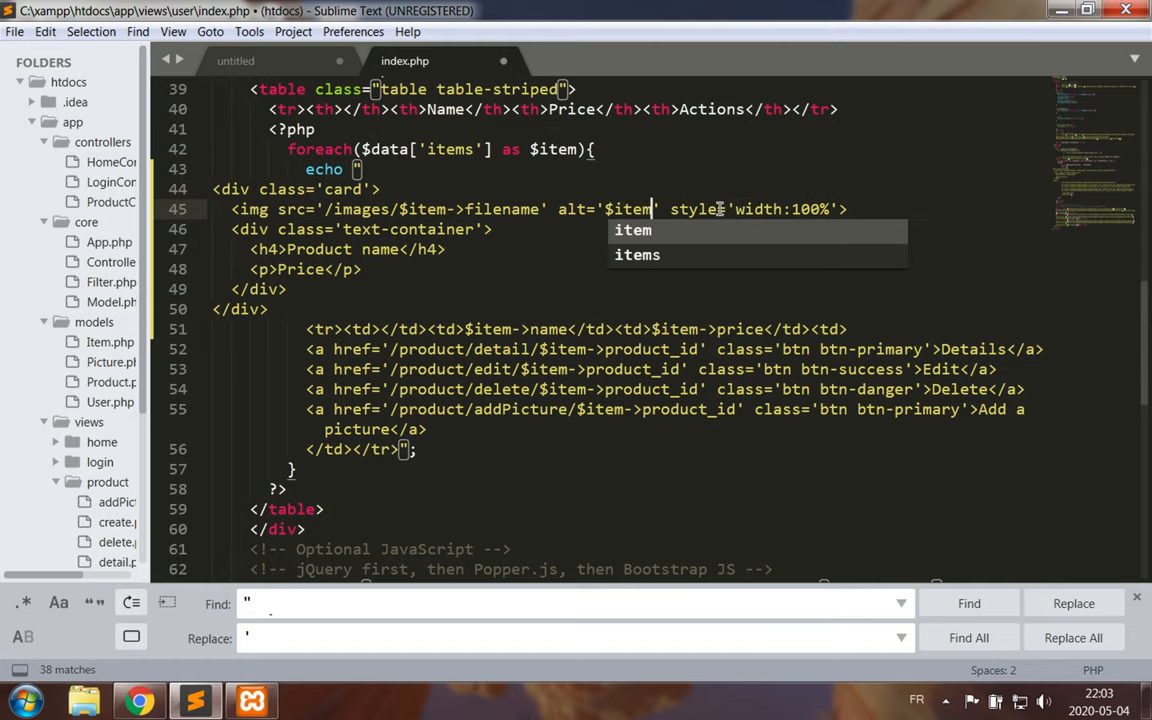
type("->name")
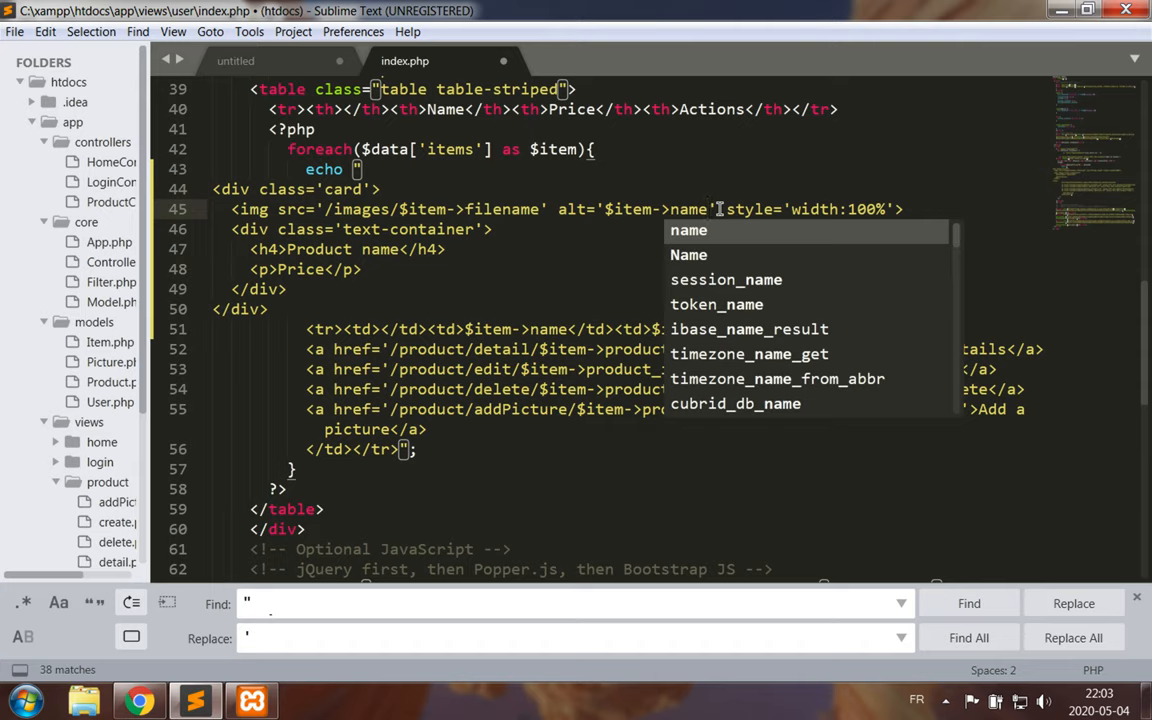
key("escape")
type("$item->")
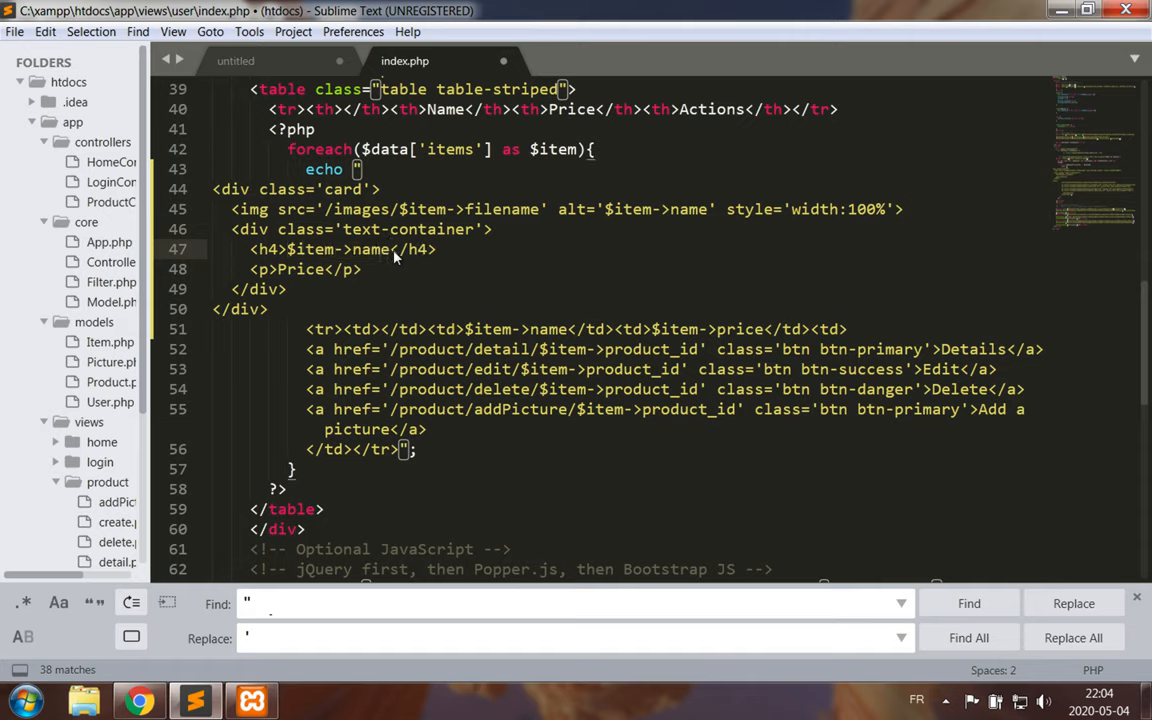
Replace the Price placeholder in the p tag with the start of $item->.
left_click(276, 268)
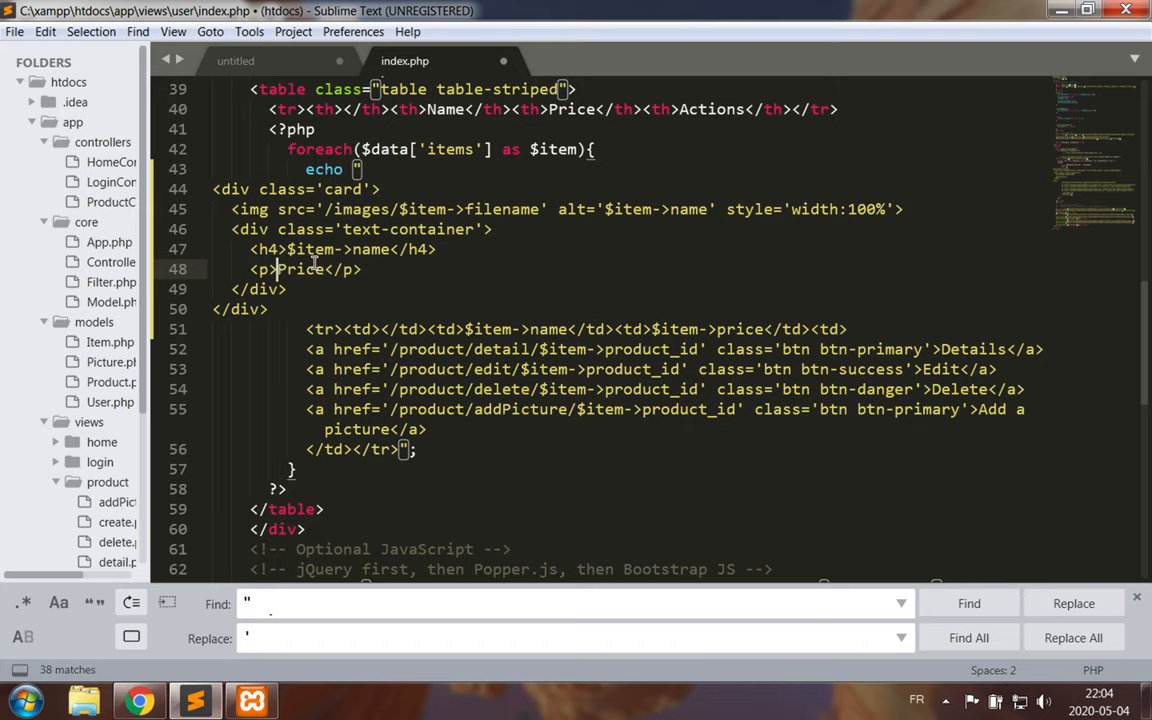
type("$item->")
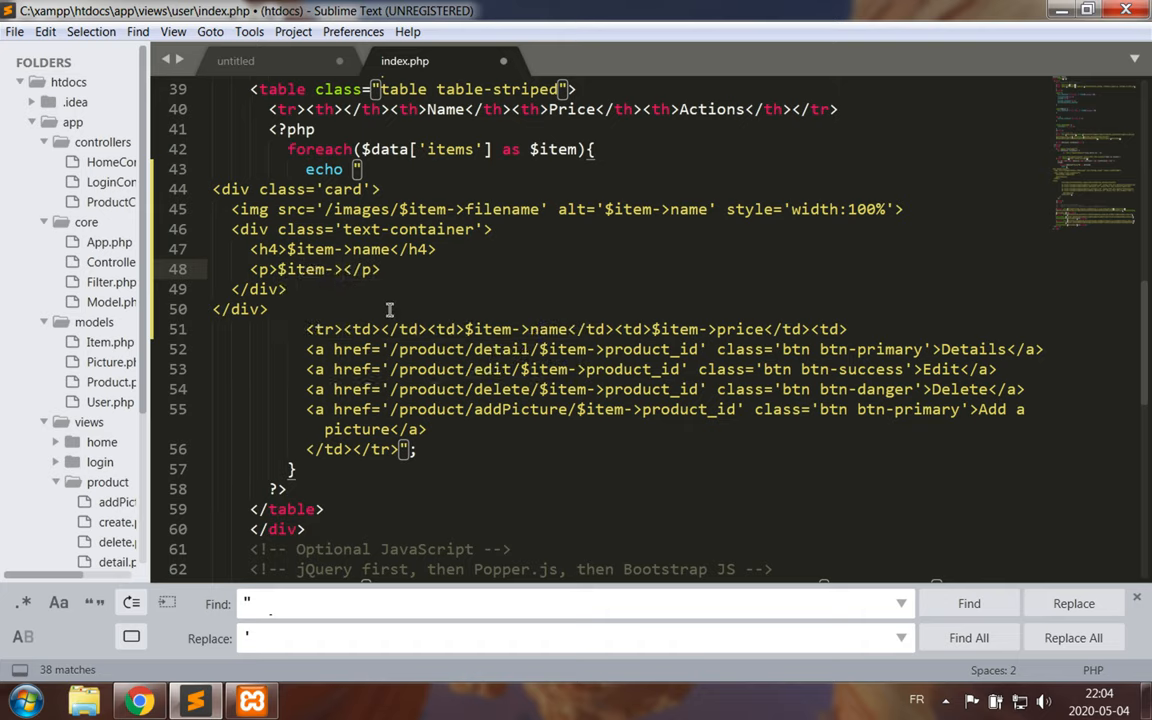
type("price")
left_click(674, 350)
type("Use")
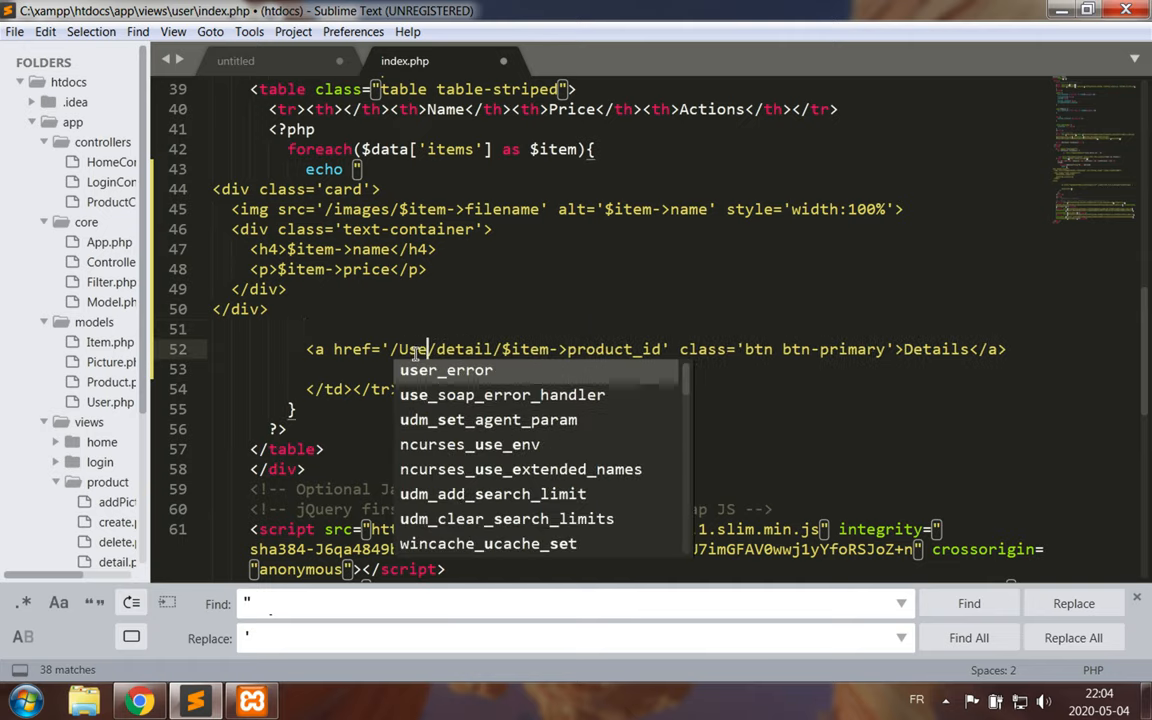
Keep only the Details anchor and repoint its href toward /User/productdetail.
key("escape")
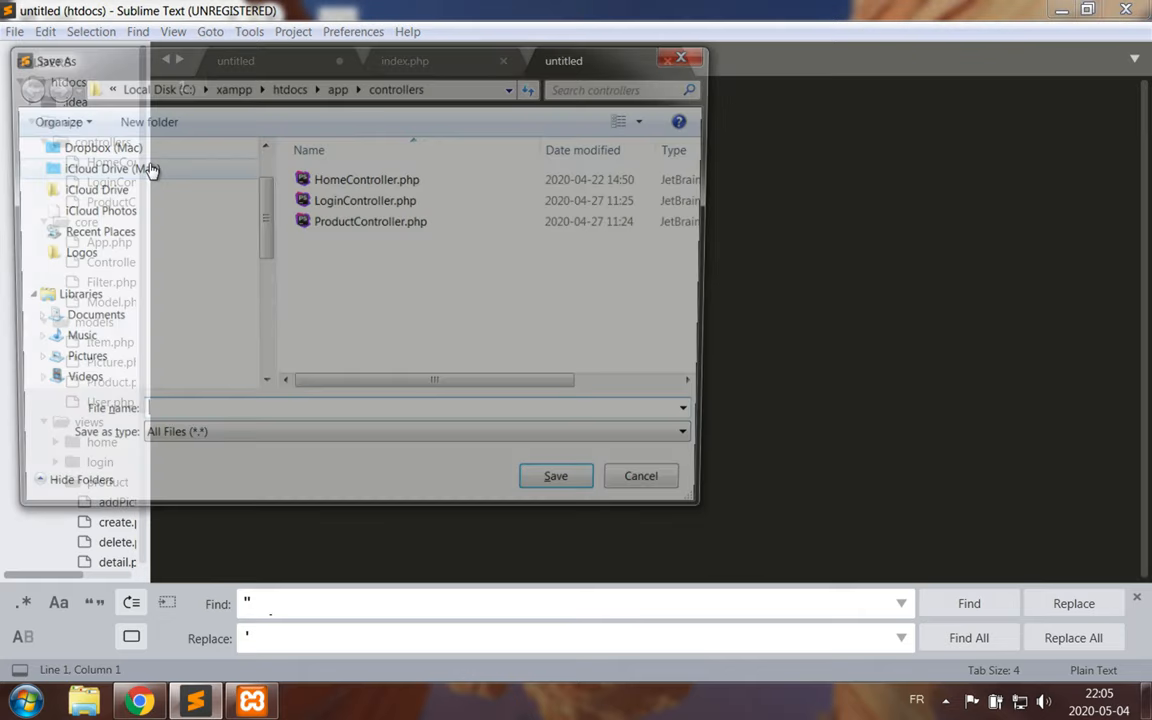
Name the new controller UserController and copy the whole ProductController code into it.
type("UserCo")
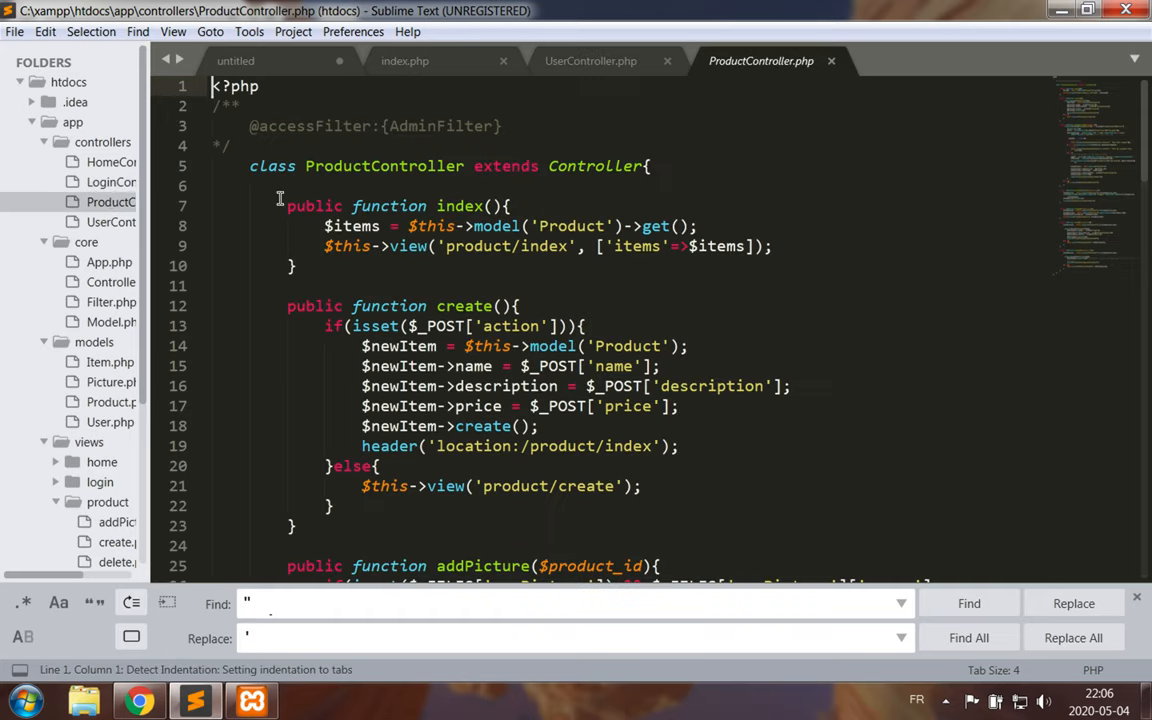
key("ctrl+a")
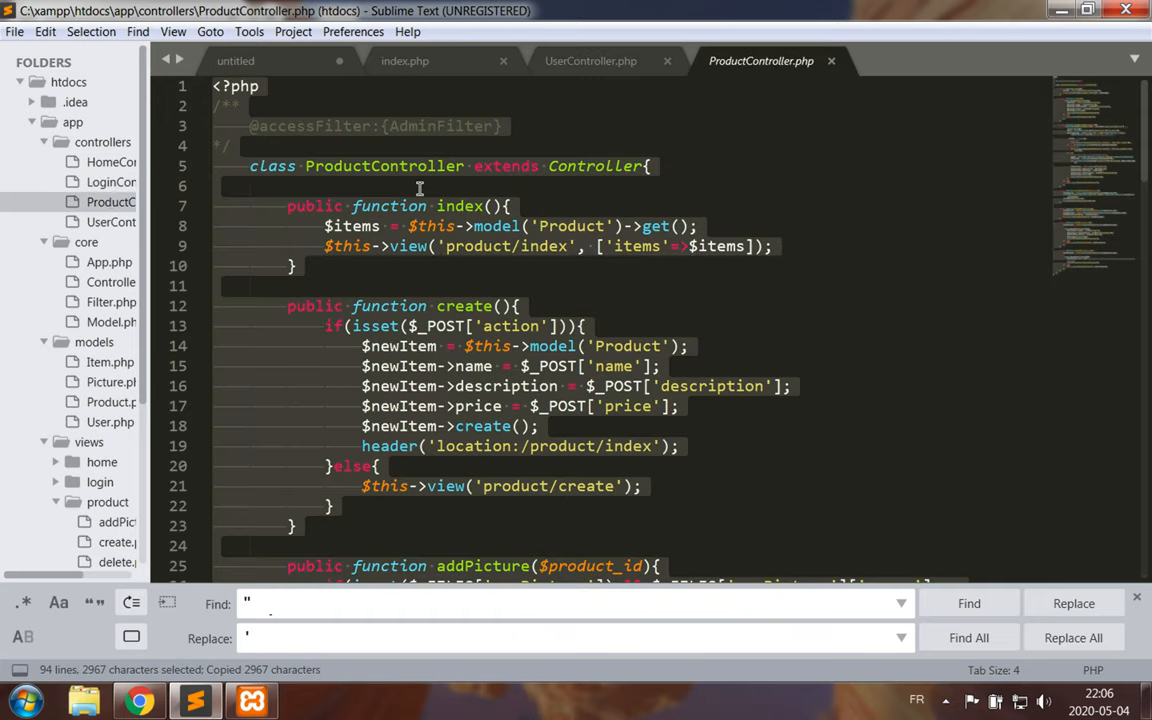
left_click(590, 60)
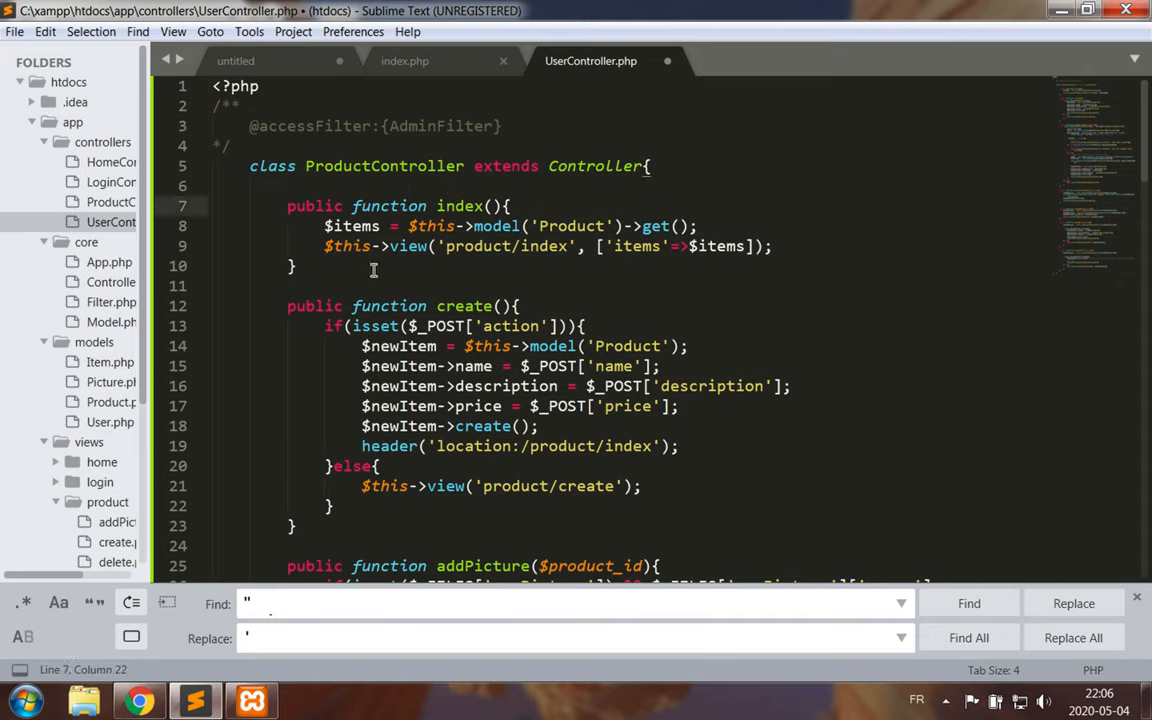
mouse_move(294, 144)
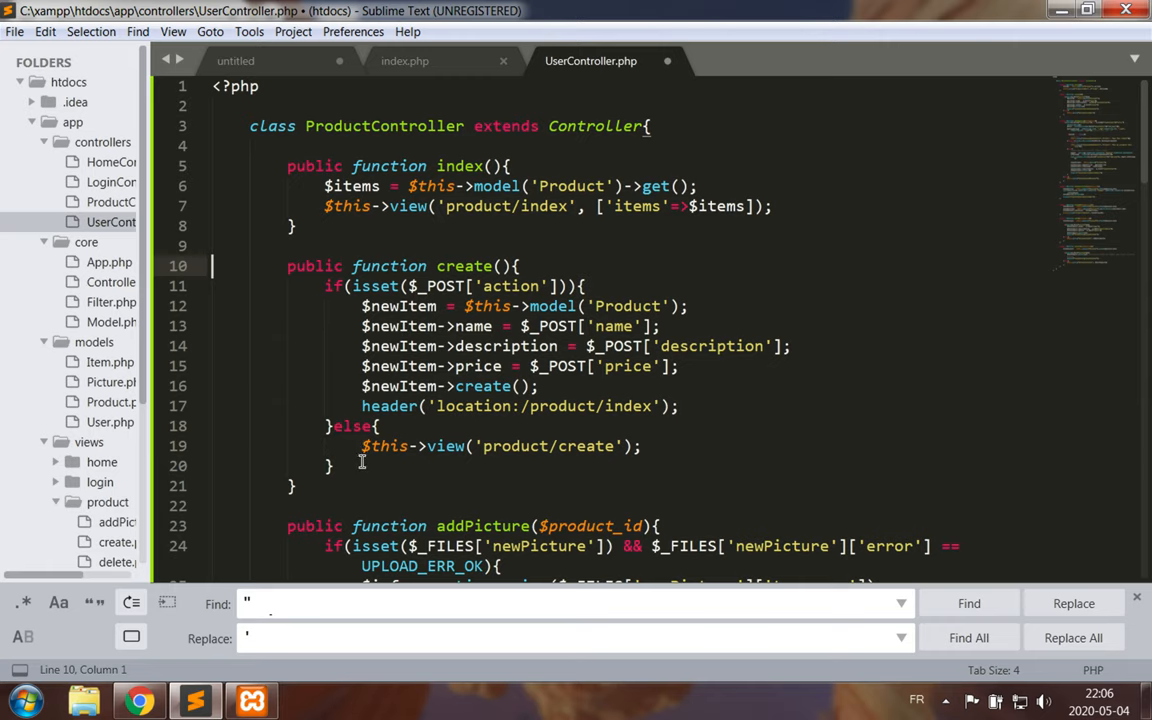
Trim to the index and detail functions, rename detail to productdetail, and save.
scroll("down", 3)
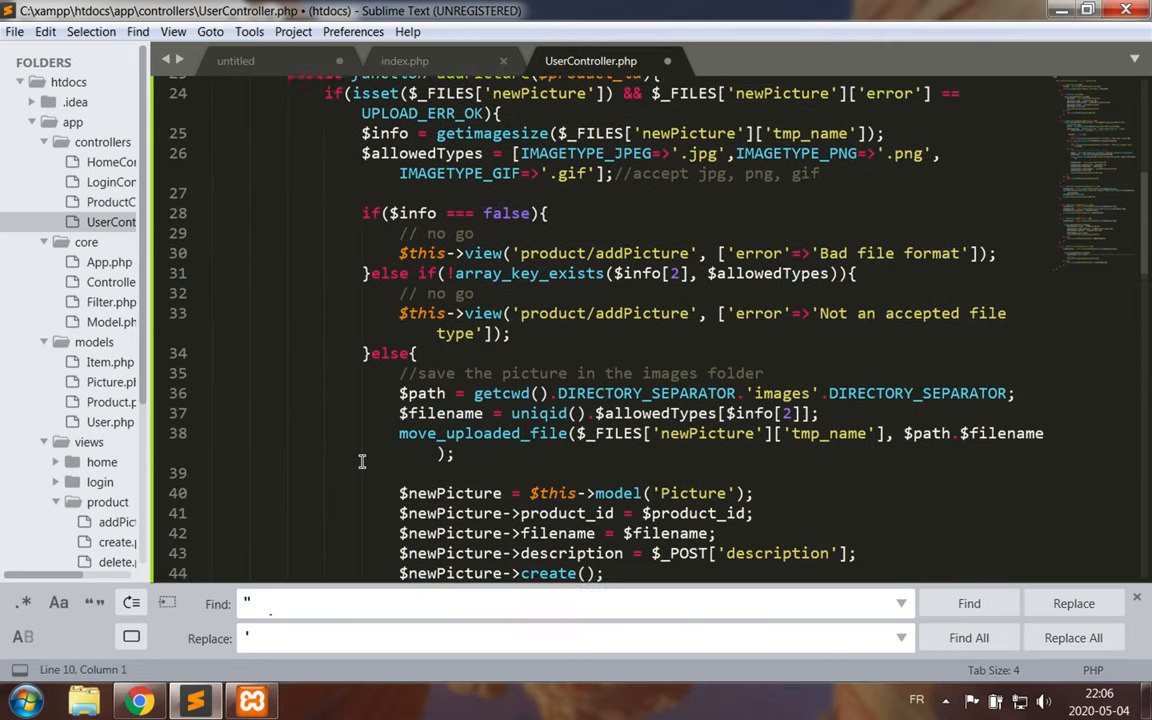
scroll("down", 3)
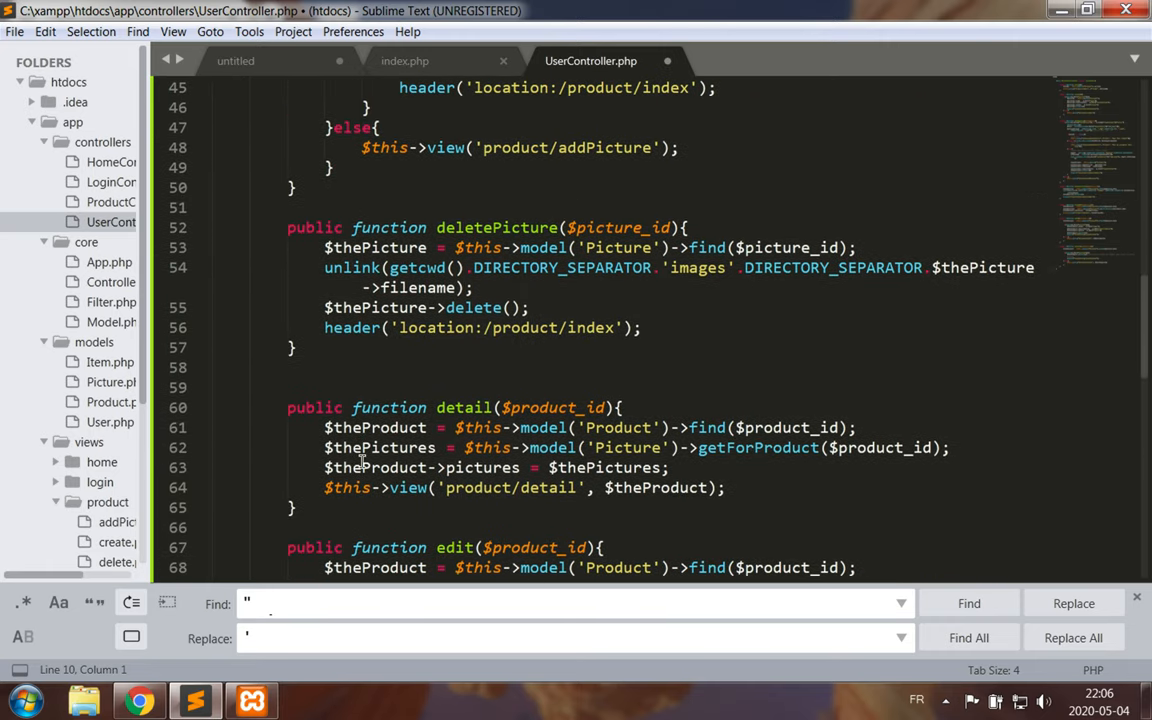
scroll("down", 3)
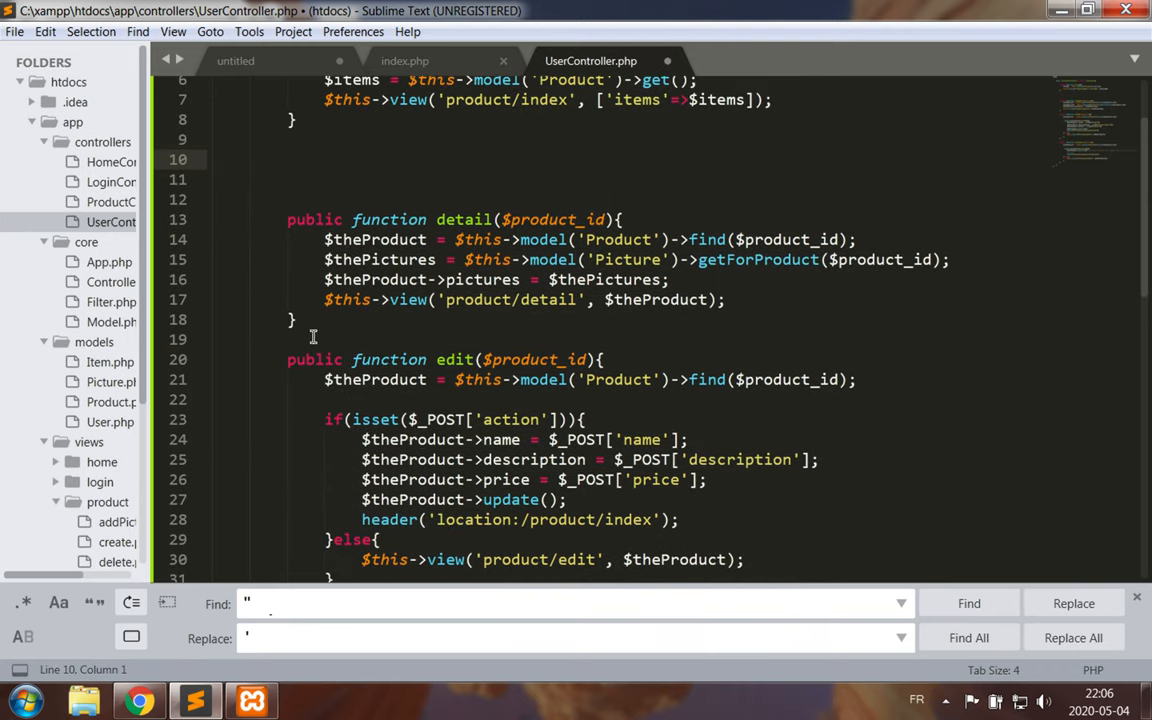
scroll("down", 3)
type("prod")
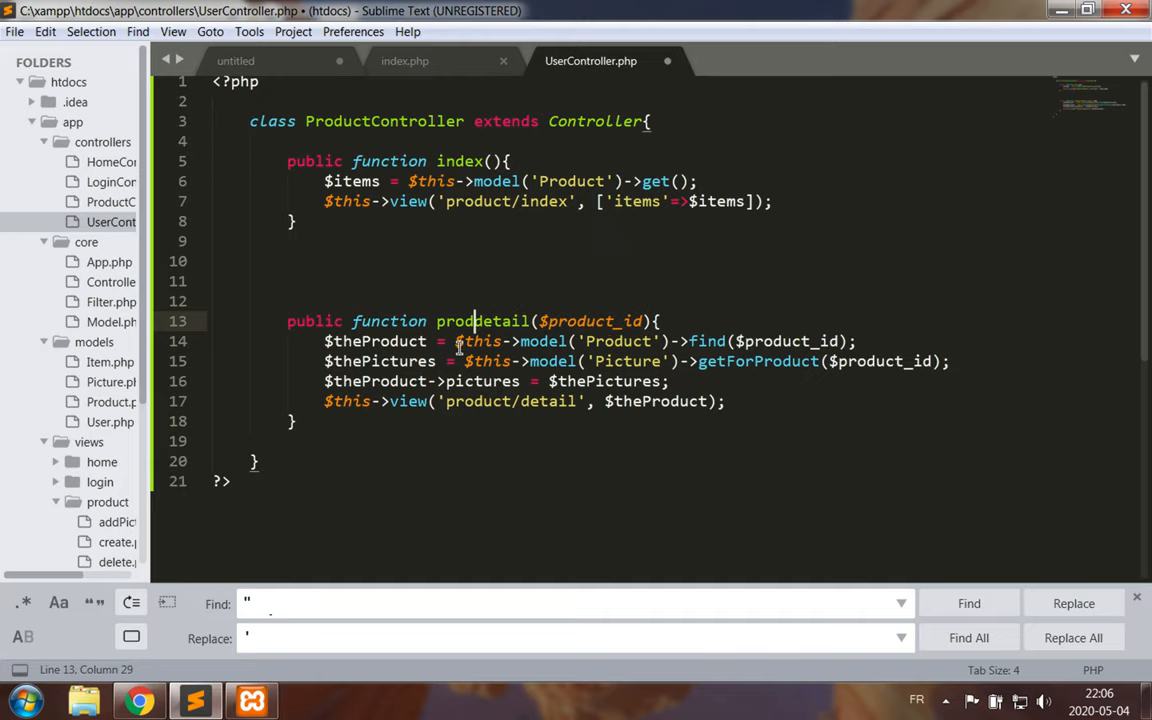
left_click(540, 260)
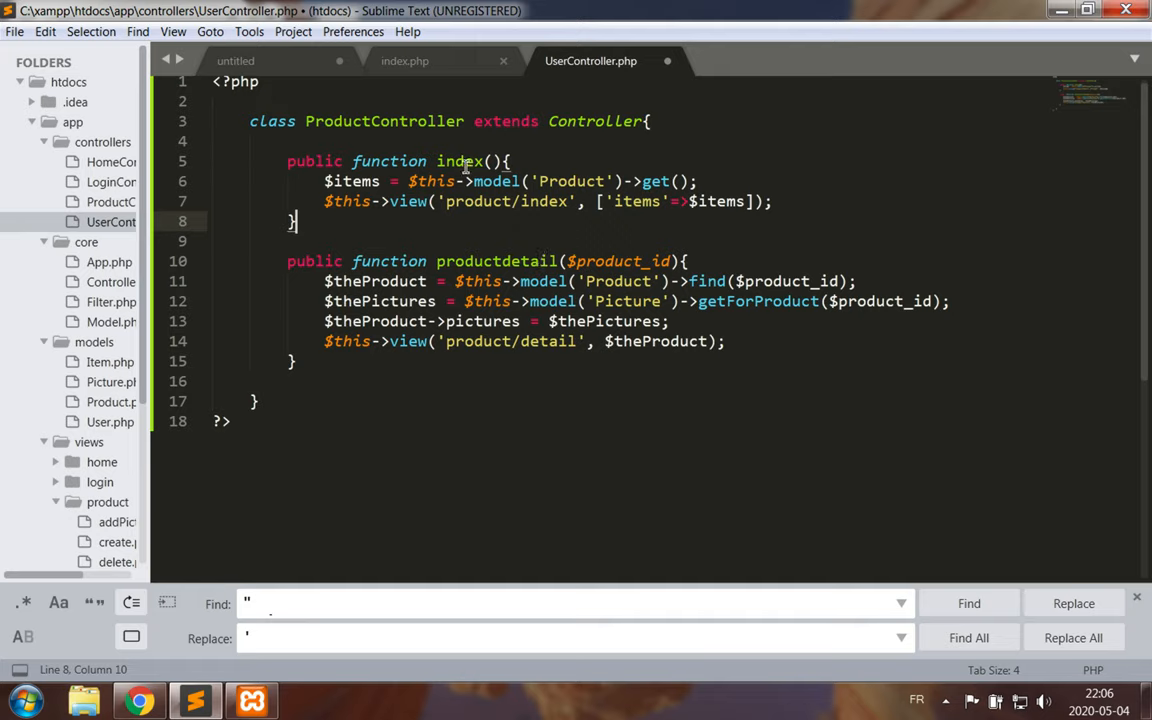
key("ctrl+s")
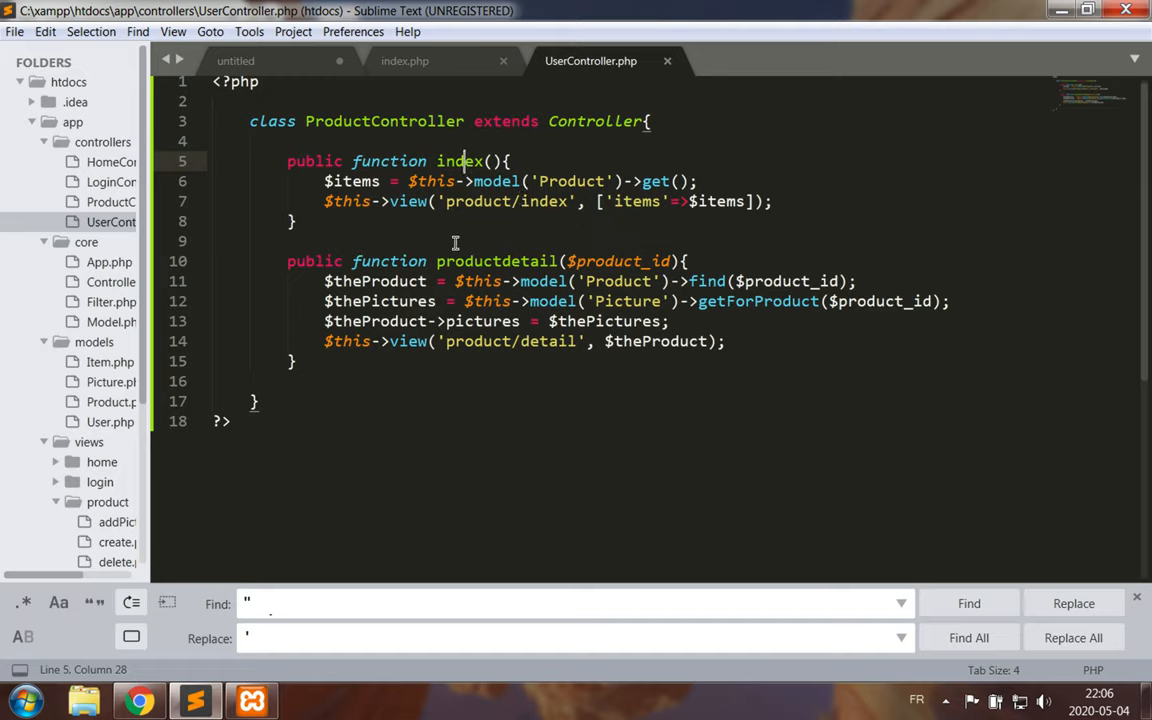
mouse_move(548, 234)
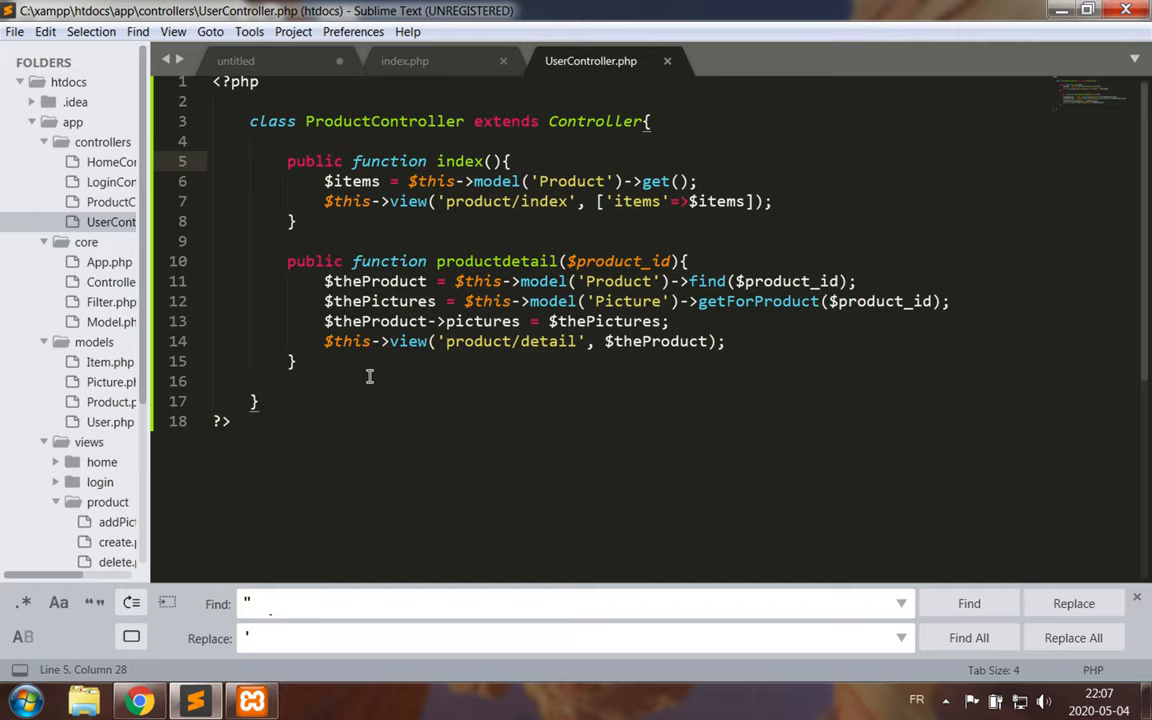
mouse_move(236, 364)
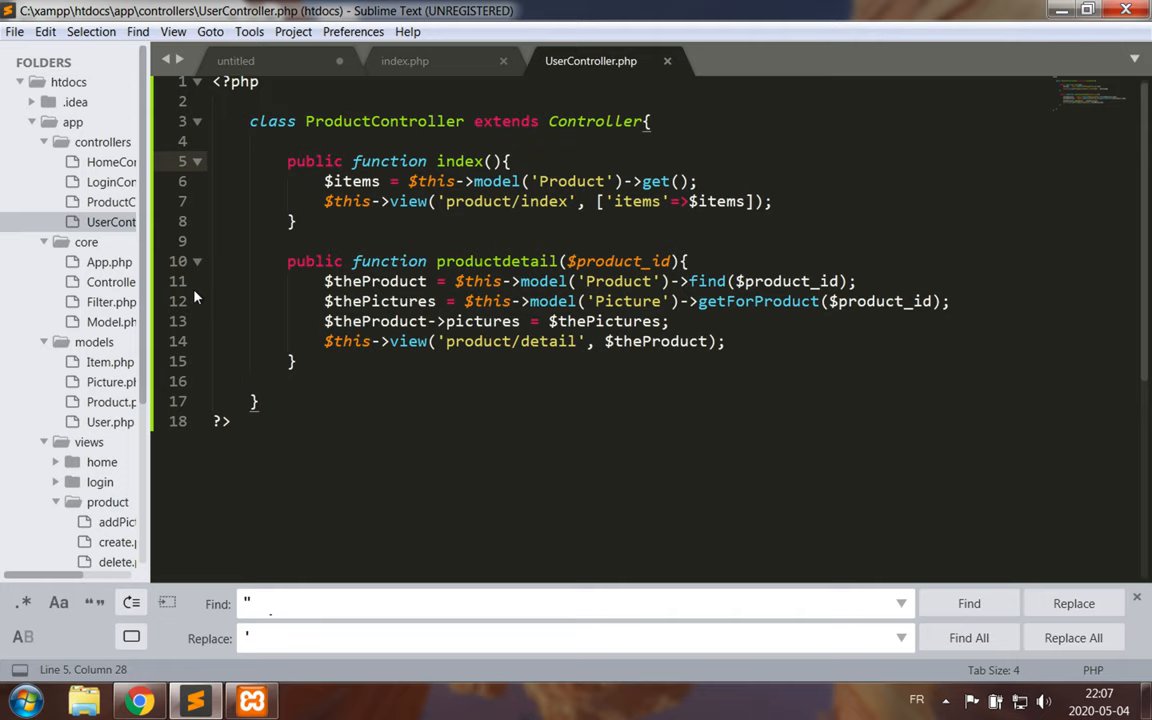
In models/Product.php, add LEFT JOIN Picture ON Product.default_picture = Picture.picture_id to get().
left_click(112, 400)
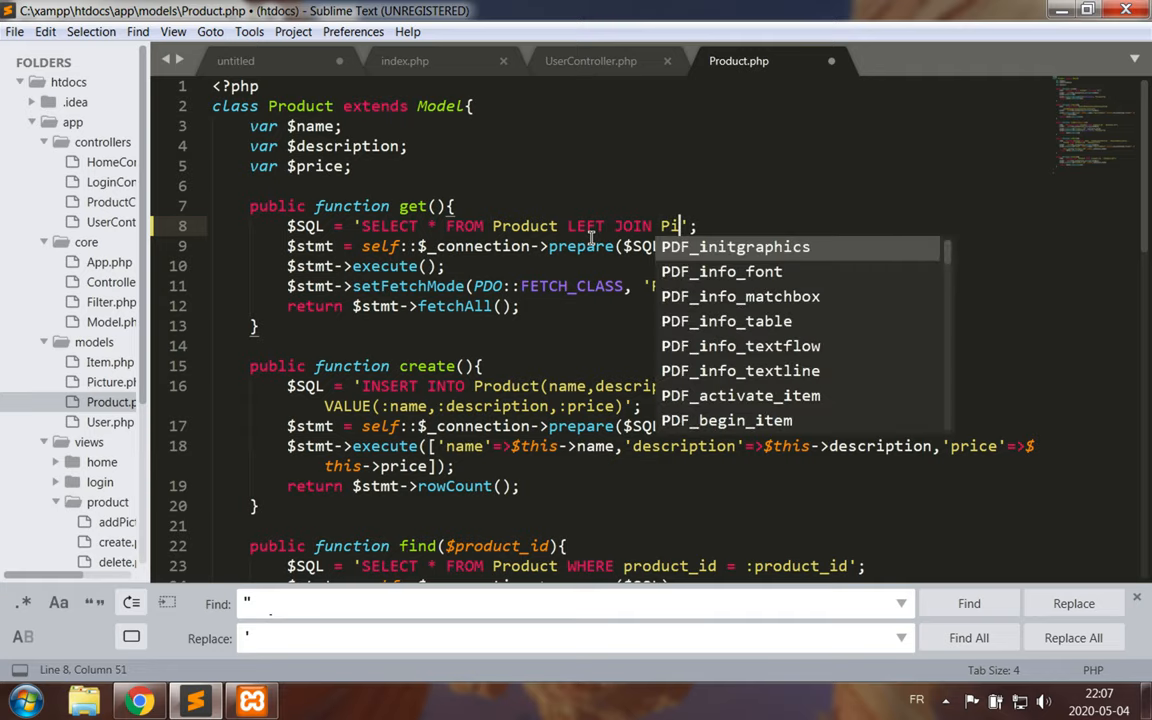
type("cture")
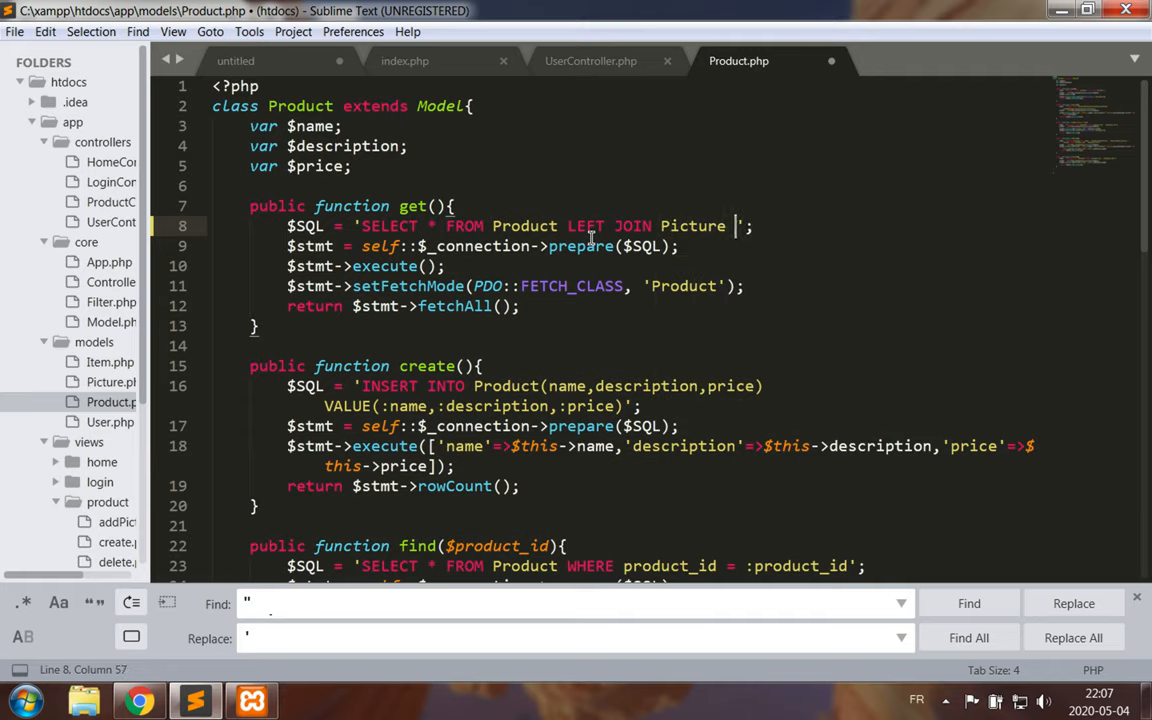
type("ON")
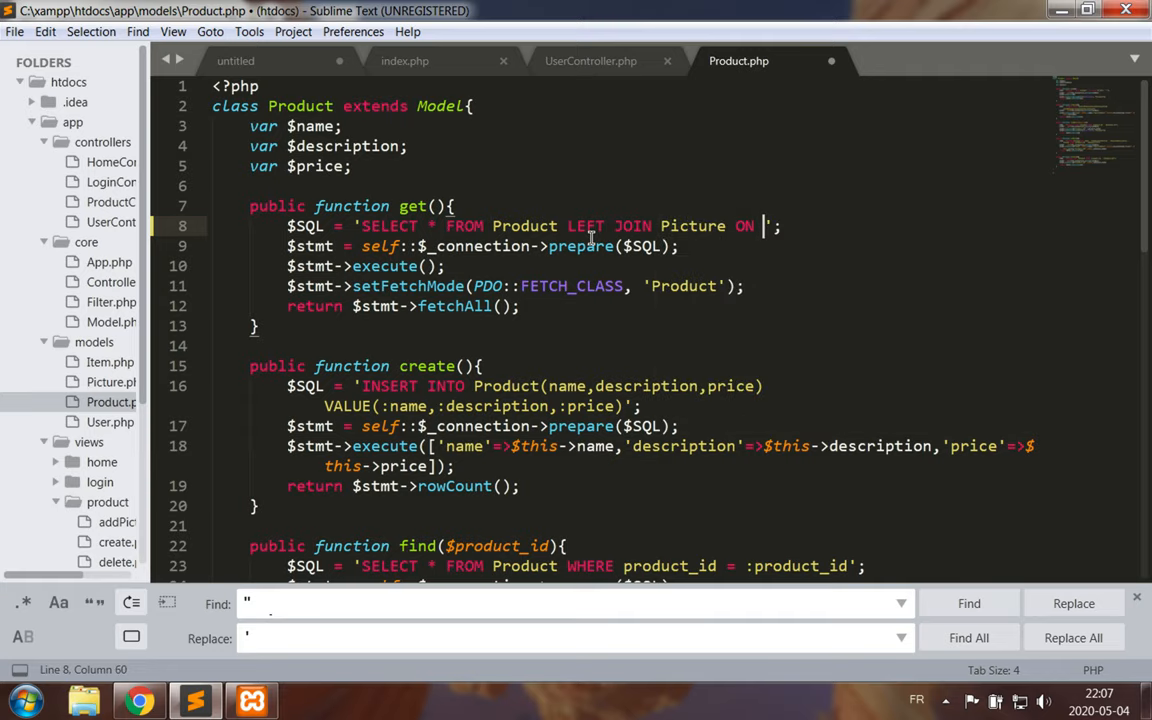
type("Product.defau")
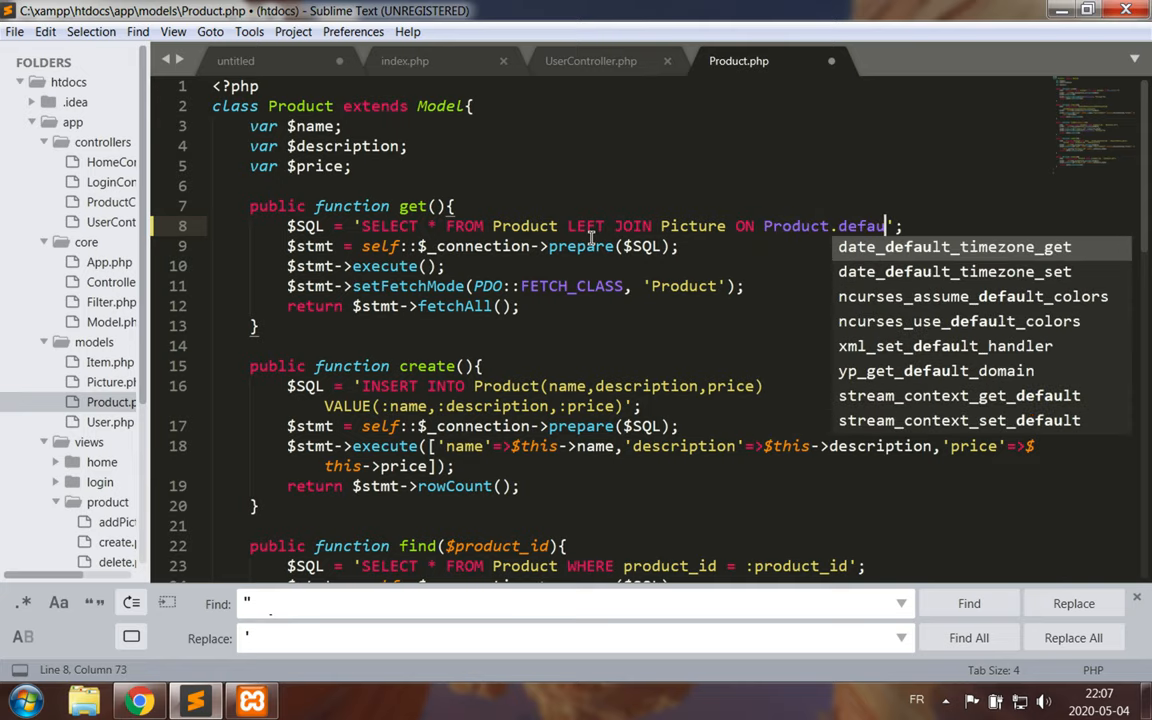
type("_picture")
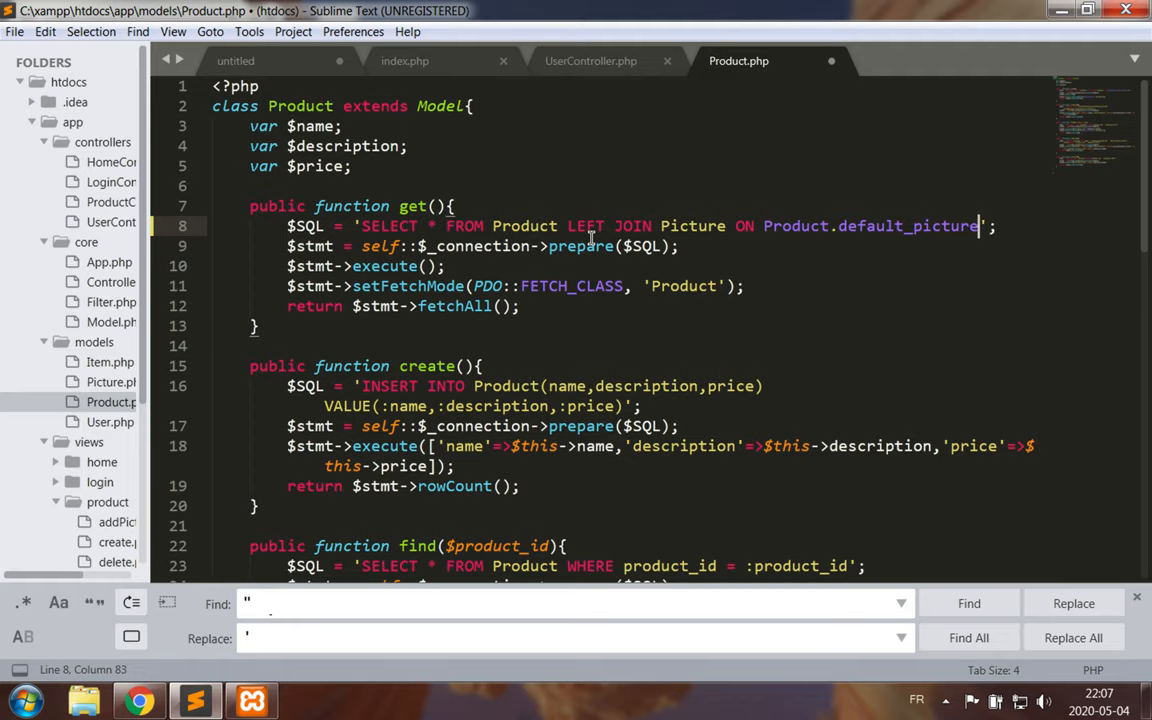
type("=")
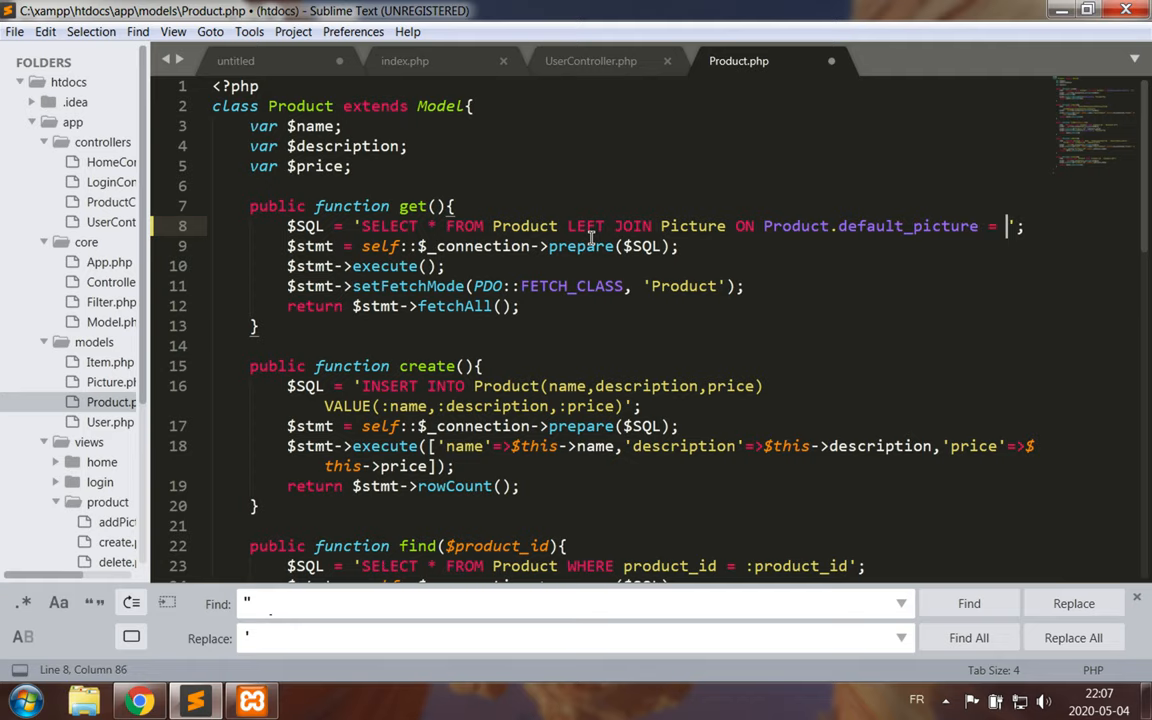
type("Picture")
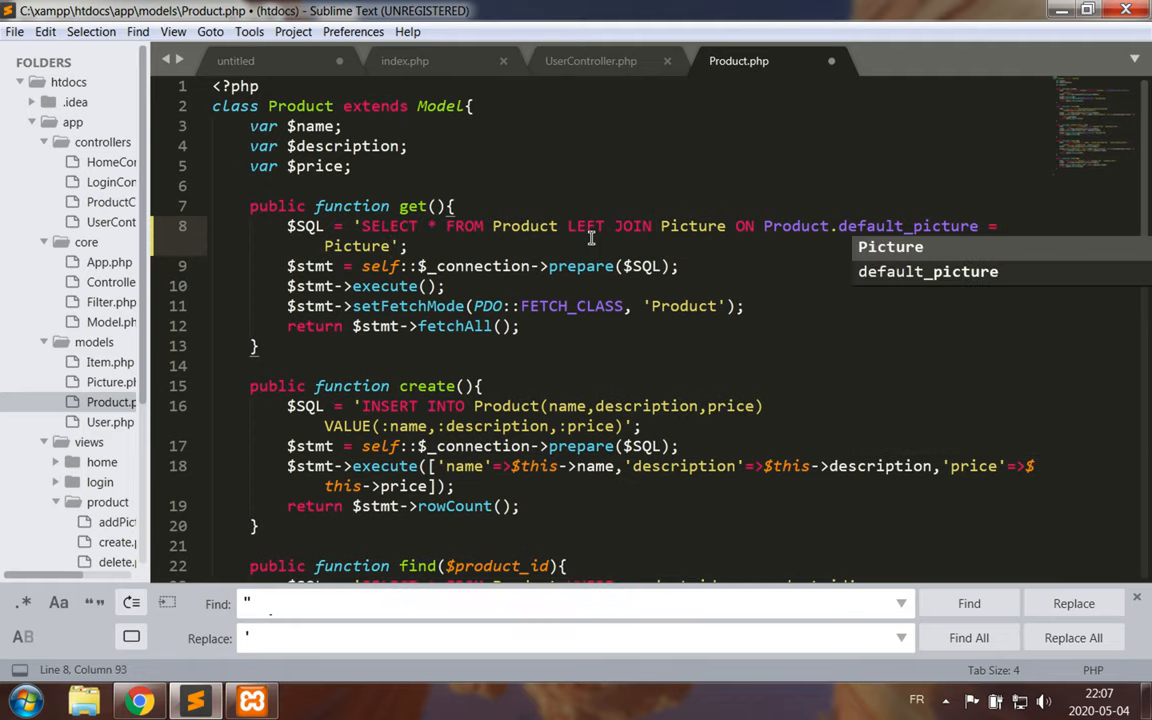
type(".picture_id")
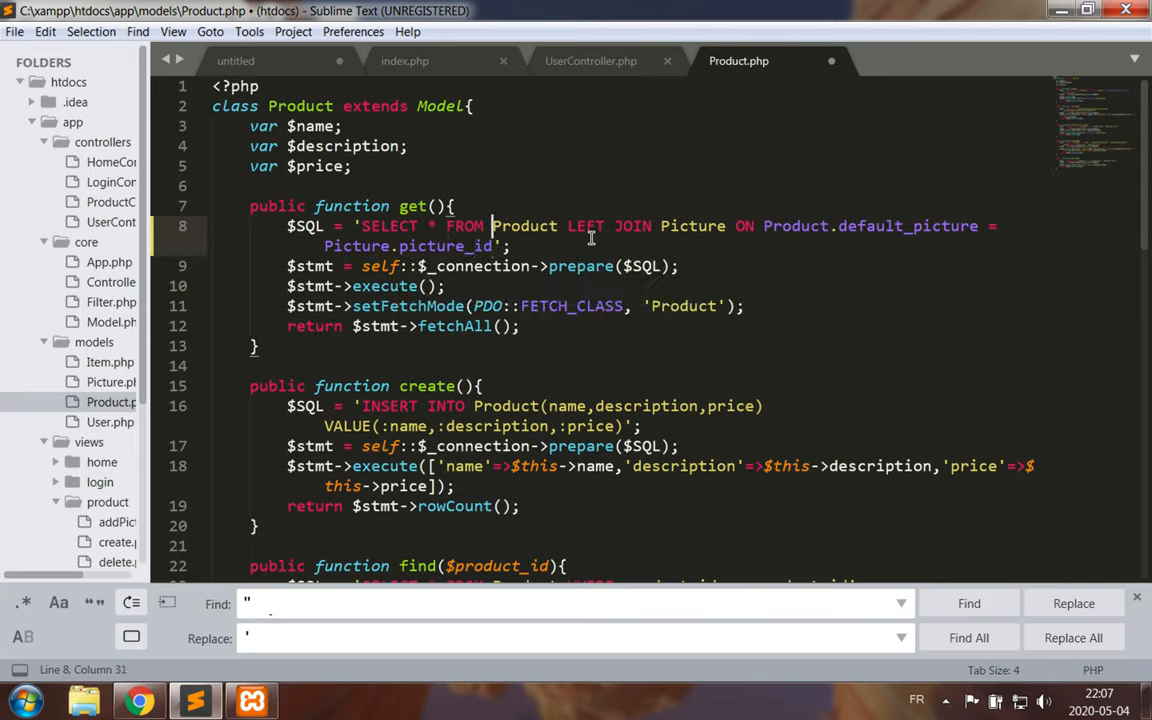
Change the column list to SELECT Product.*, filename and save the model.
left_click(432, 226)
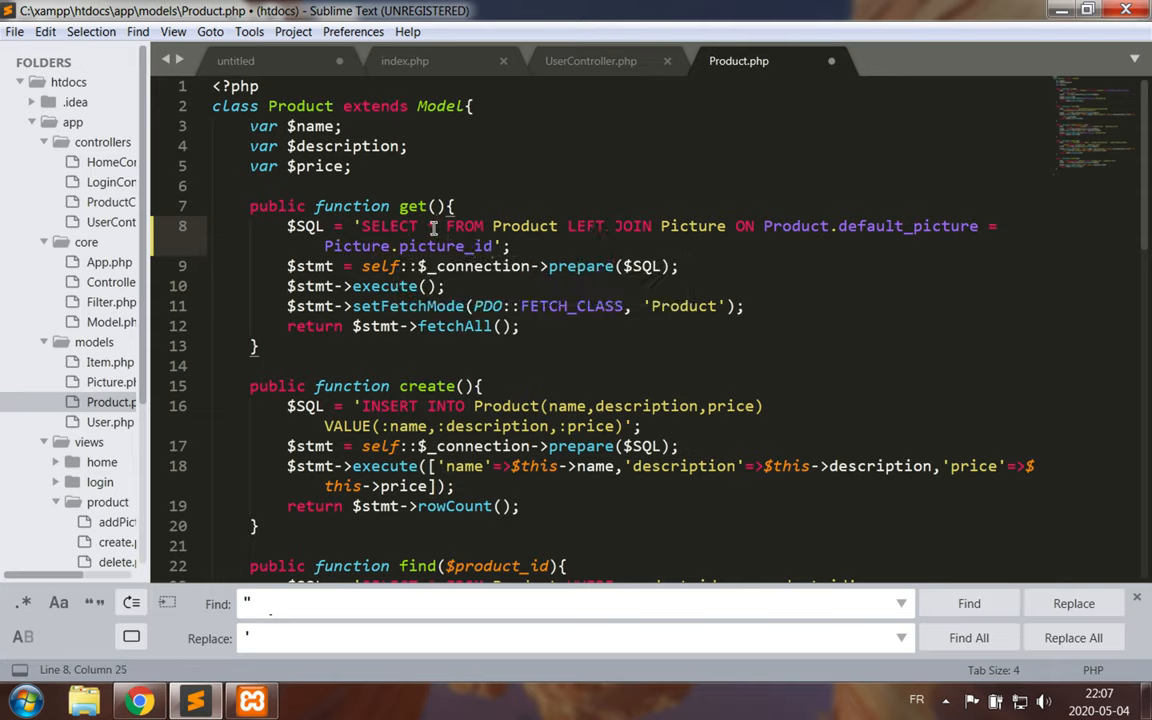
type("P")
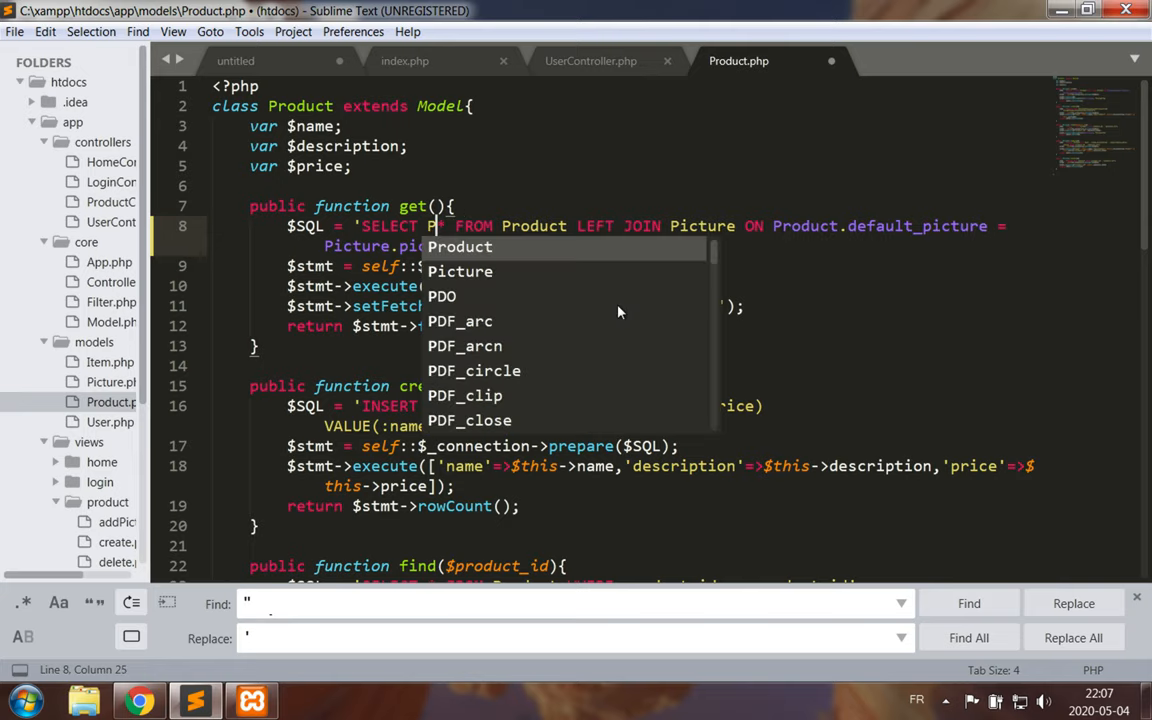
type("roduct.")
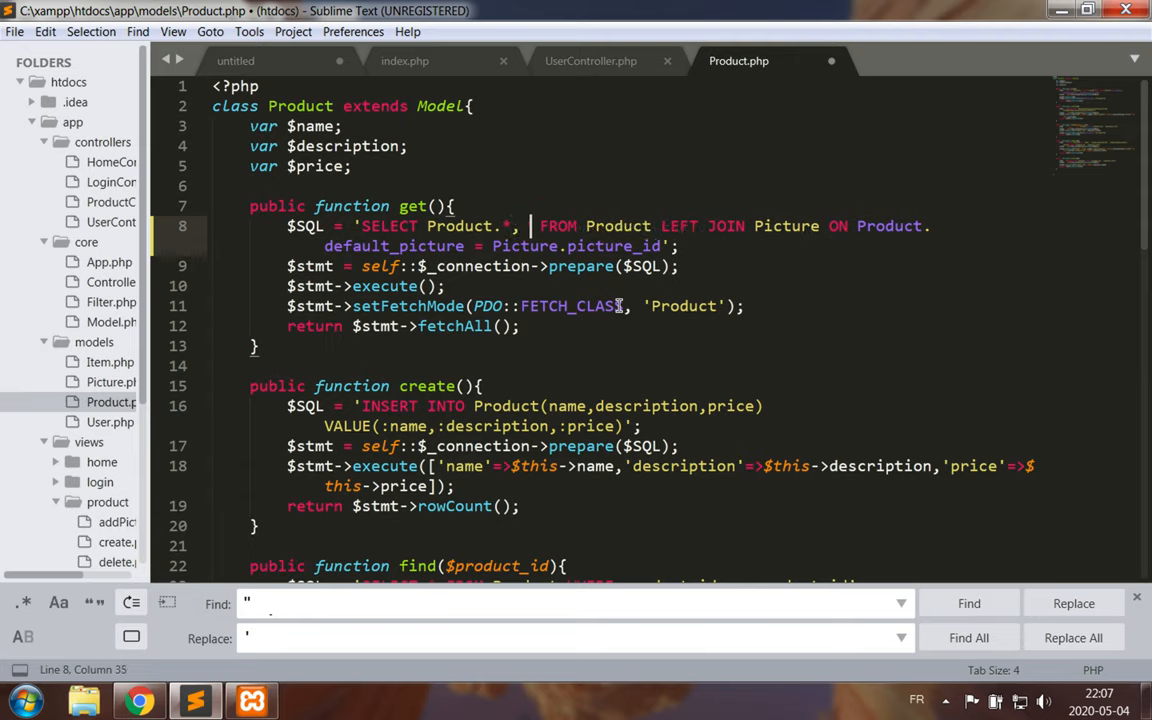
type("filename")
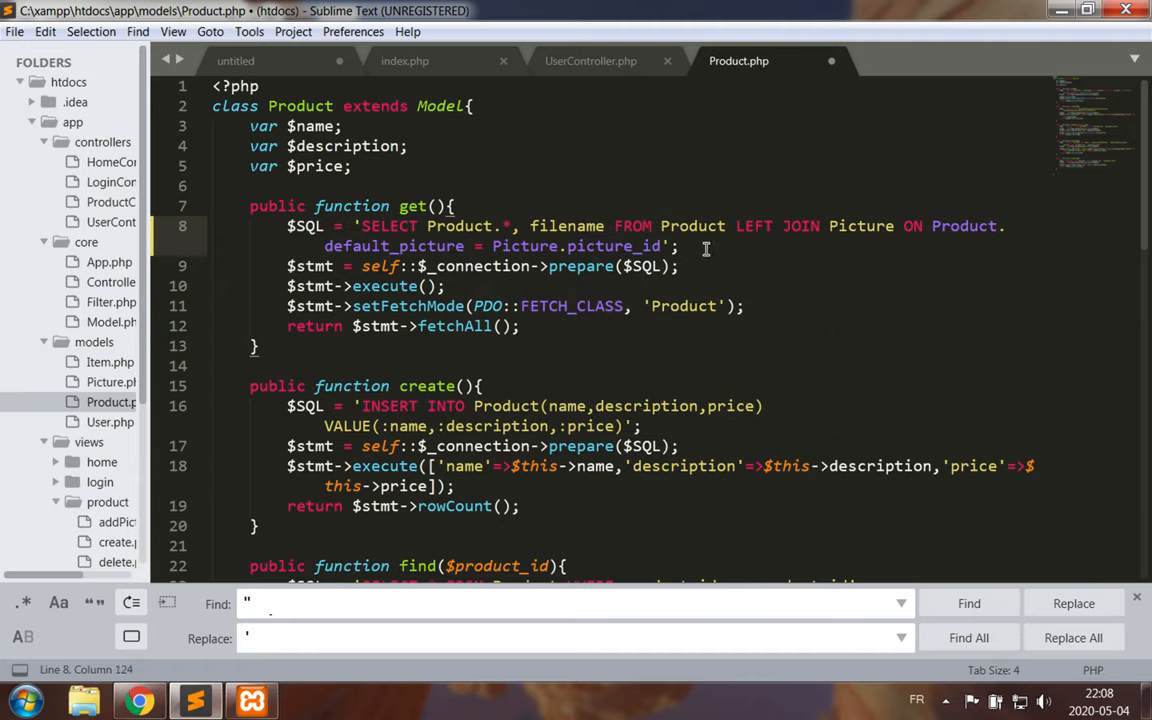
mouse_move(476, 224)
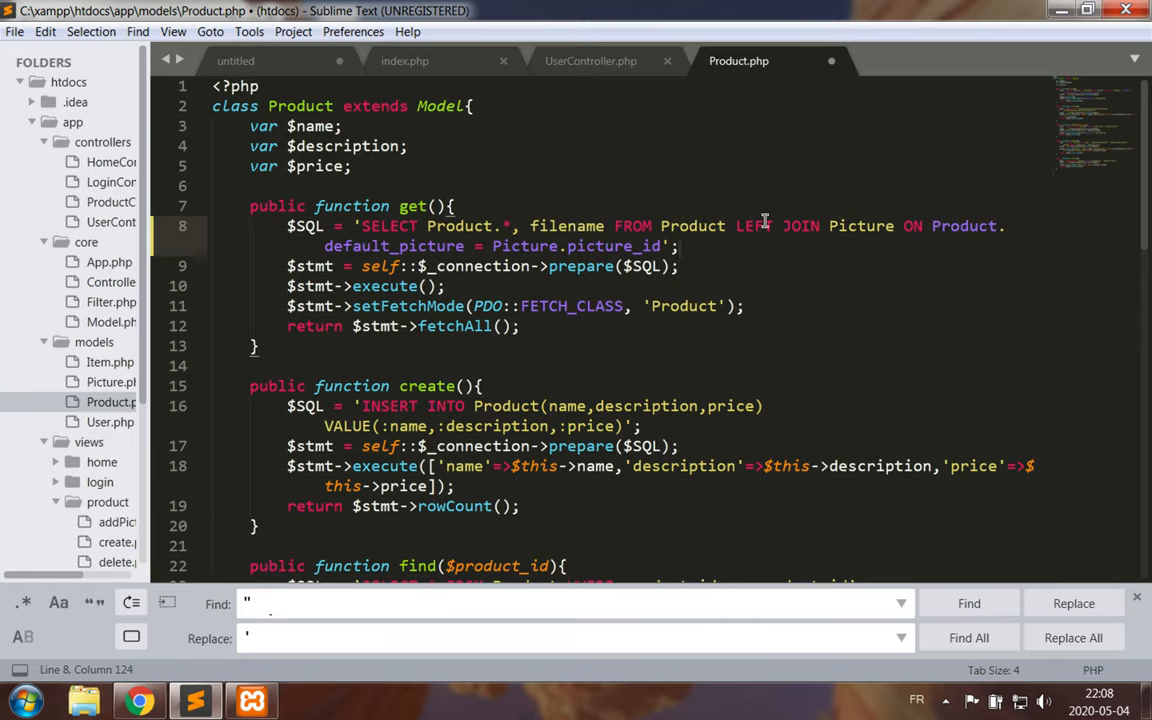
mouse_move(704, 200)
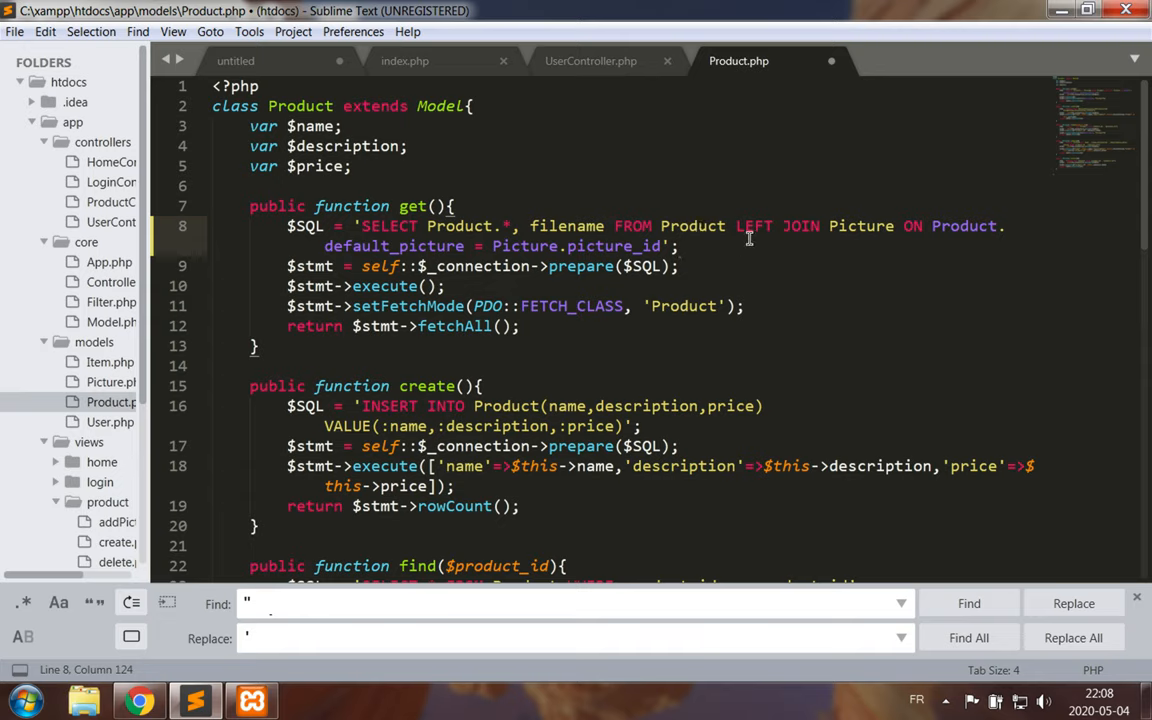
mouse_move(810, 198)
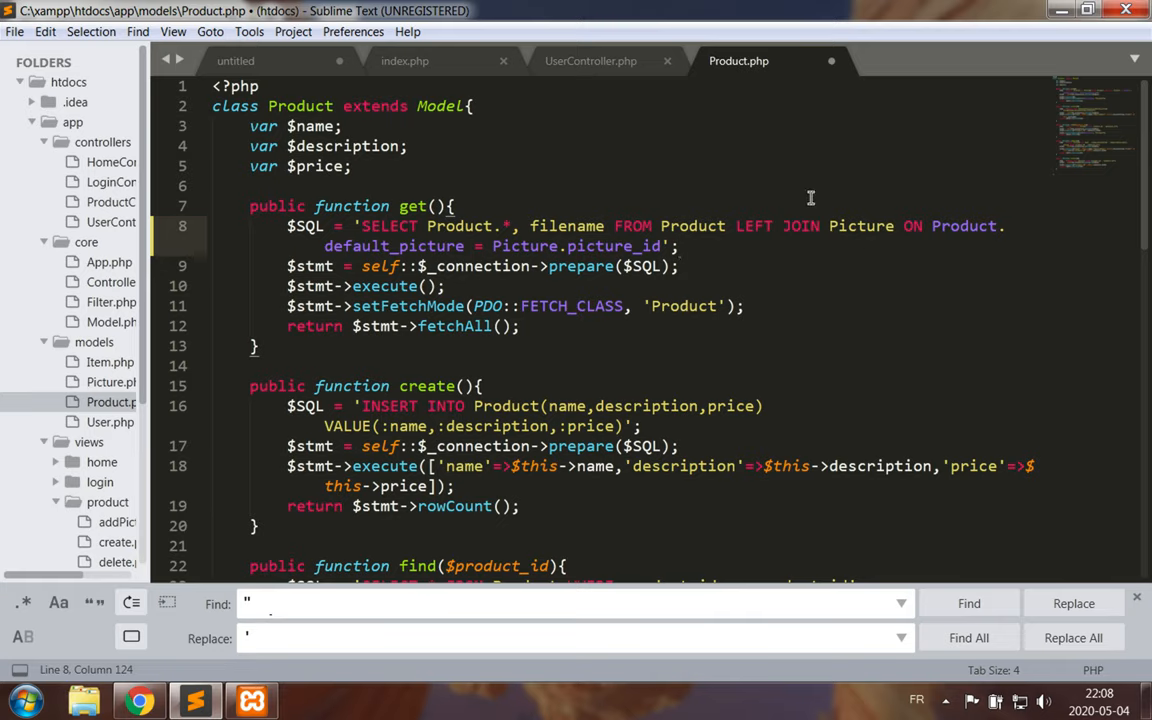
mouse_move(804, 232)
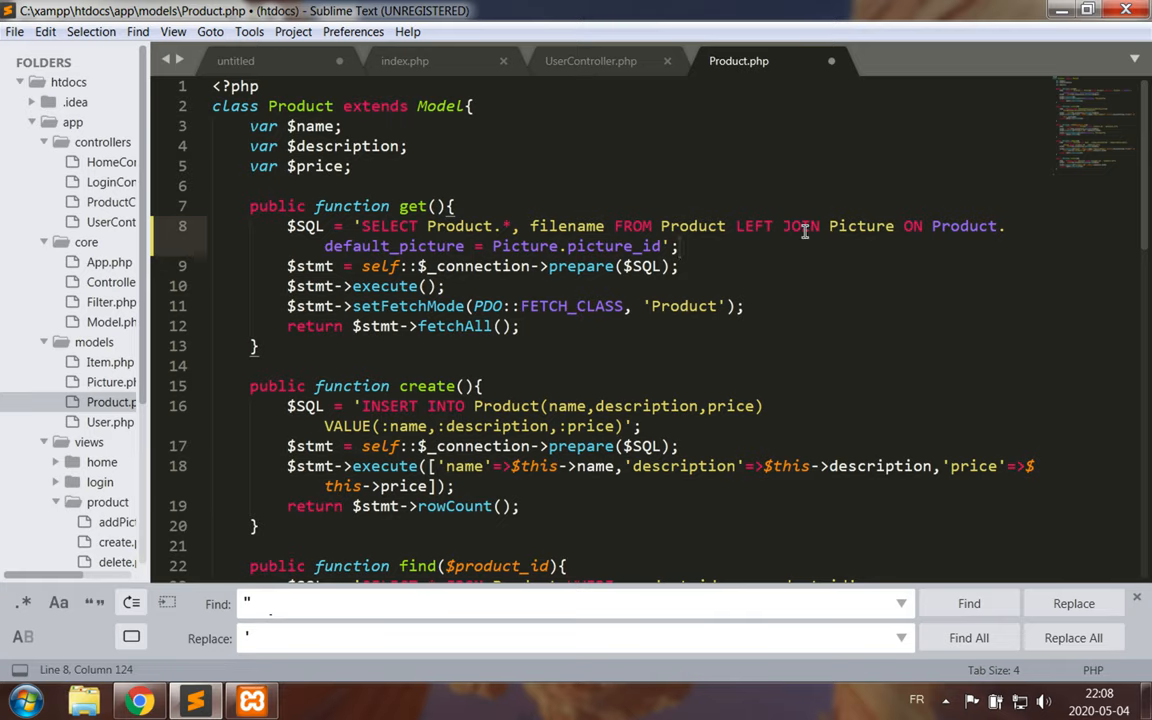
mouse_move(964, 224)
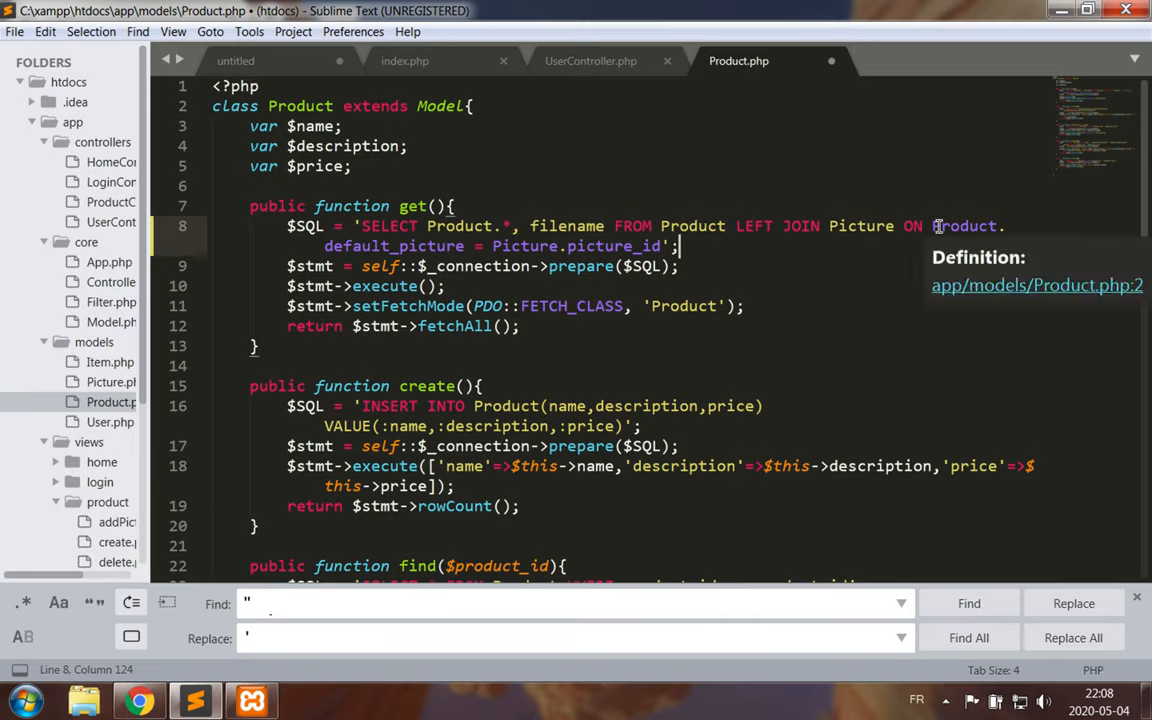
mouse_move(582, 260)
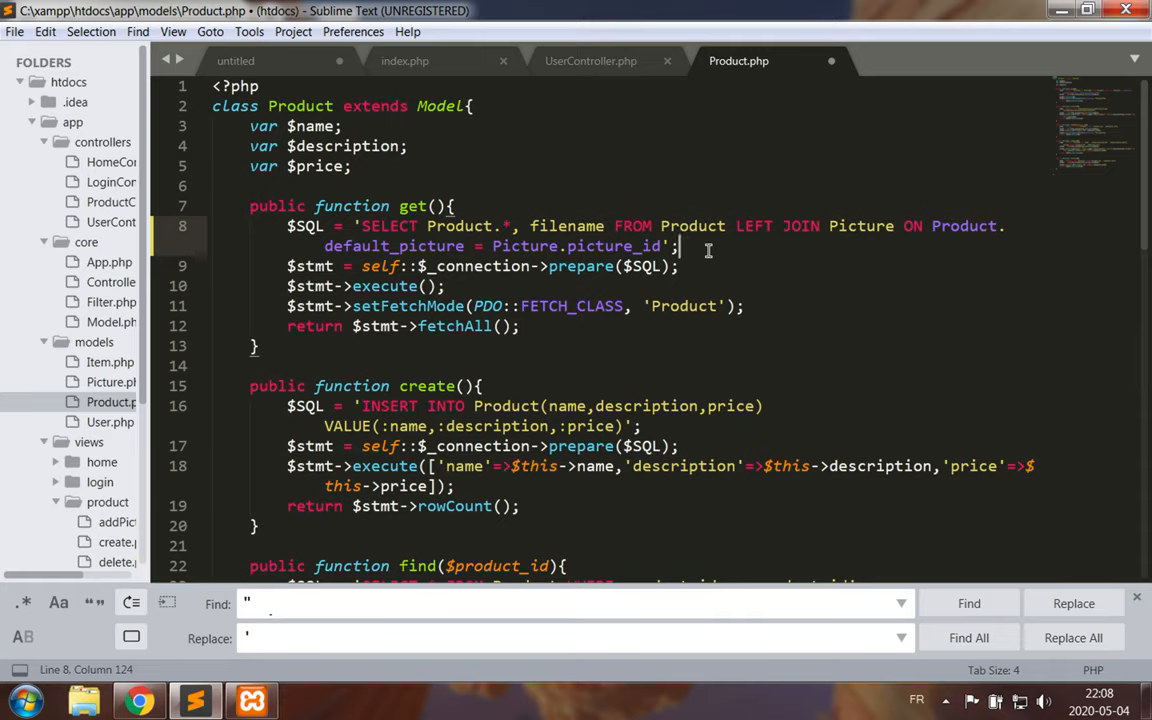
key("ctrl+s")
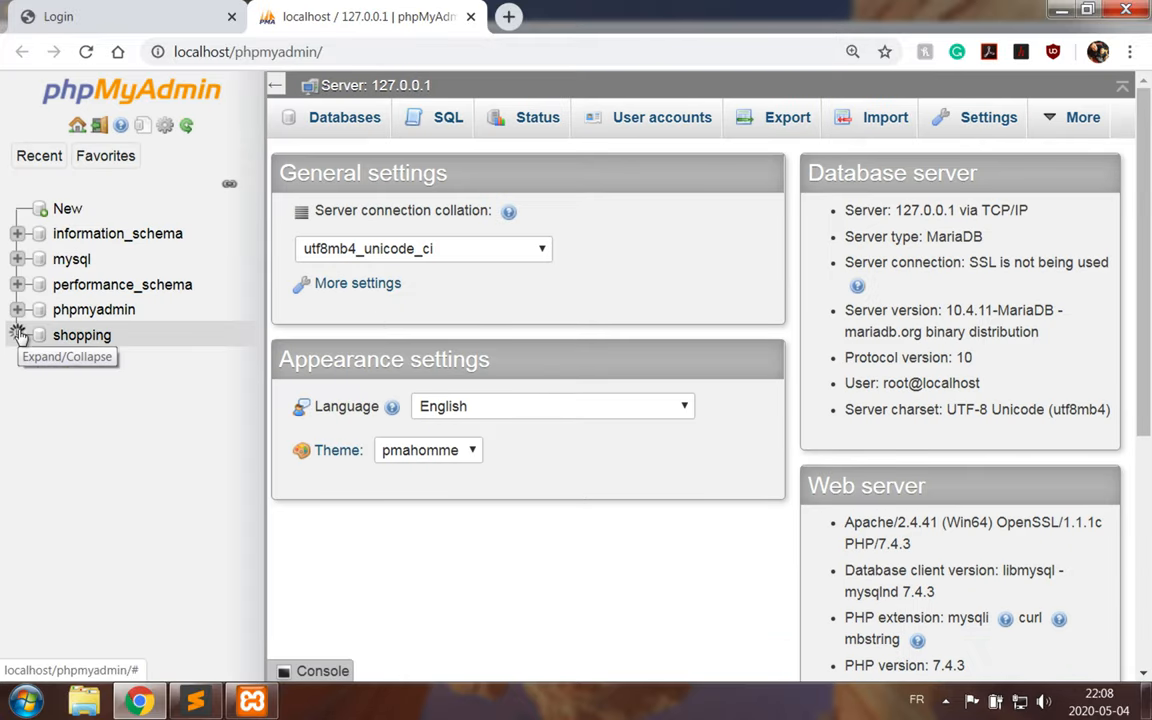
Show the product table's Structure in the shopping database and start adding 1 column after price.
left_click(18, 336)
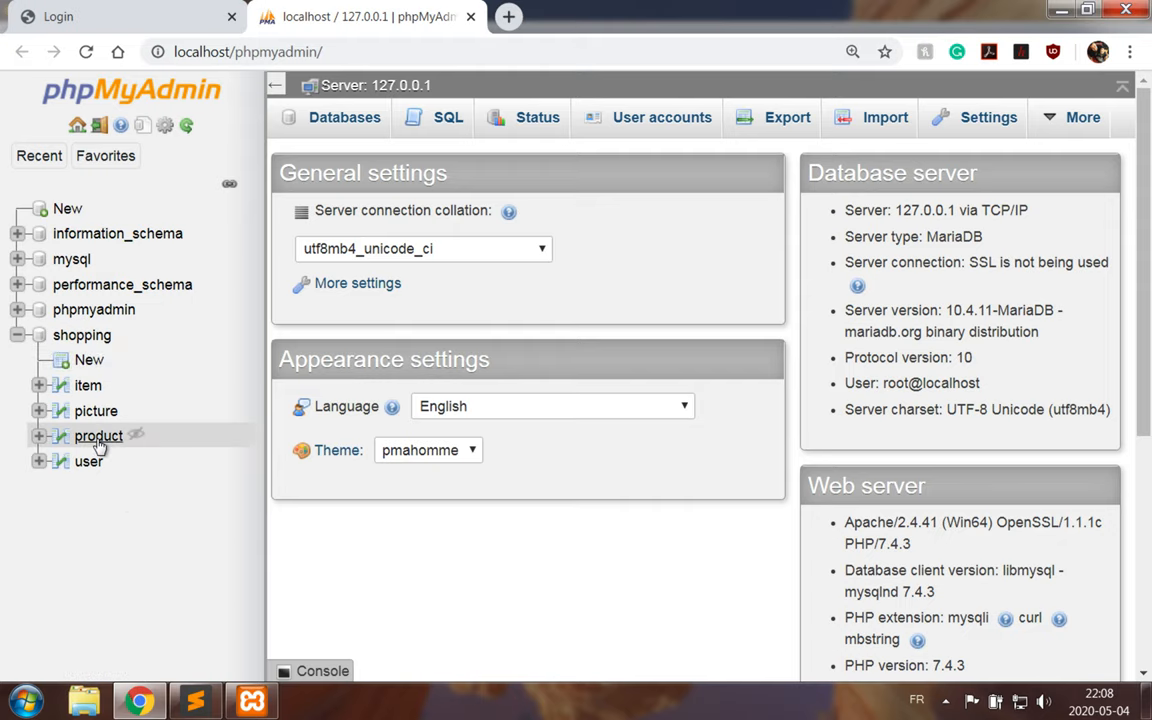
left_click(98, 436)
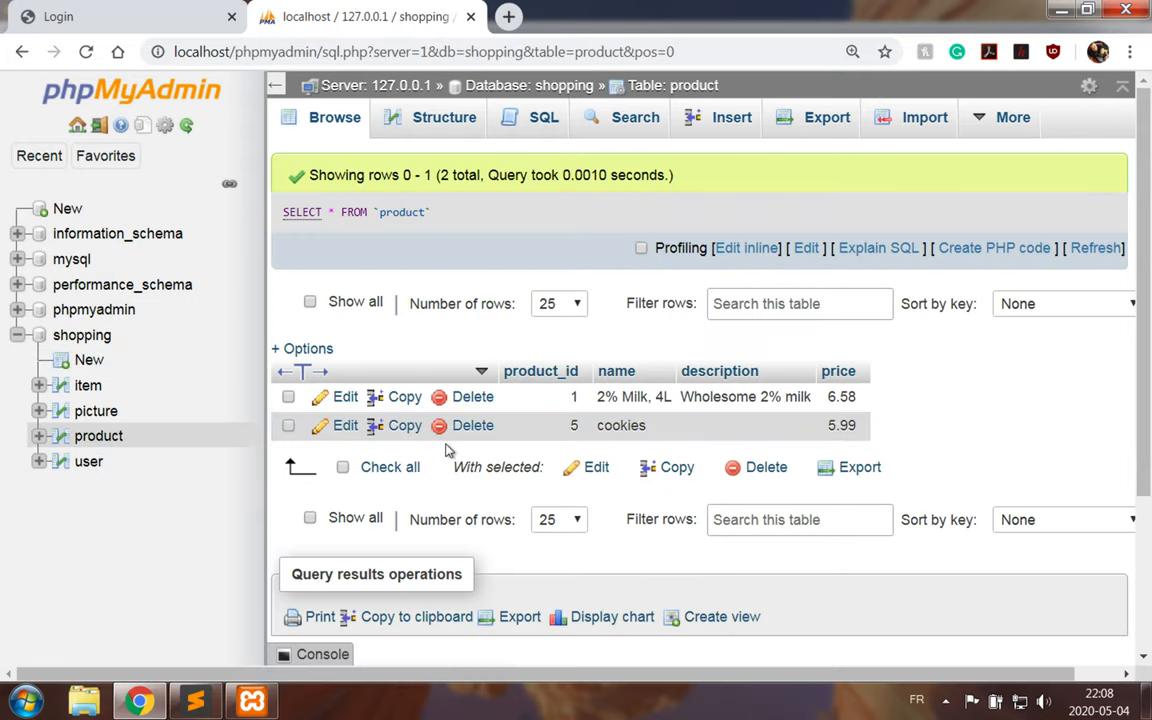
left_click(444, 116)
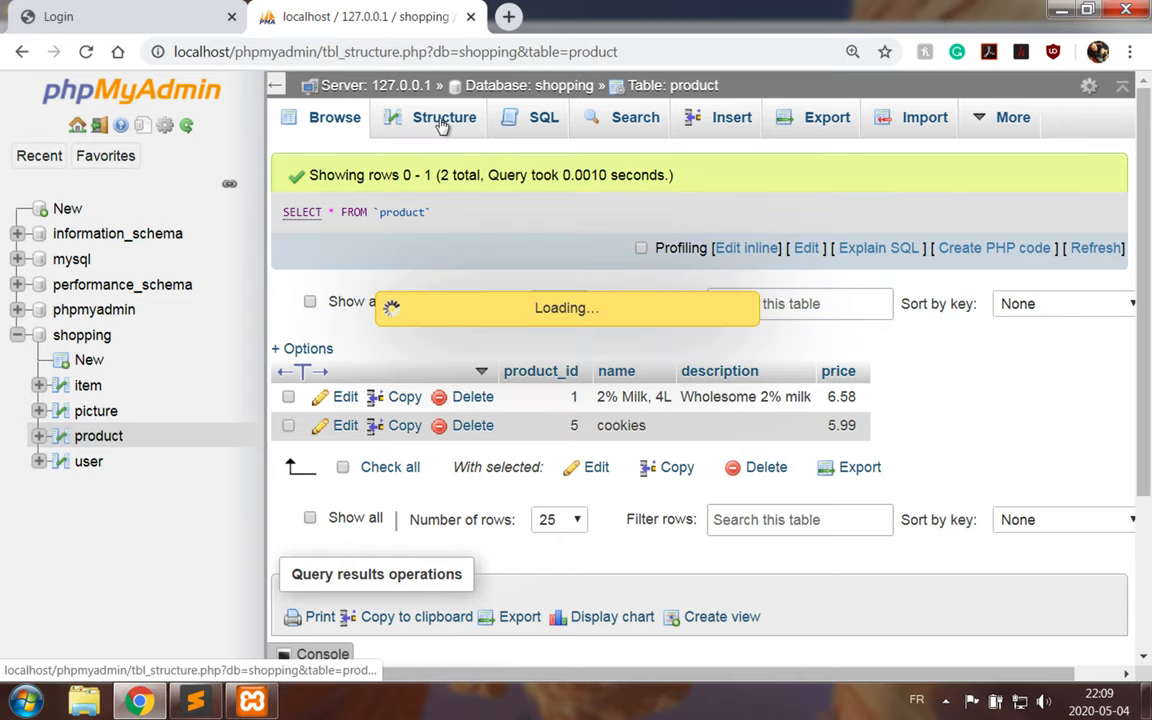
left_click(444, 116)
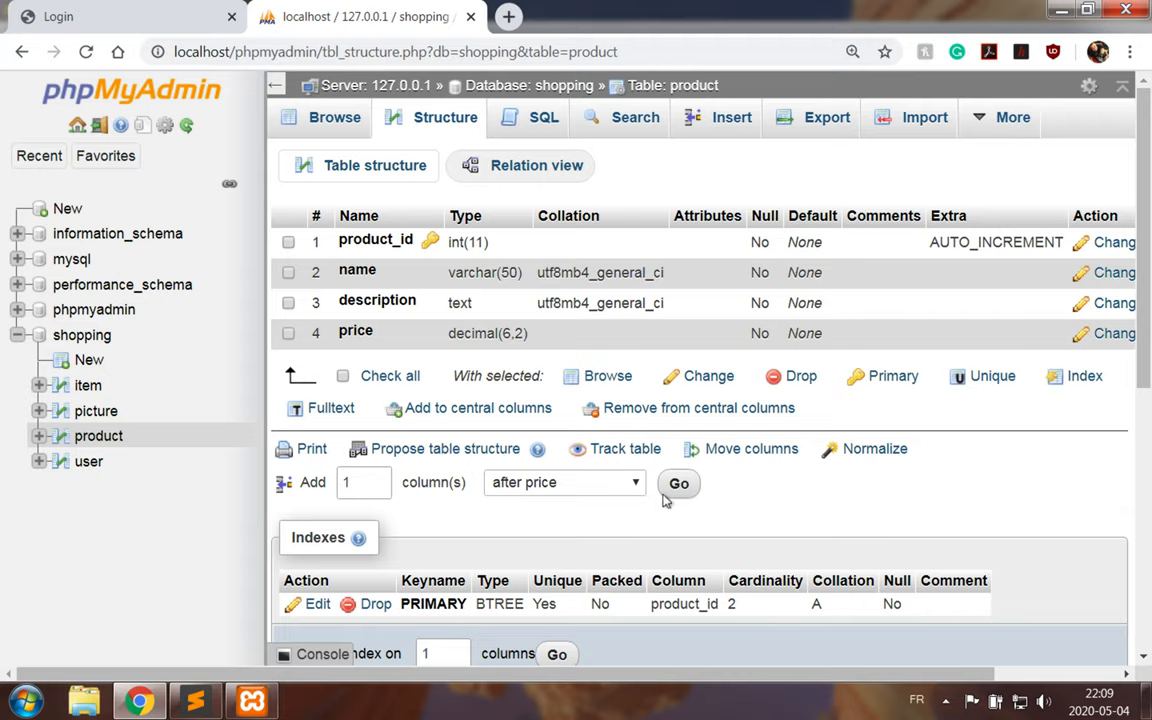
left_click(678, 482)
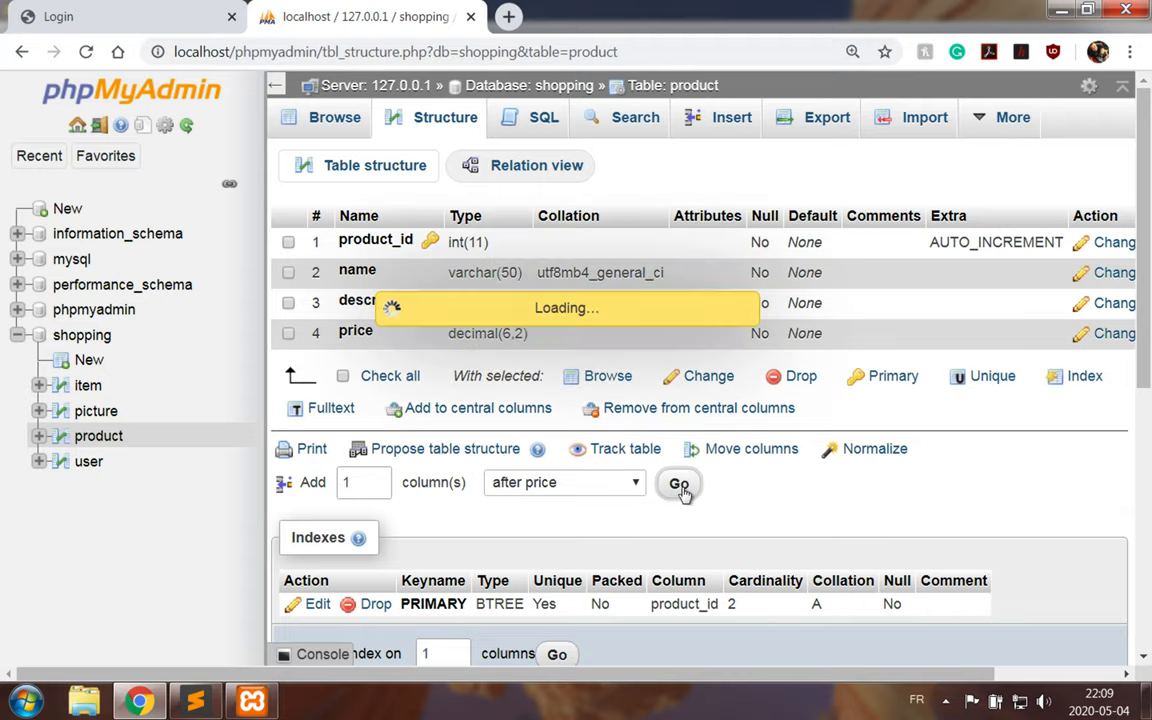
Add column default_picture as nullable INT defaulting to NULL, save it, and browse the rows.
left_click(678, 482)
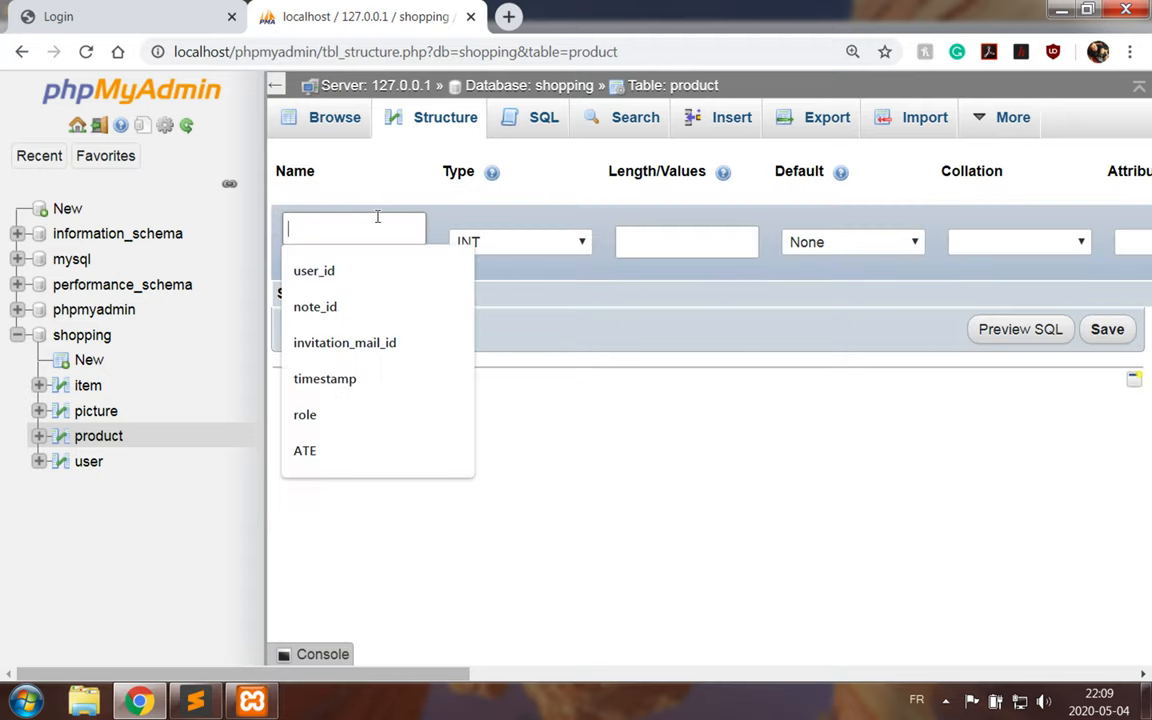
type("default_")
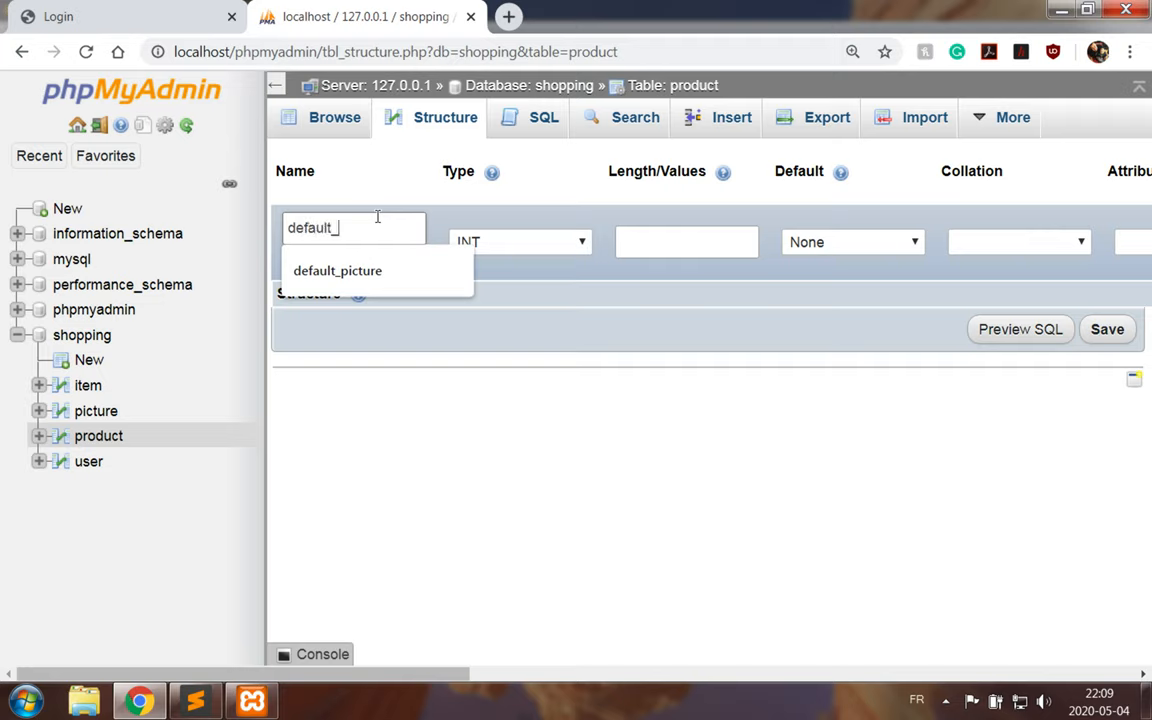
left_click(336, 270)
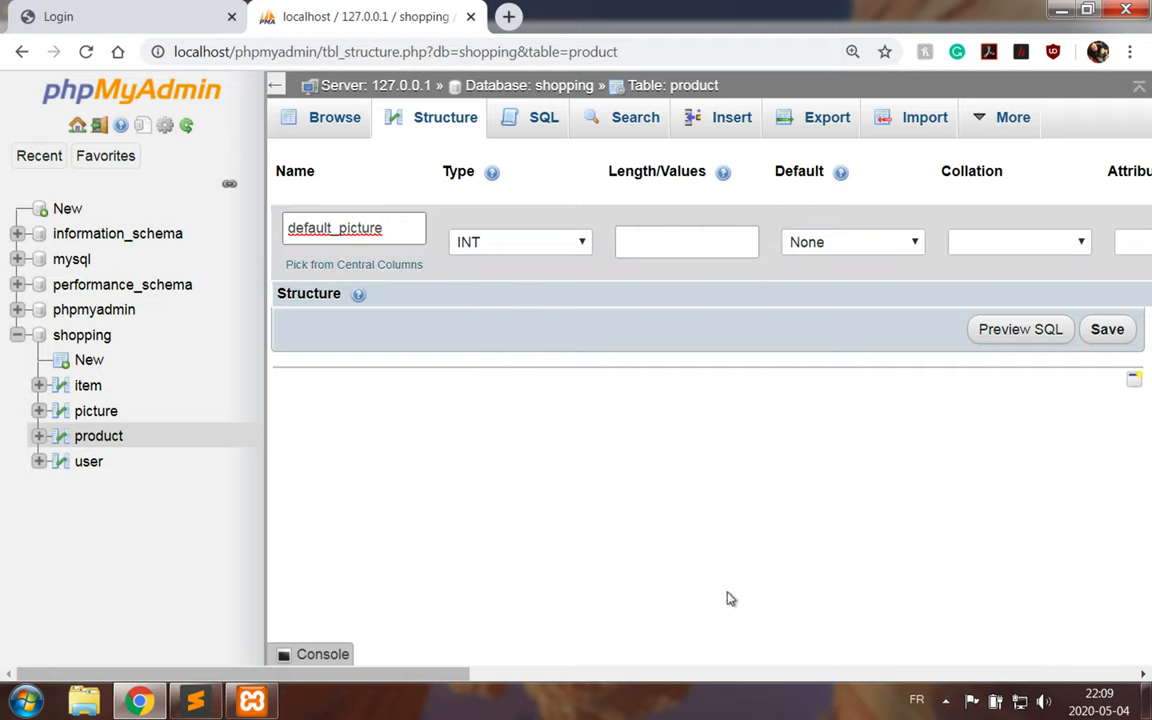
left_click_drag(250, 676, 510, 676)
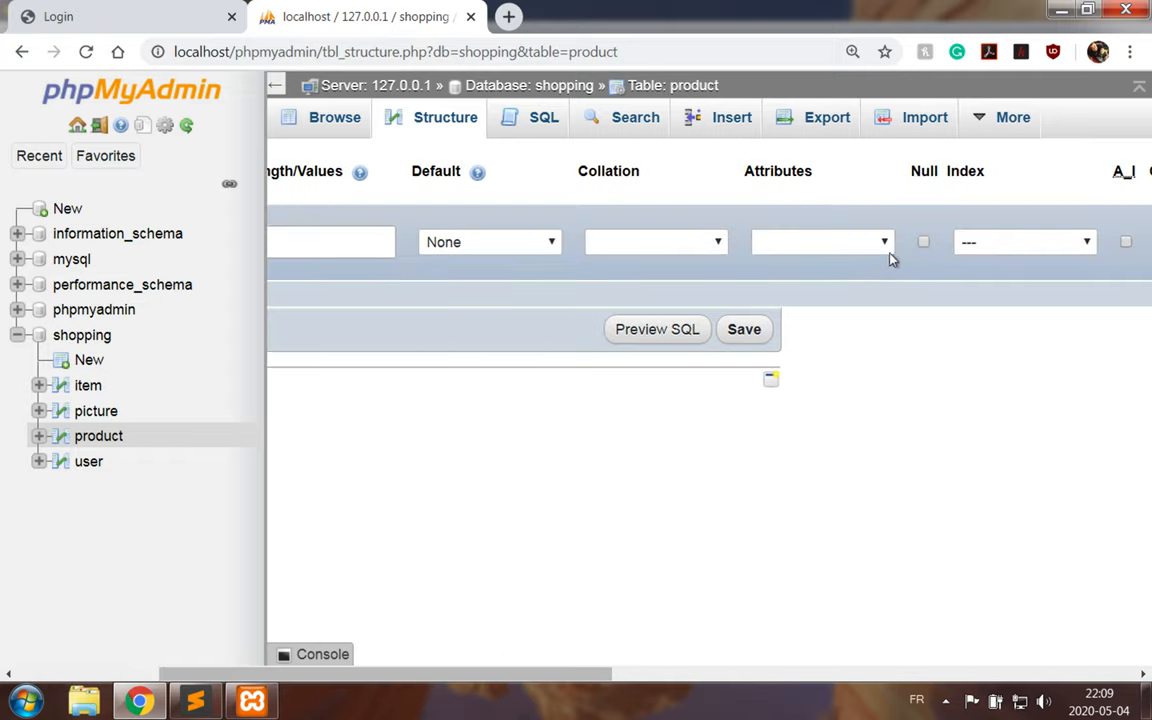
left_click(922, 240)
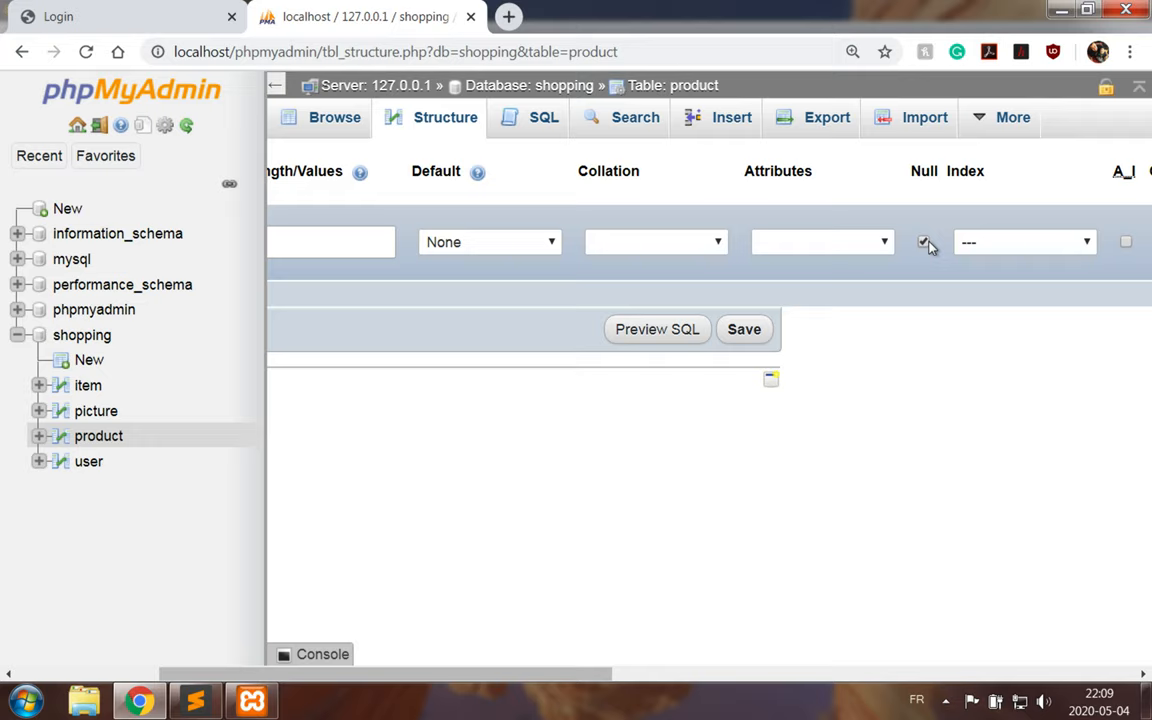
left_click(924, 240)
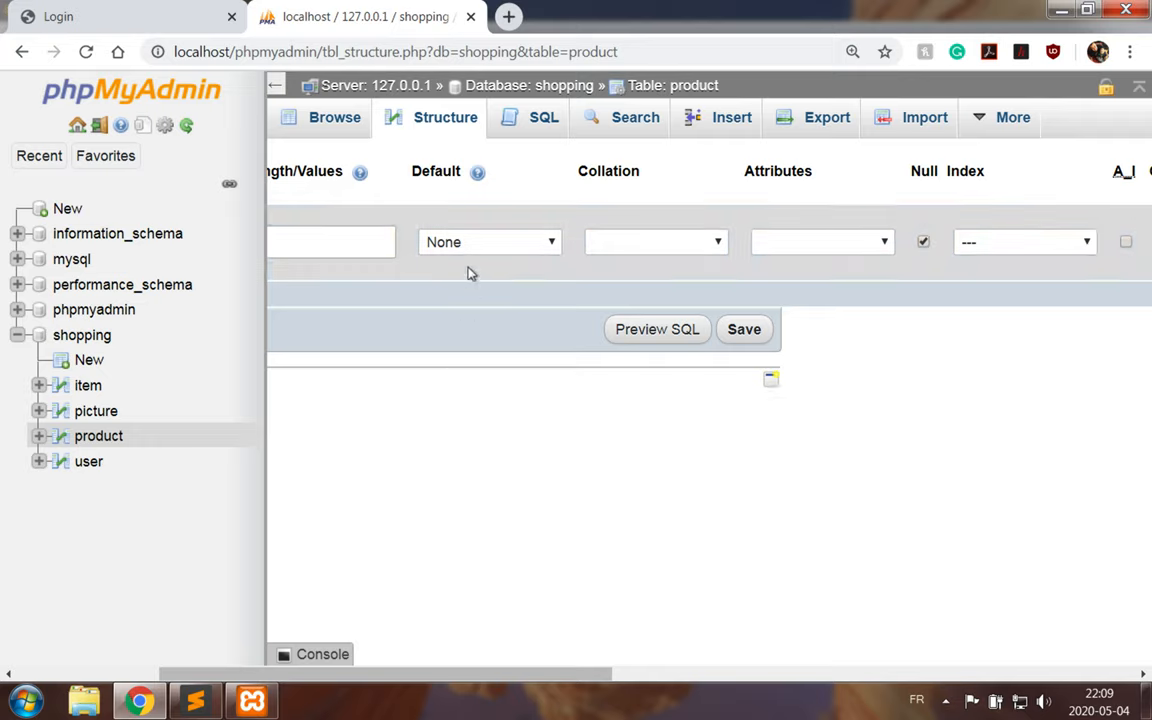
left_click(488, 240)
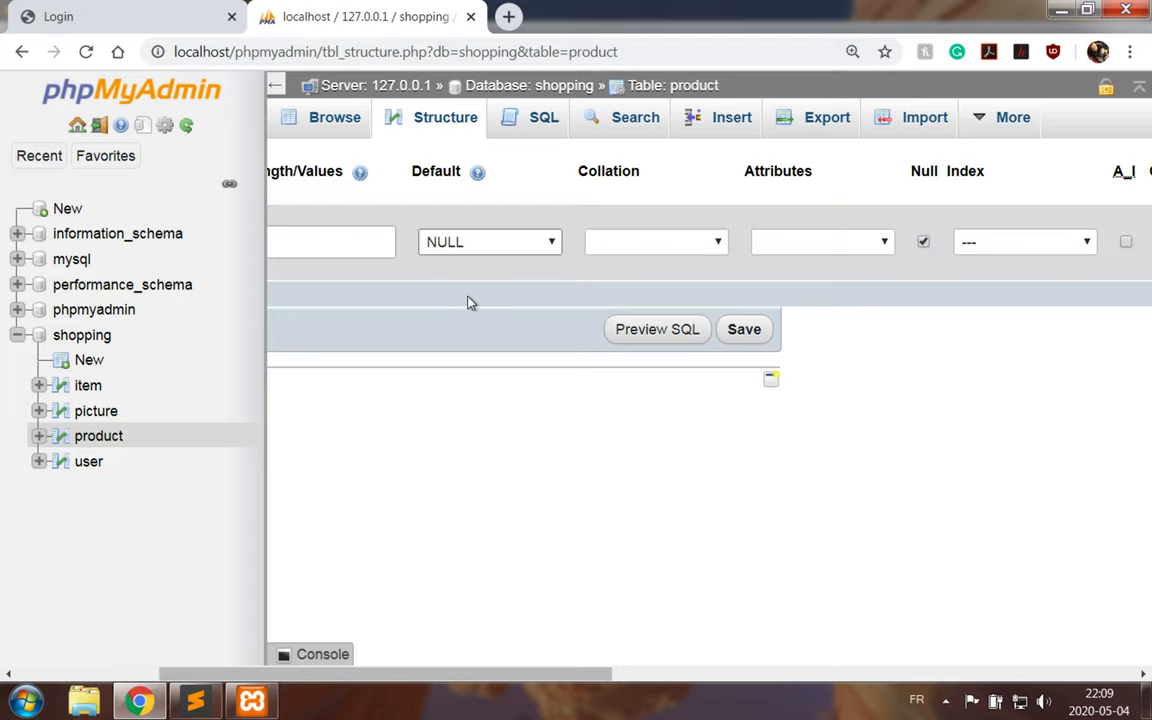
mouse_move(744, 328)
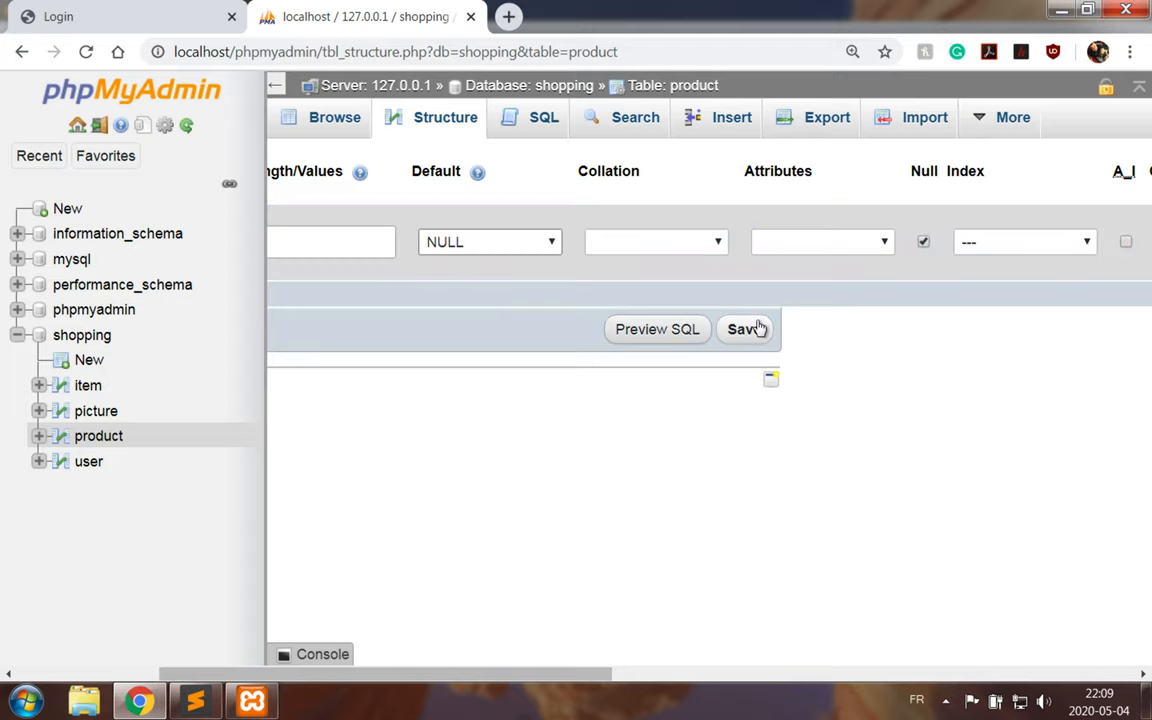
left_click(740, 328)
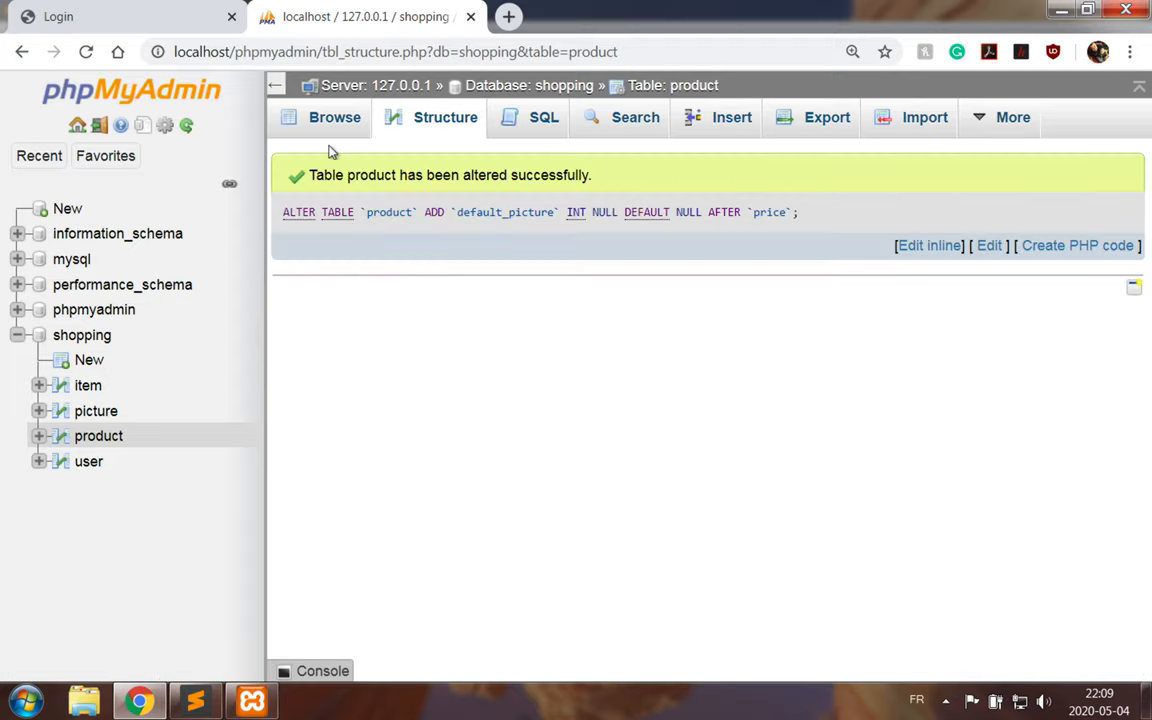
left_click(334, 116)
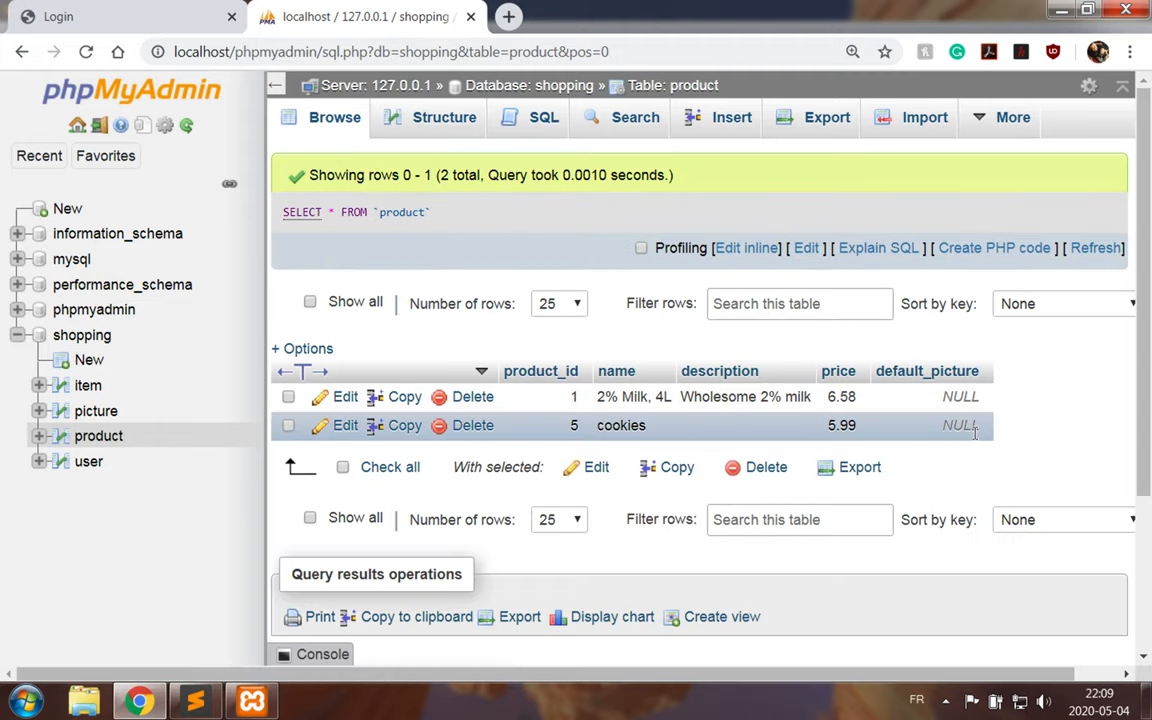
mouse_move(1040, 424)
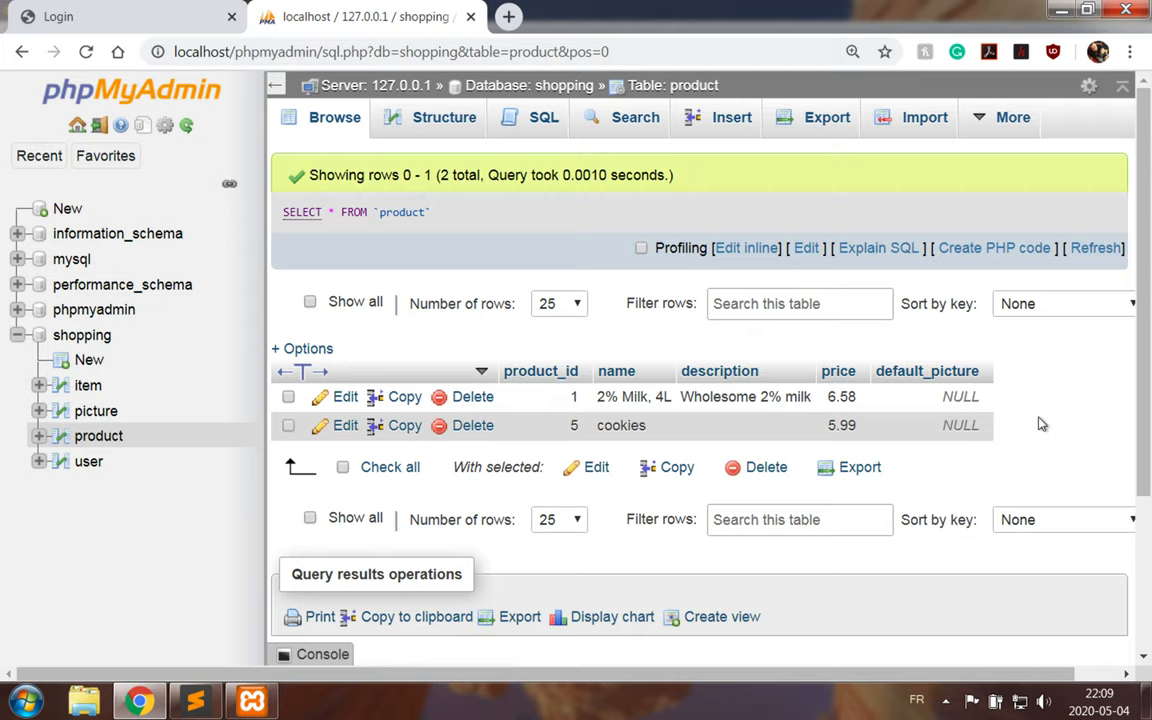
mouse_move(672, 418)
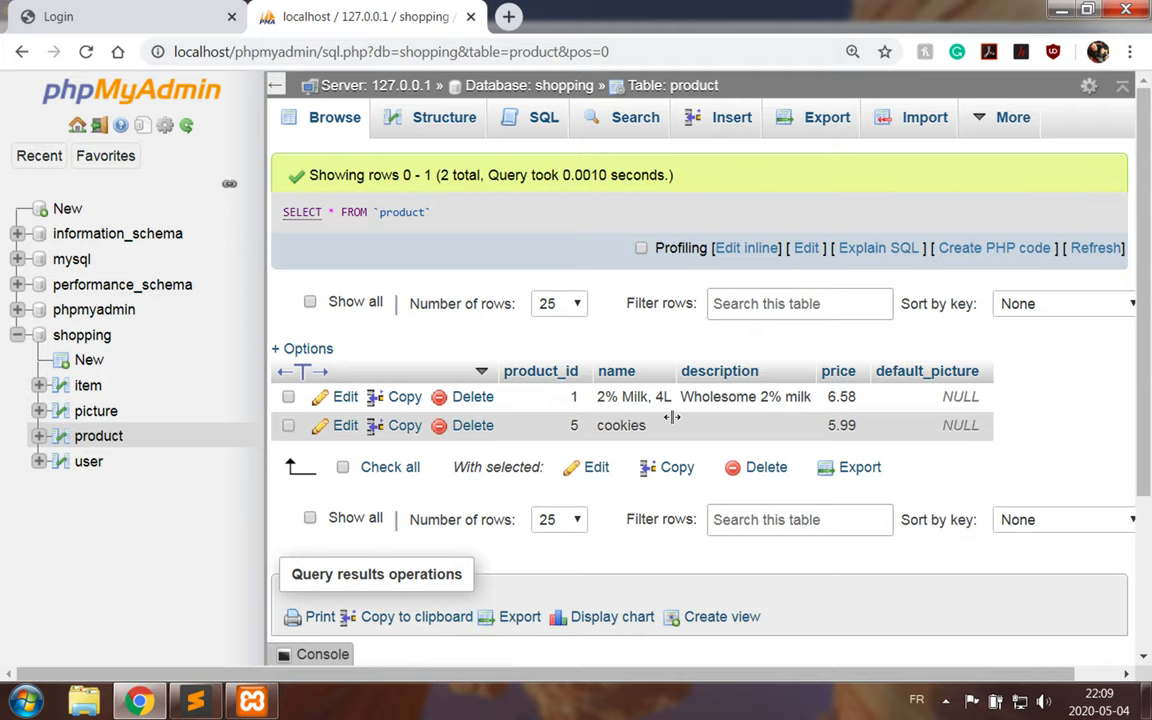
mouse_move(144, 512)
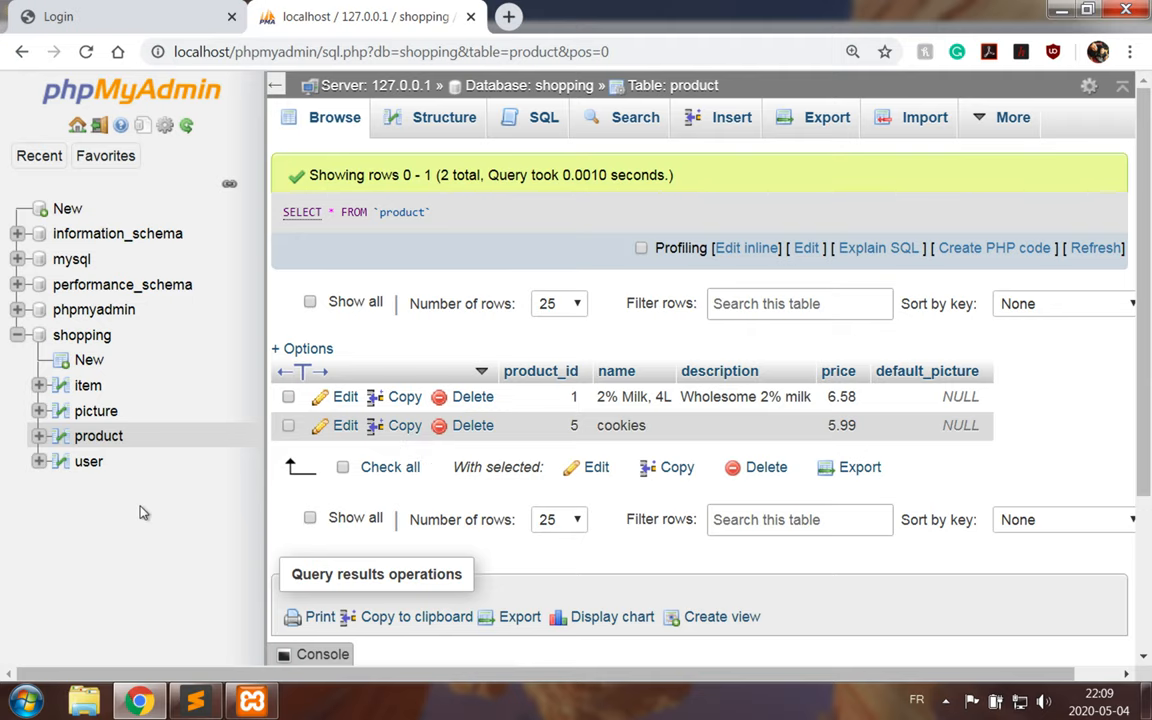
mouse_move(96, 412)
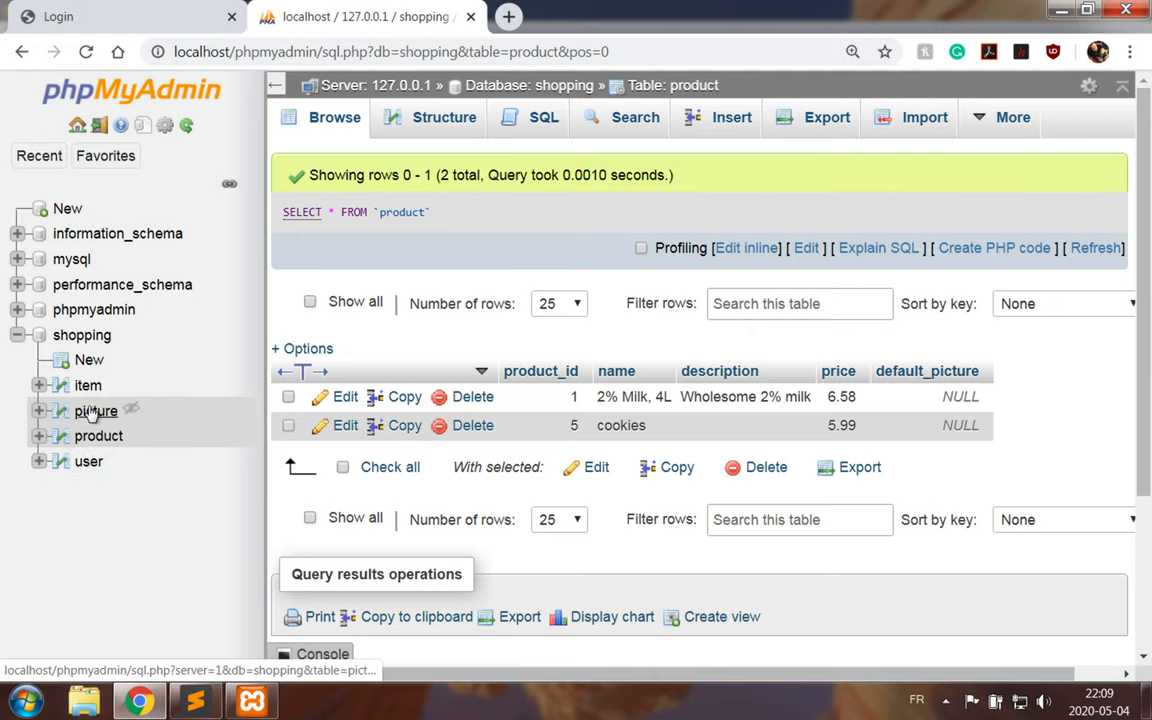
Set the milk product's default_picture to 5 in phpMyAdmin, then return to the site's Login page.
left_click(96, 410)
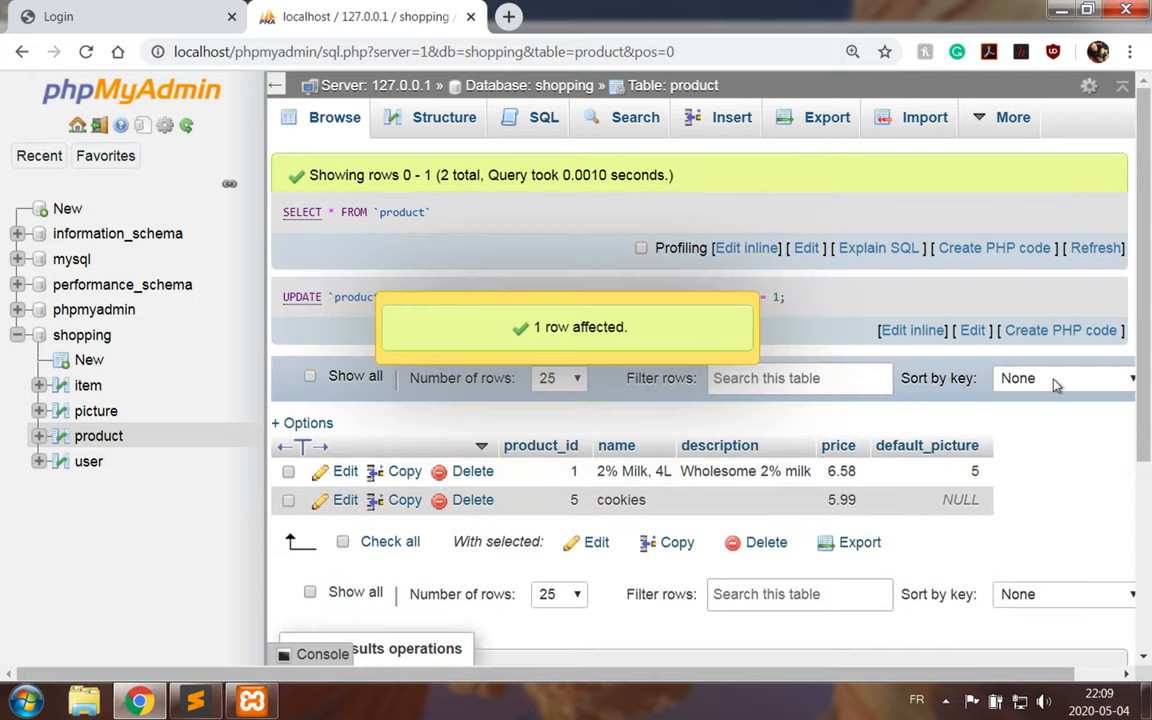
mouse_move(470, 268)
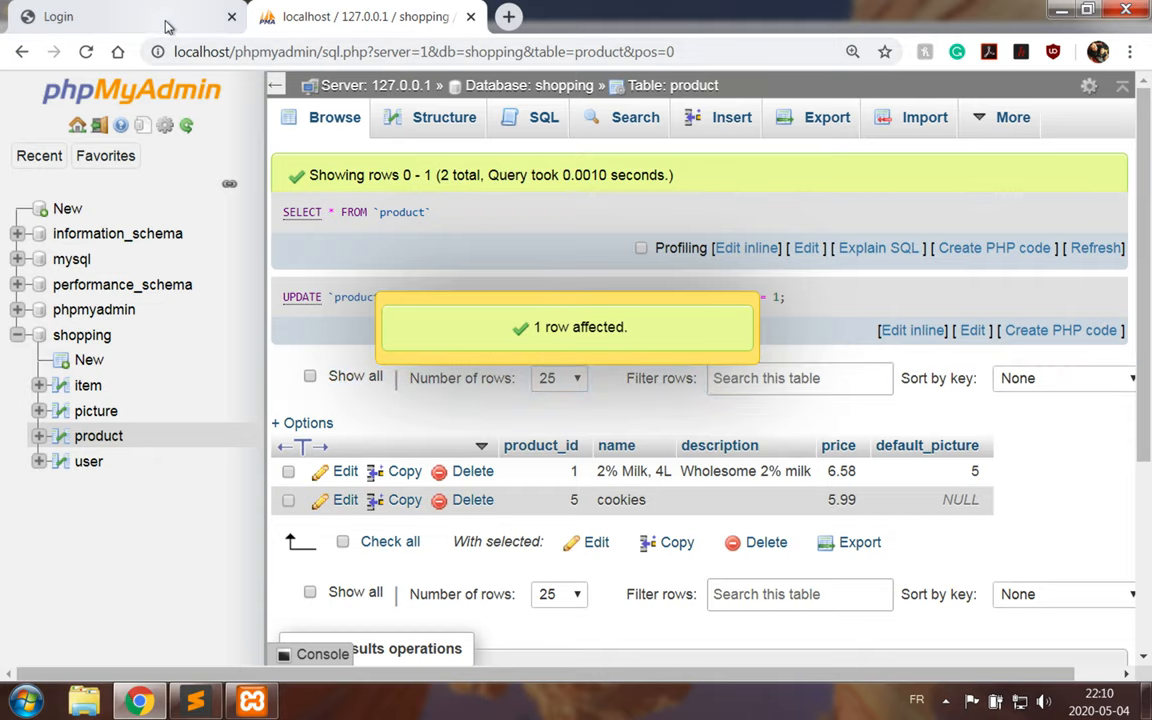
left_click(56, 16)
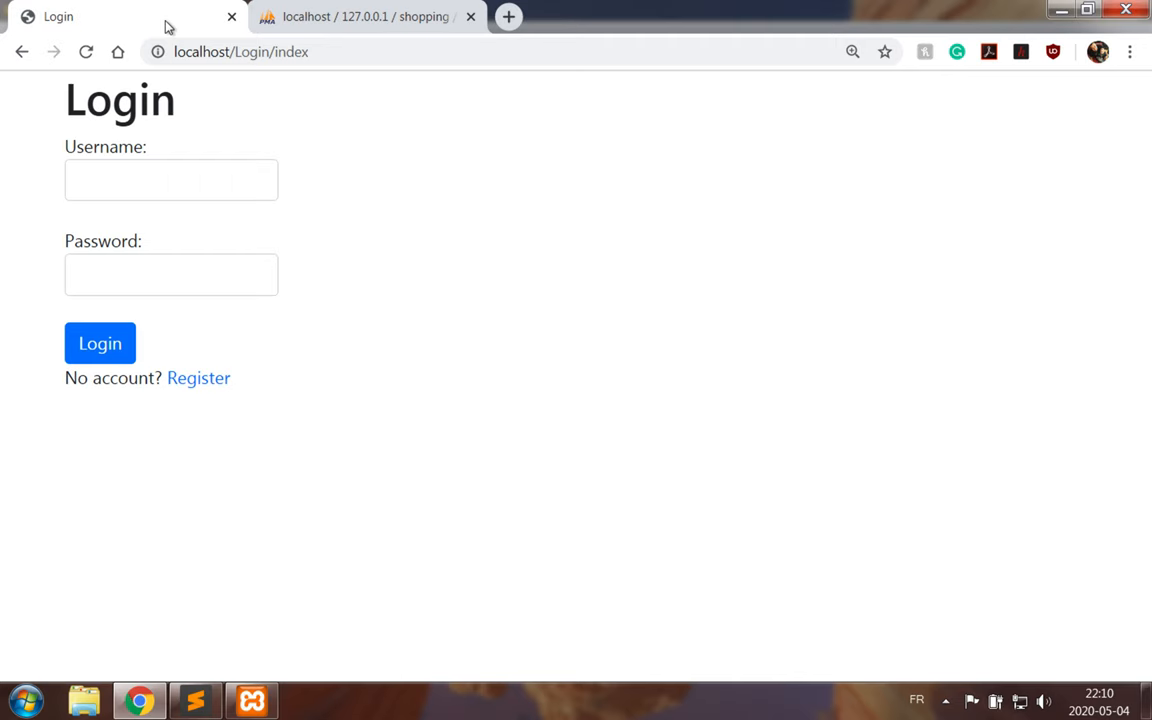
In UserController.php, change the index action's view path from product/index to user/index.
left_click(196, 700)
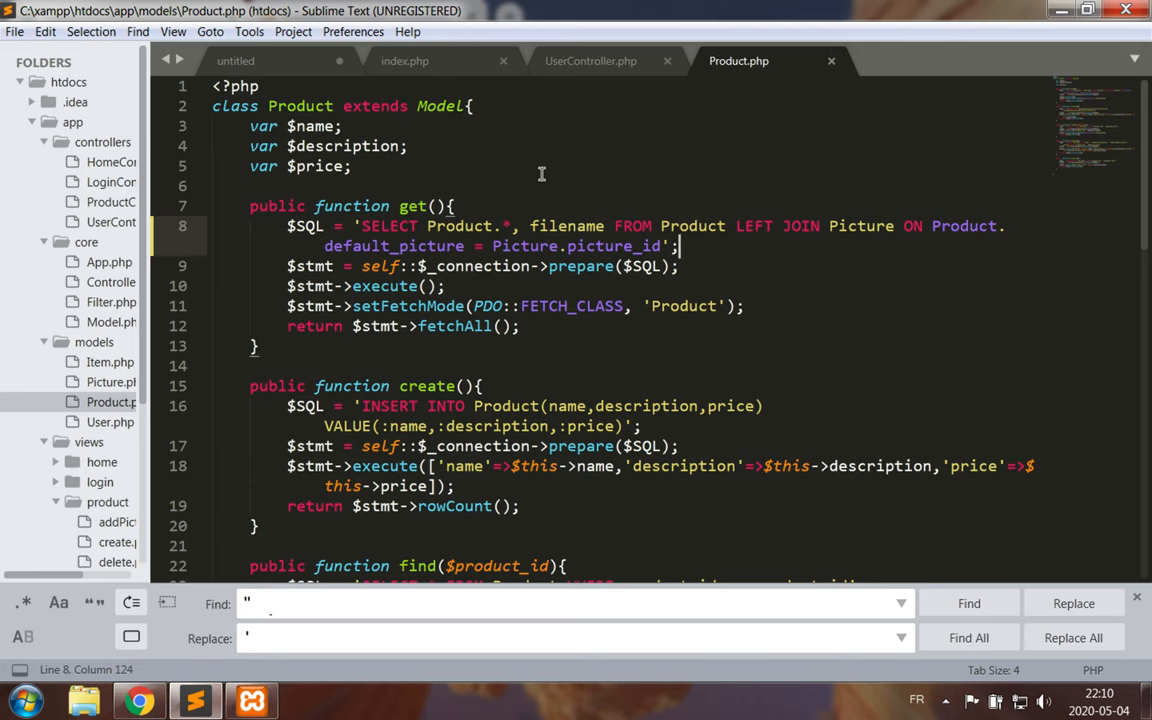
mouse_move(404, 60)
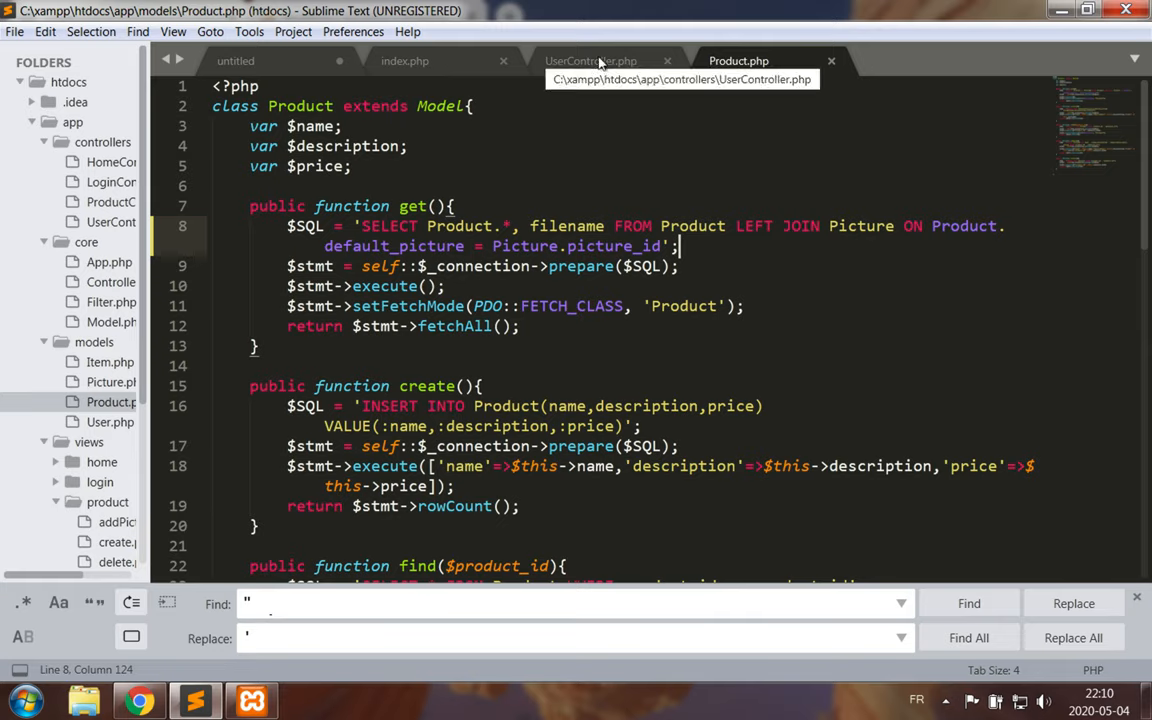
left_click(590, 60)
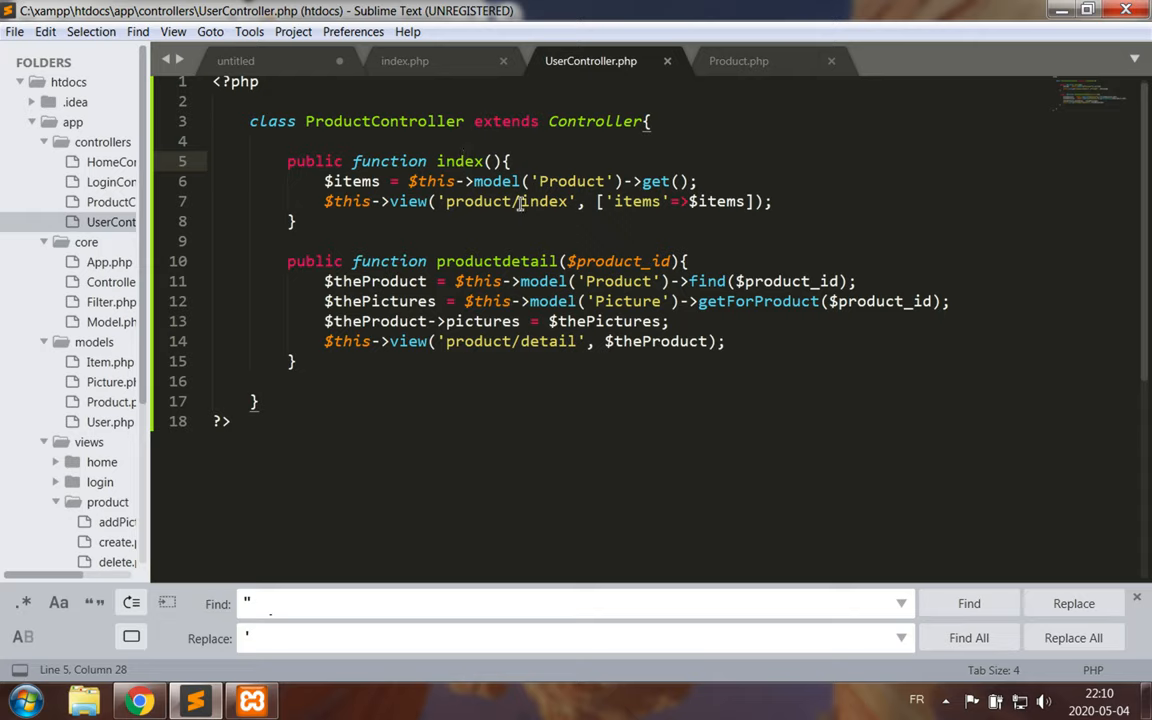
double_click(478, 200)
type("use")
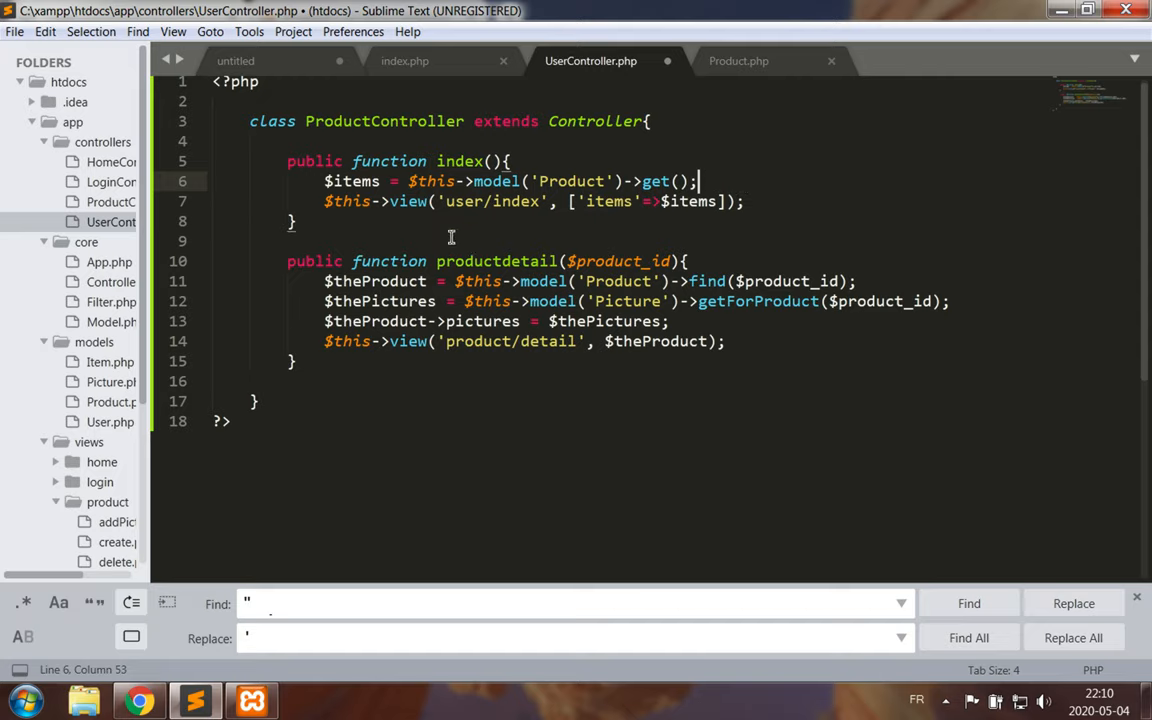
mouse_move(570, 298)
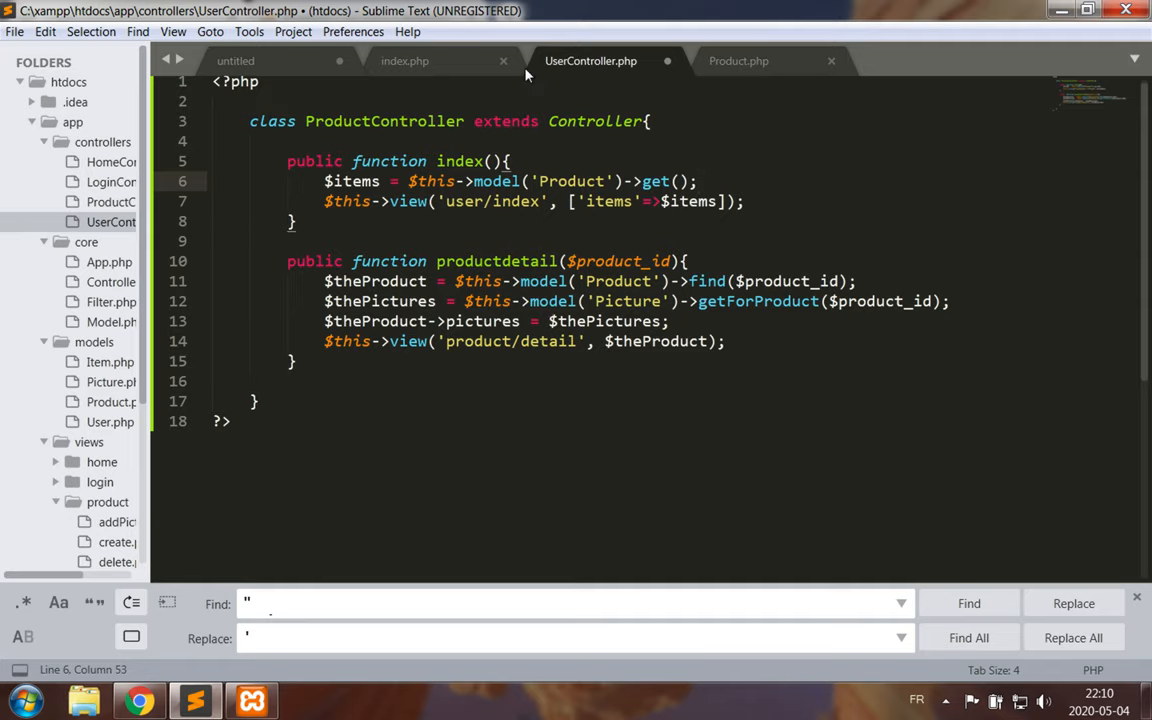
Wrap the card's img src filename in an isset() check with a default fallback in user index.php.
left_click(404, 60)
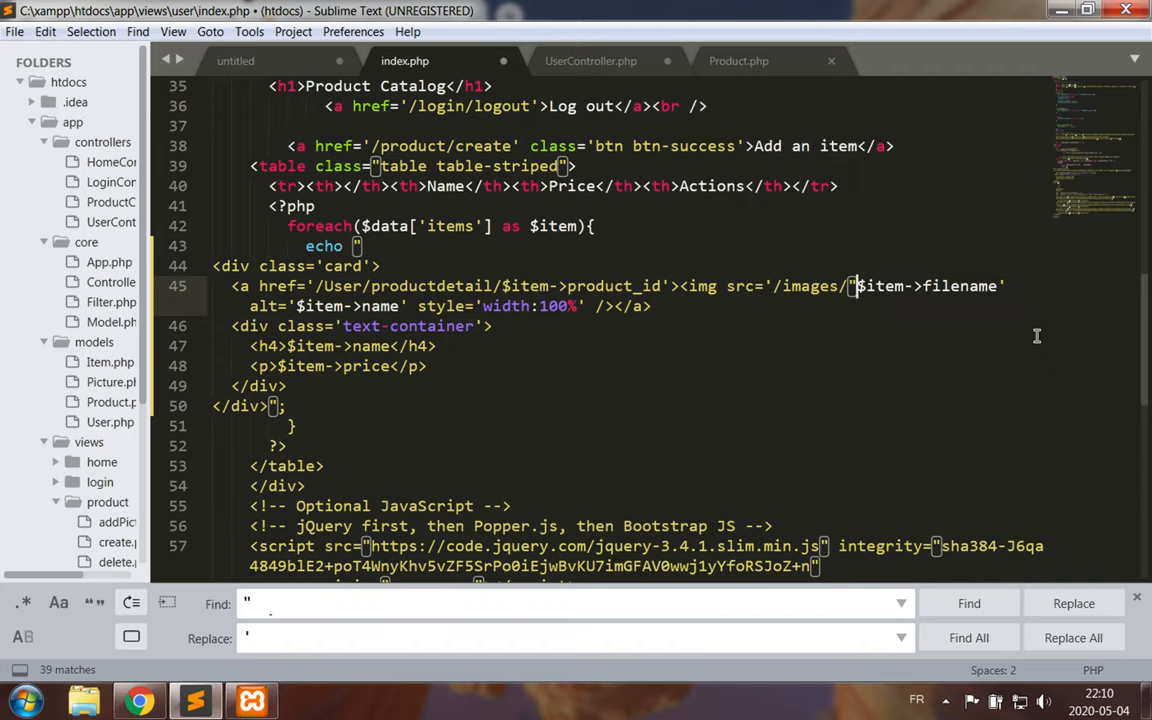
left_click(996, 286)
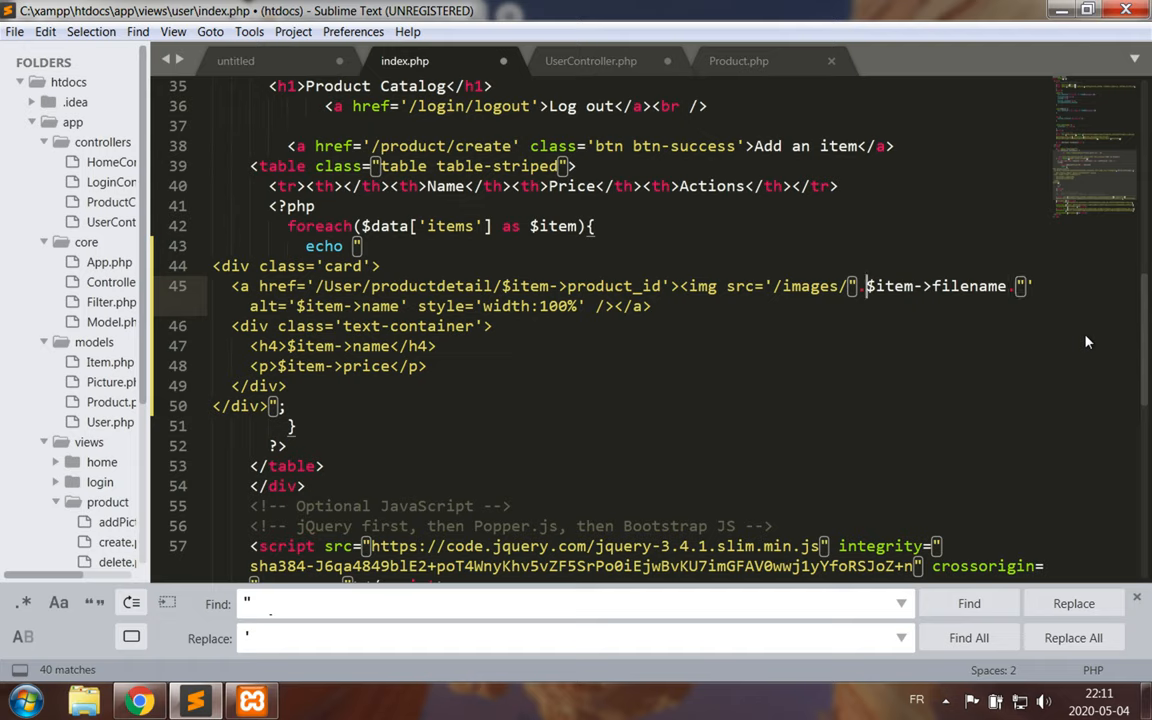
type("(")
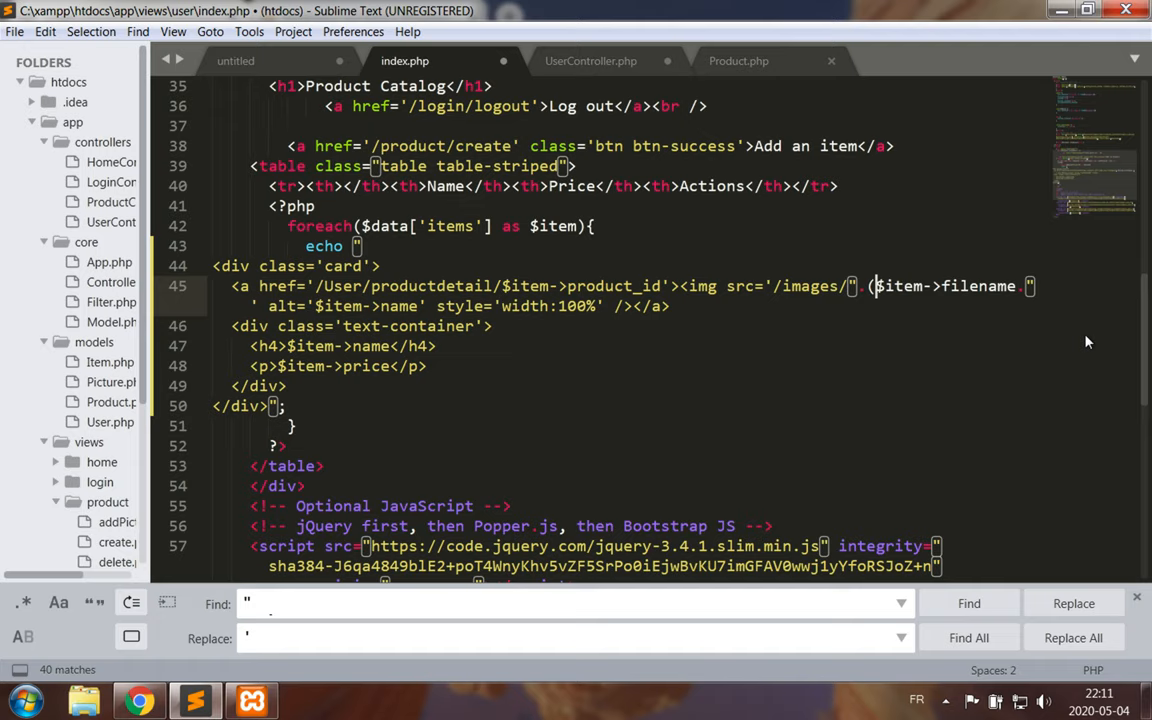
type("isset()")
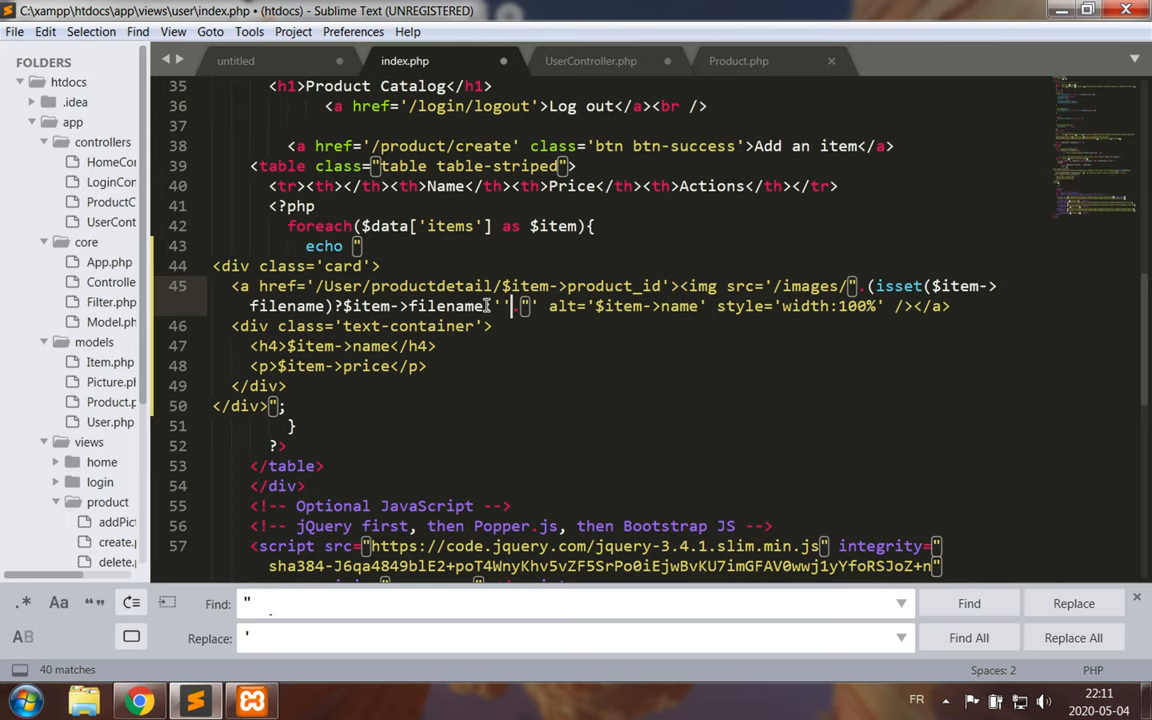
type("de")
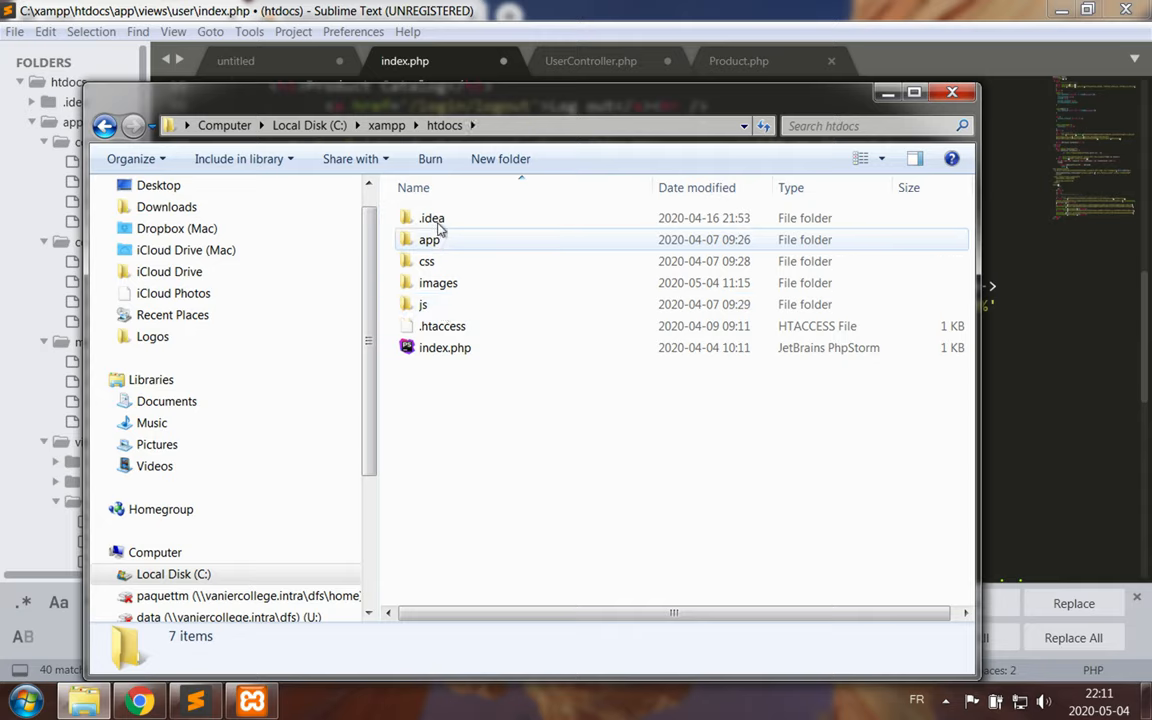
Open the htdocs images folder to confirm default.png sits beside the product photo.
double_click(438, 282)
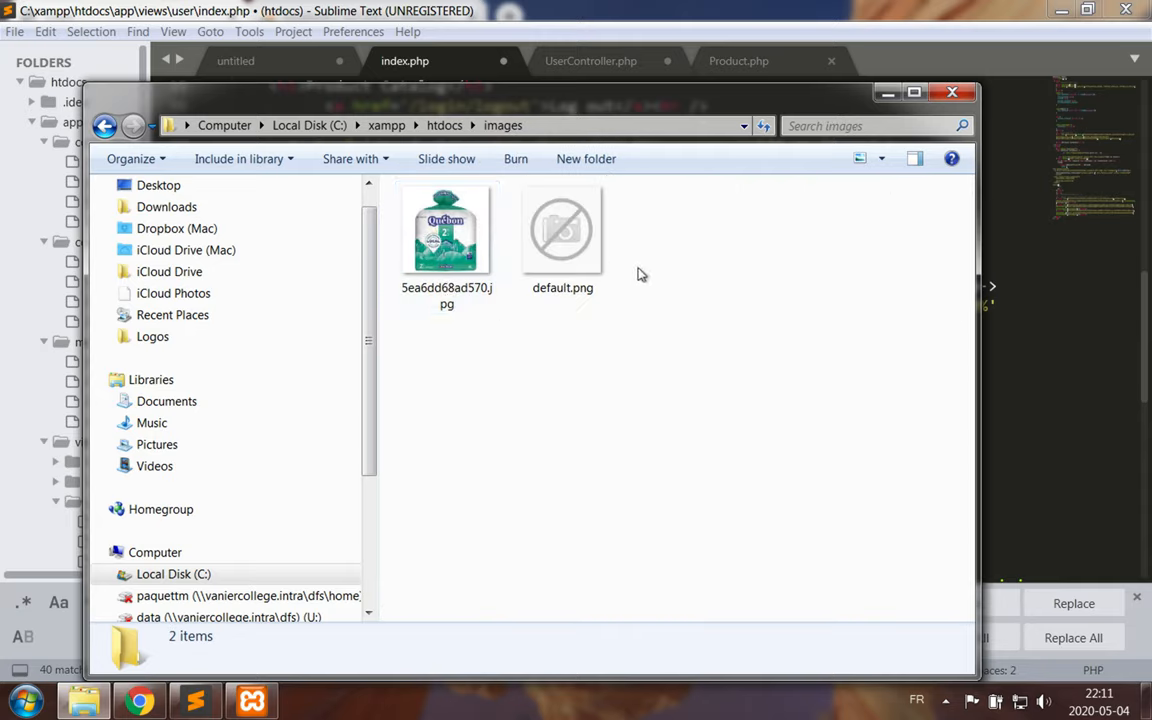
mouse_move(598, 308)
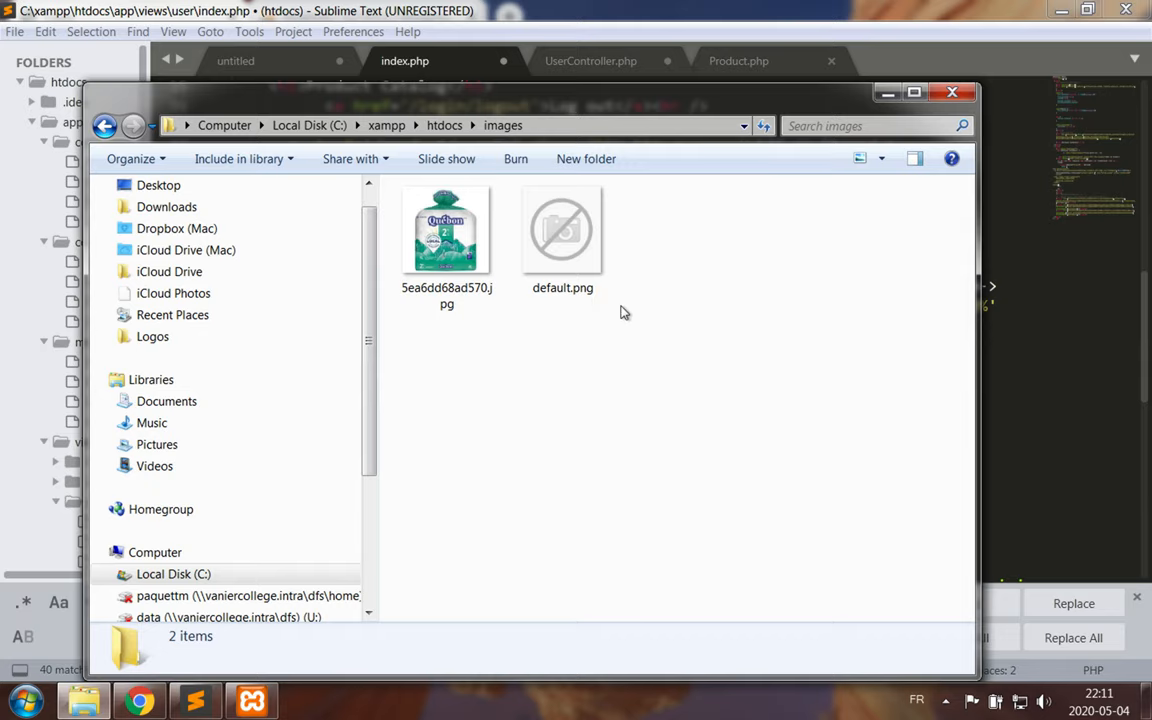
mouse_move(1014, 328)
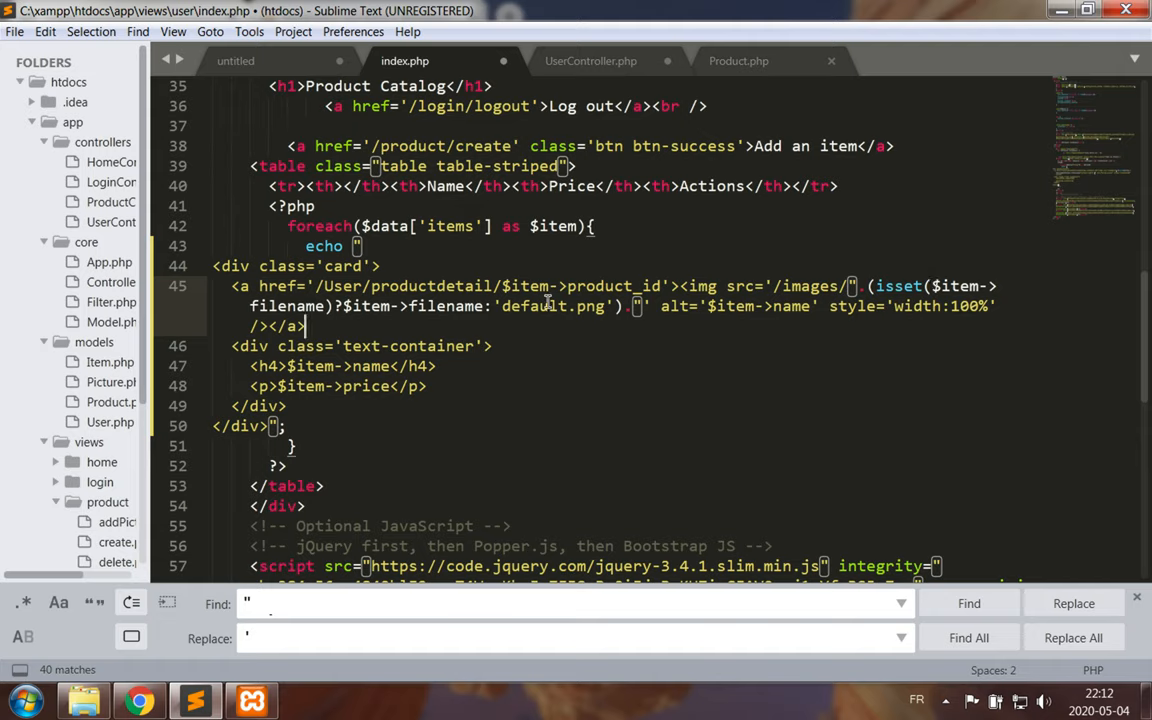
mouse_move(548, 330)
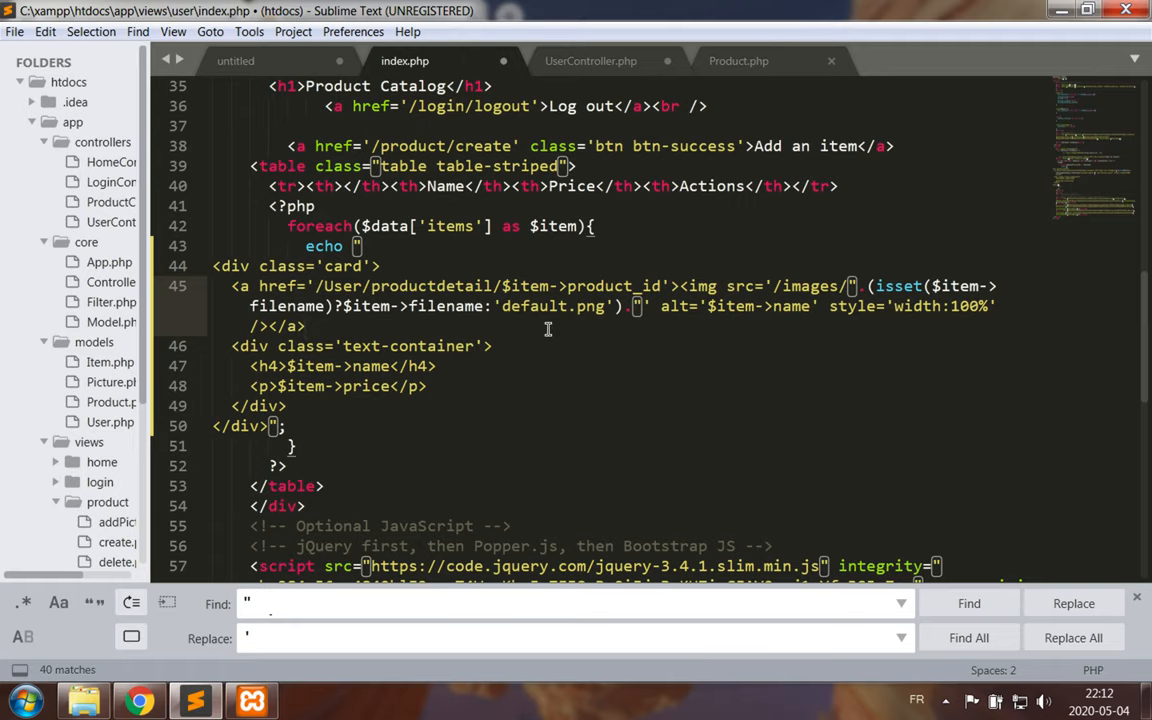
Save index.php, then make productdetail render user/productdetail in UserController.php and save it.
key("ctrl+s")
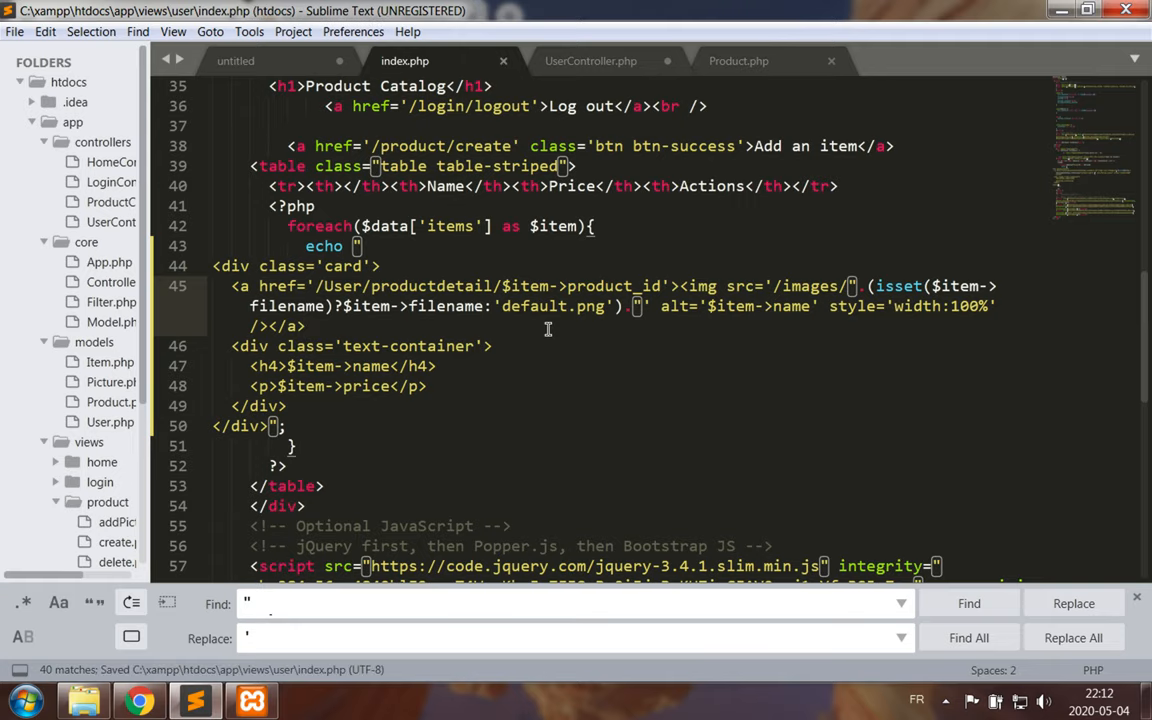
left_click(590, 60)
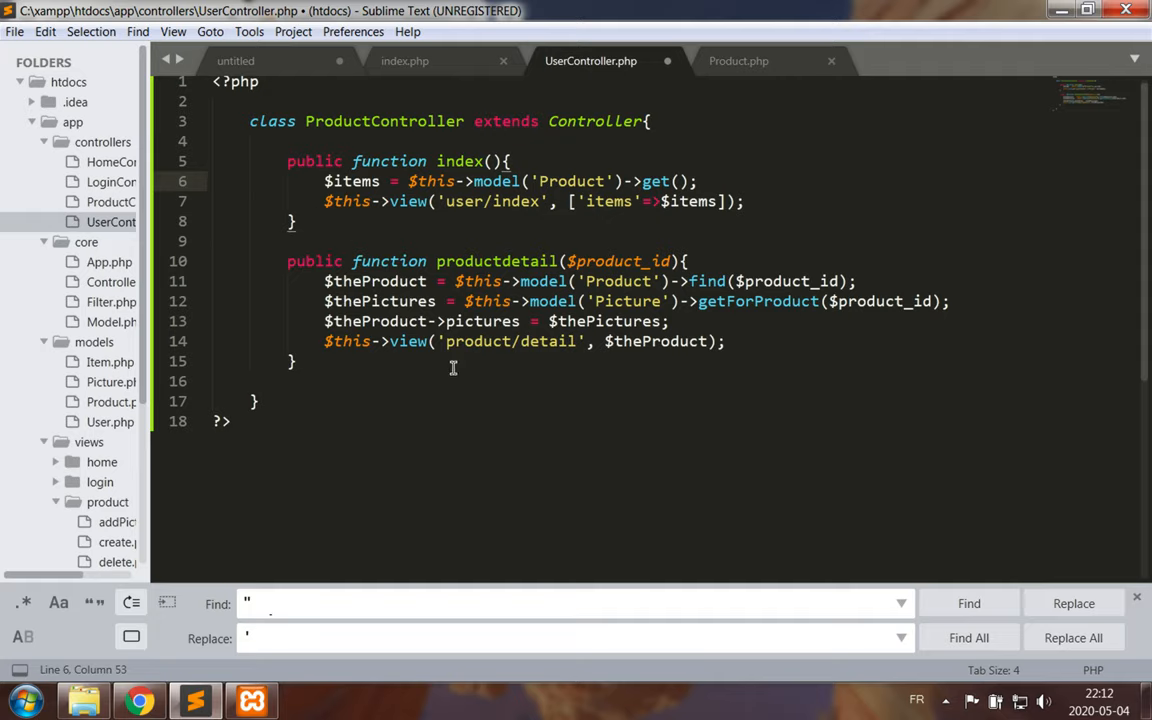
double_click(476, 340)
type("use")
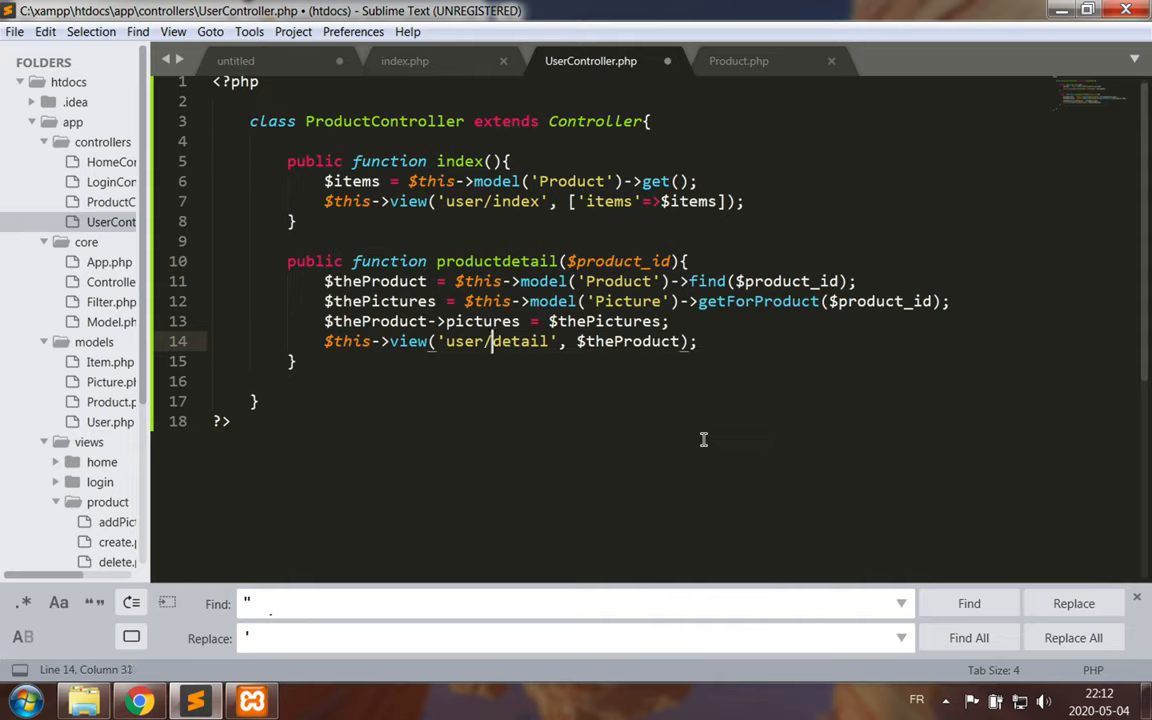
type("product")
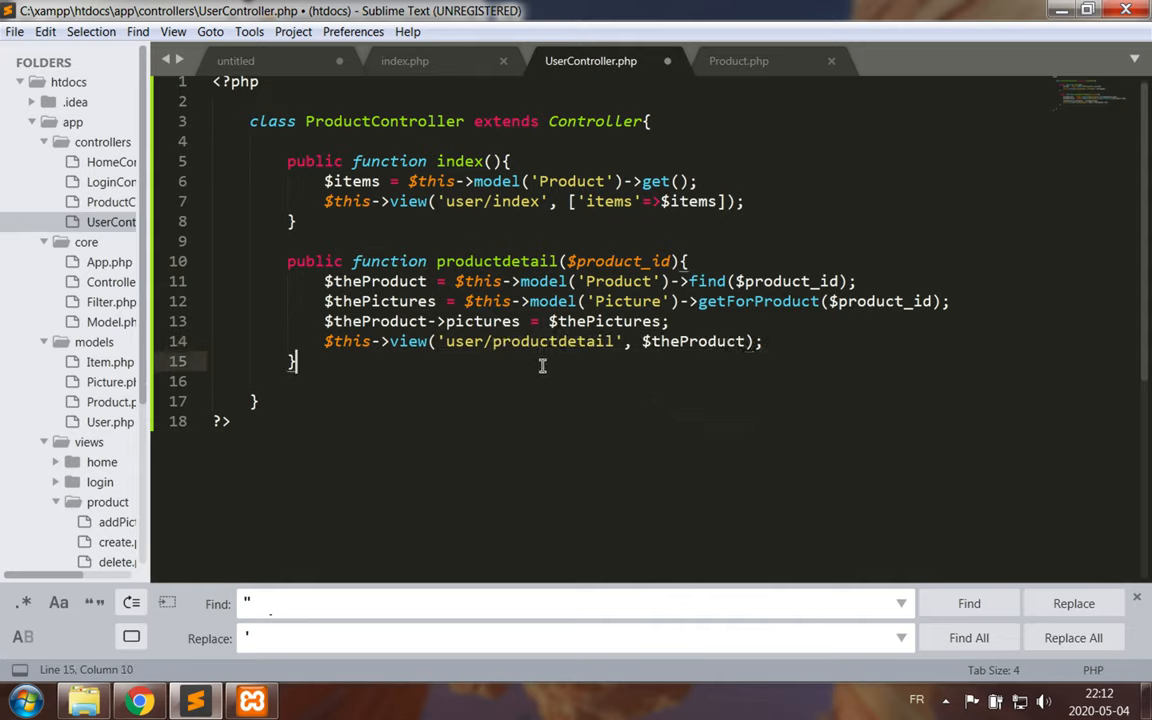
key("ctrl+s")
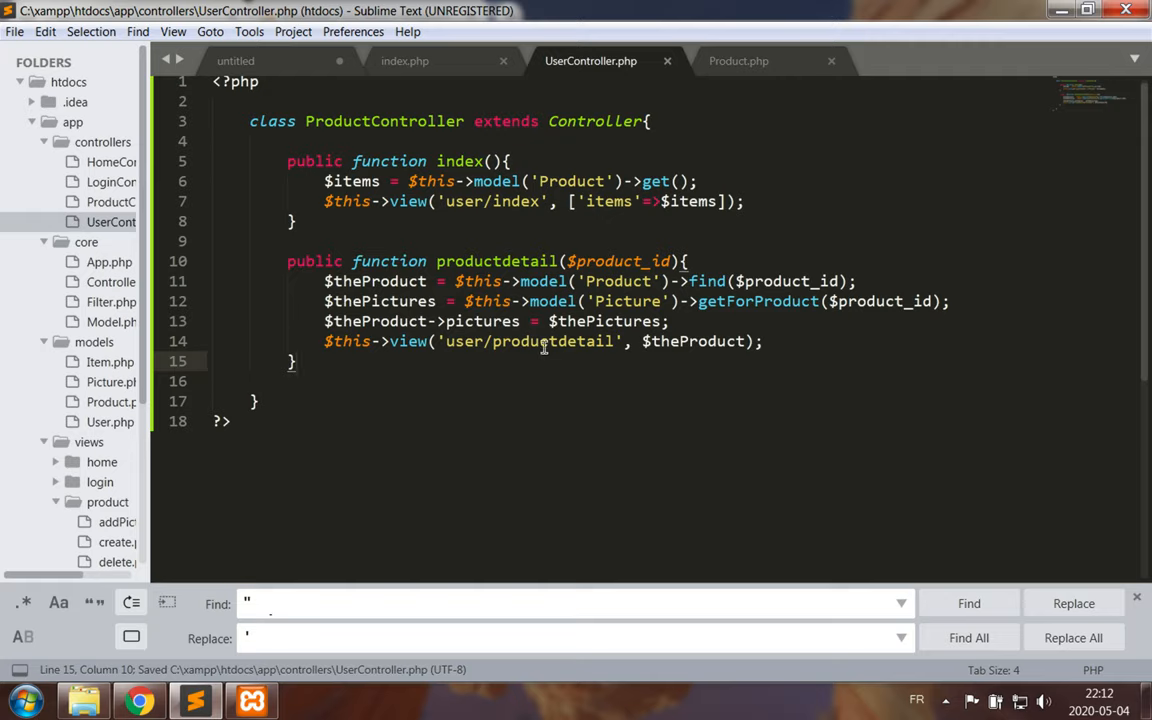
scroll("down", 3)
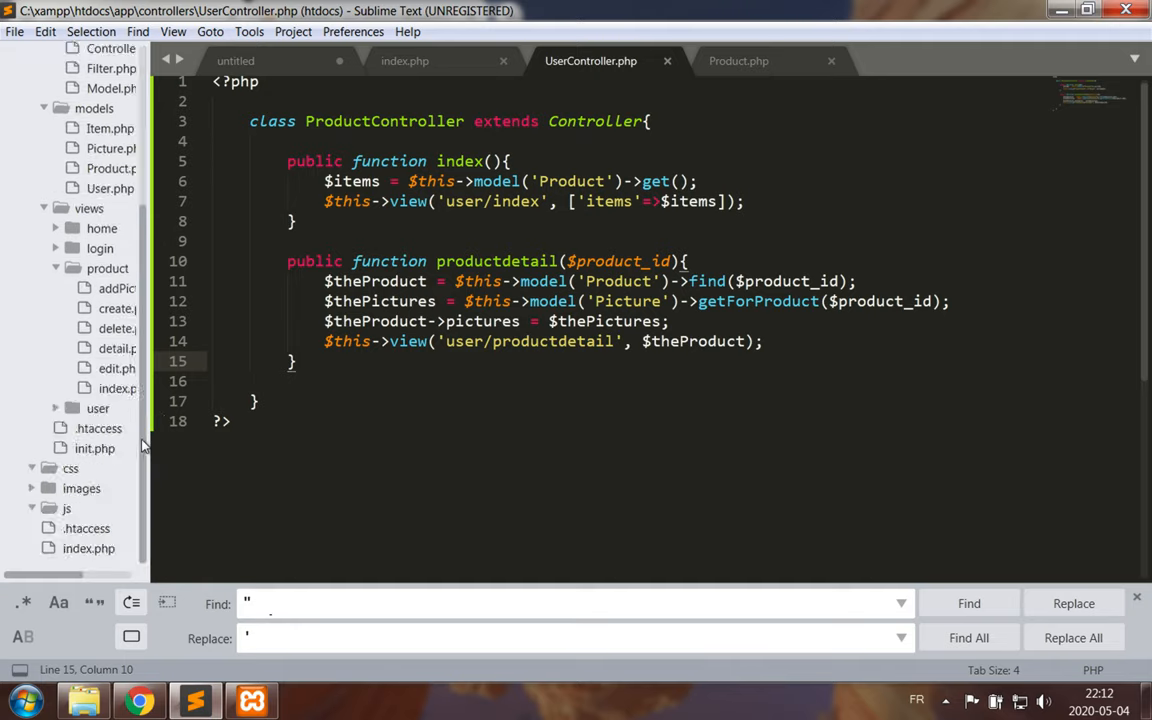
Create productdetail.php in views/user and copy all of product/detail.php.
right_click(96, 408)
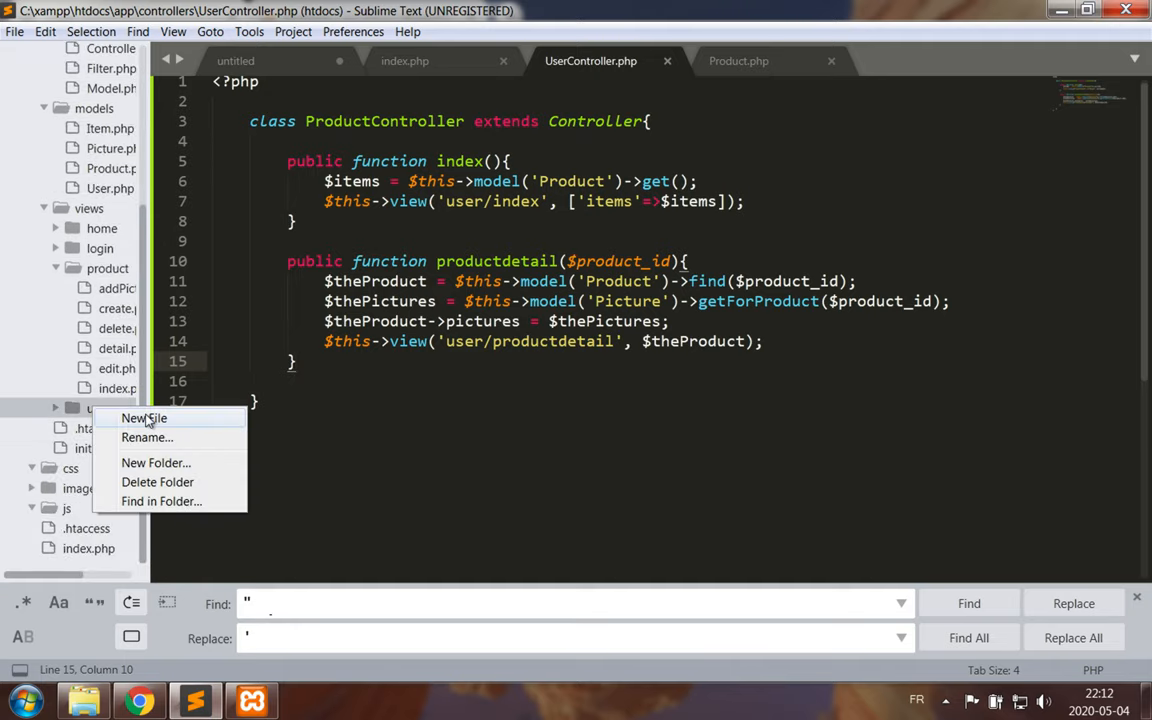
left_click(144, 418)
type("productdetail.")
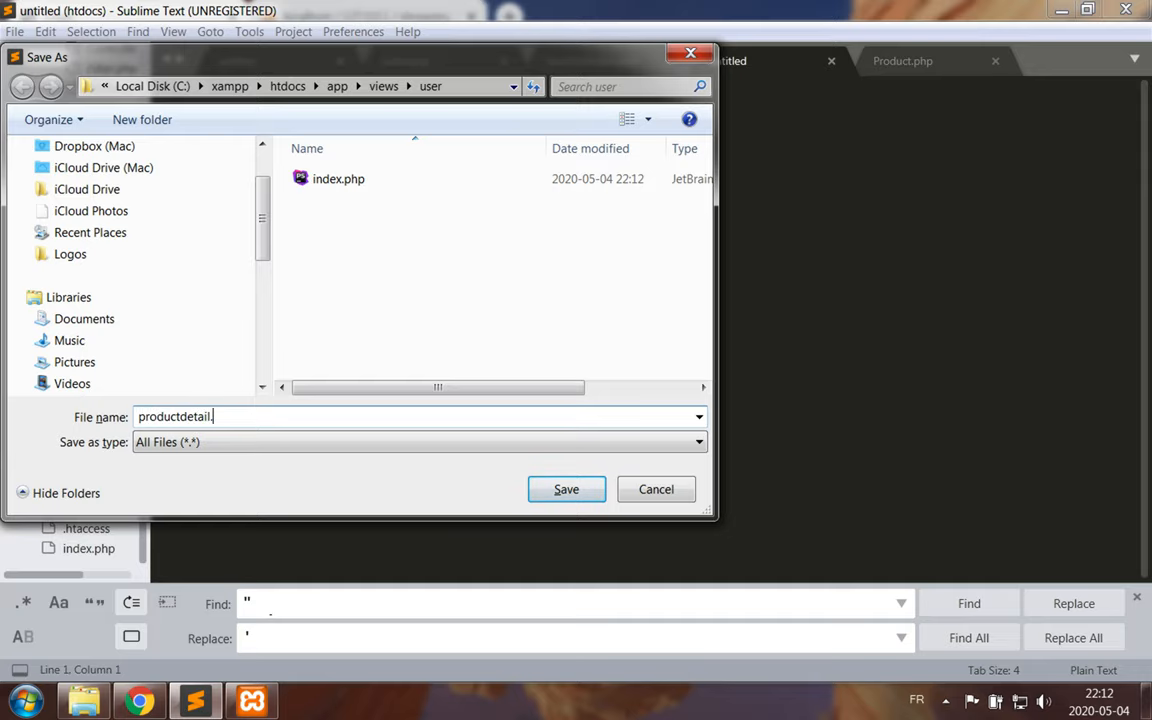
left_click(566, 488)
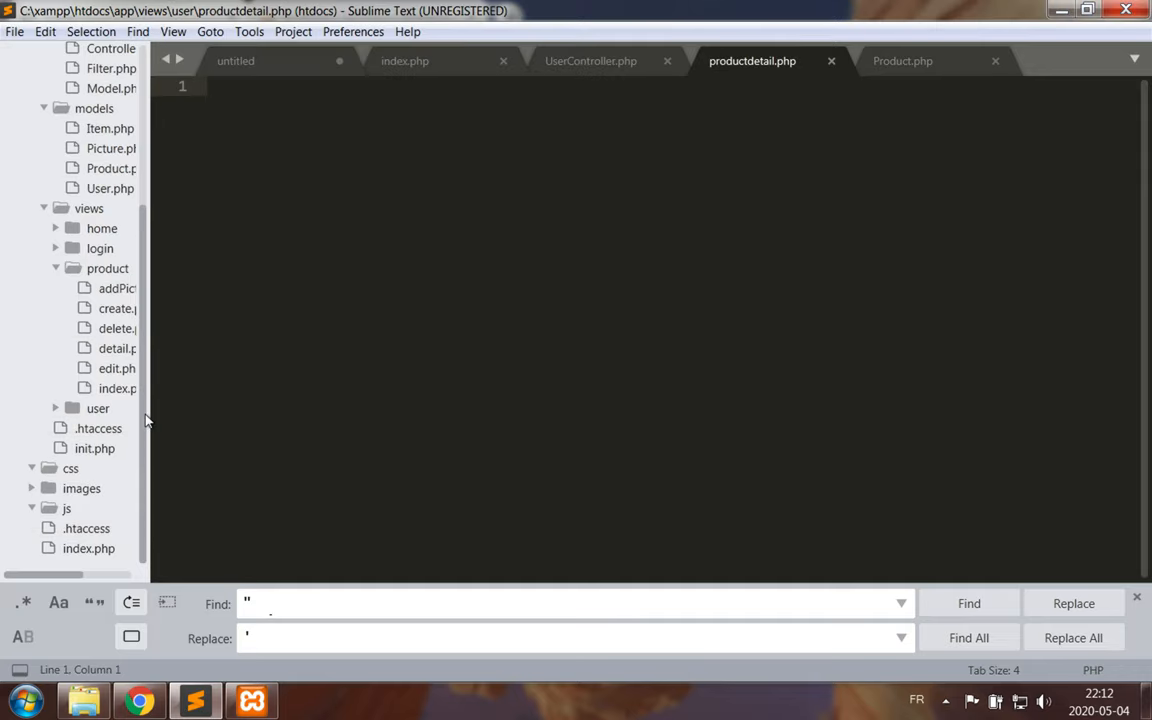
mouse_move(732, 116)
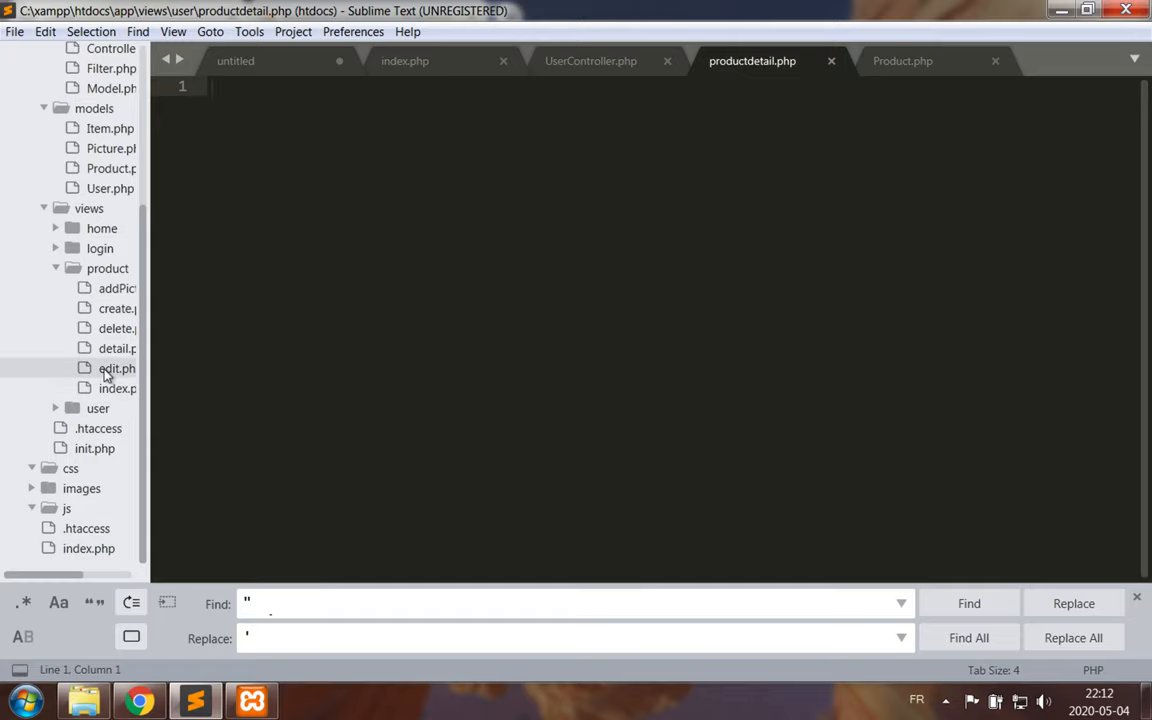
left_click(116, 348)
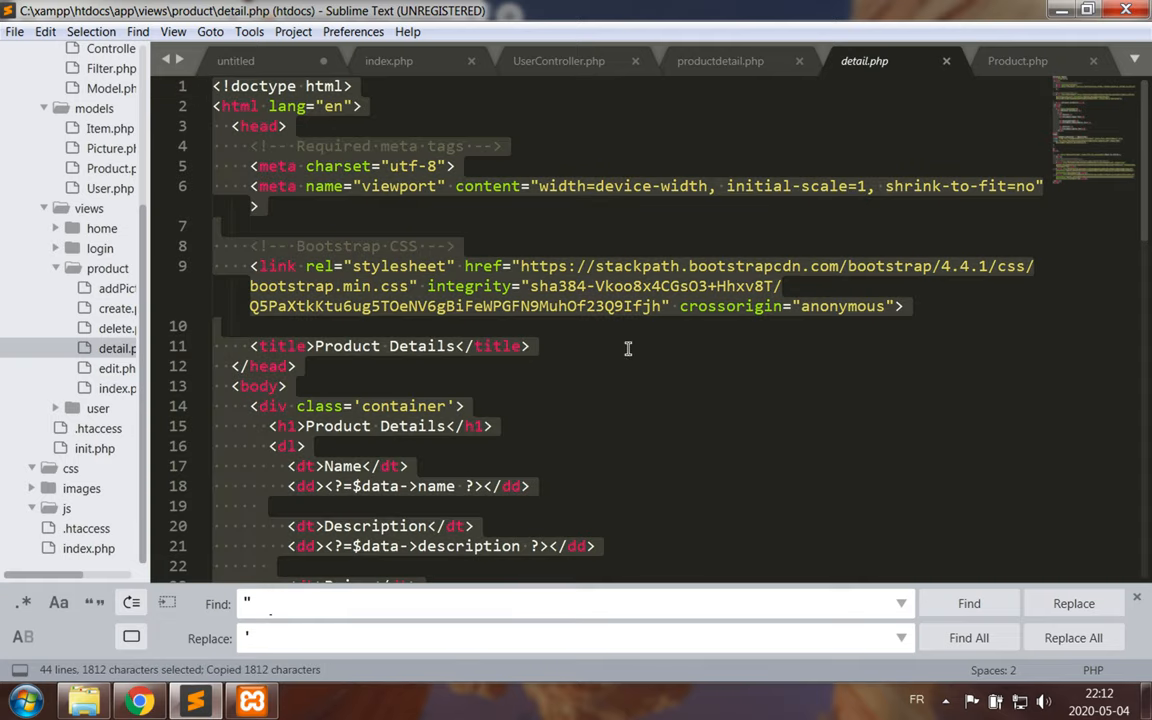
Paste the detail page into productdetail.php, drop the Delete picture link, and point Back to list at /User/index.
left_click(720, 60)
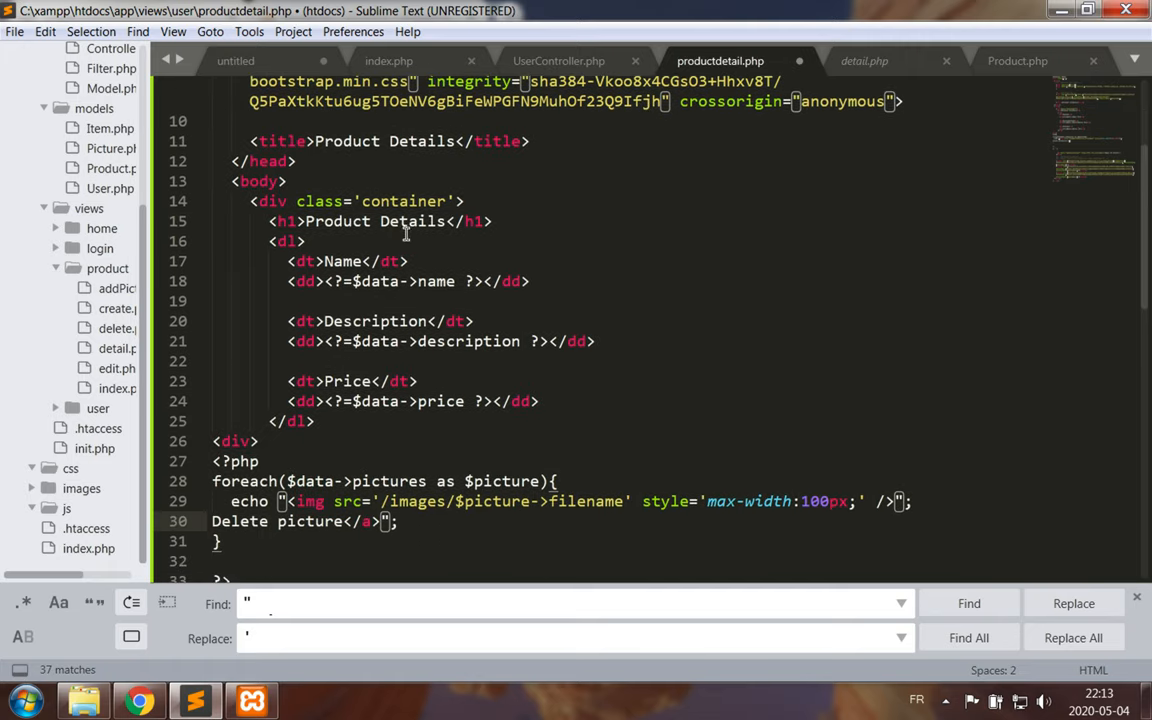
scroll("down", 3)
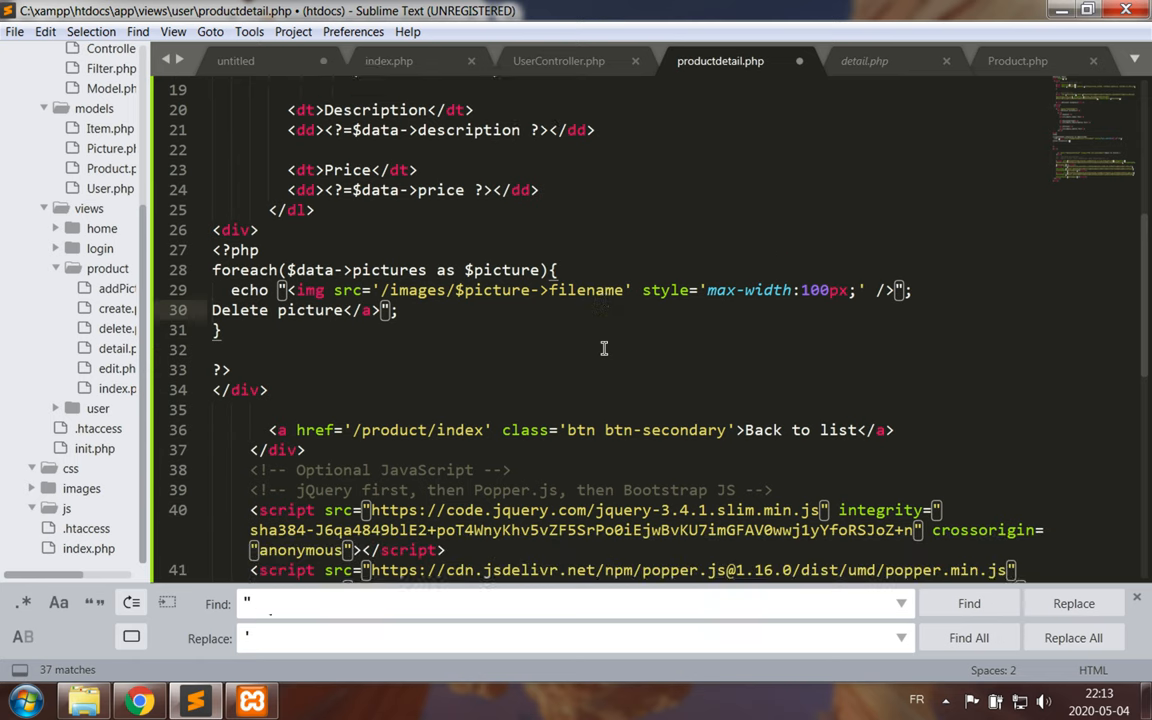
scroll("down", 3)
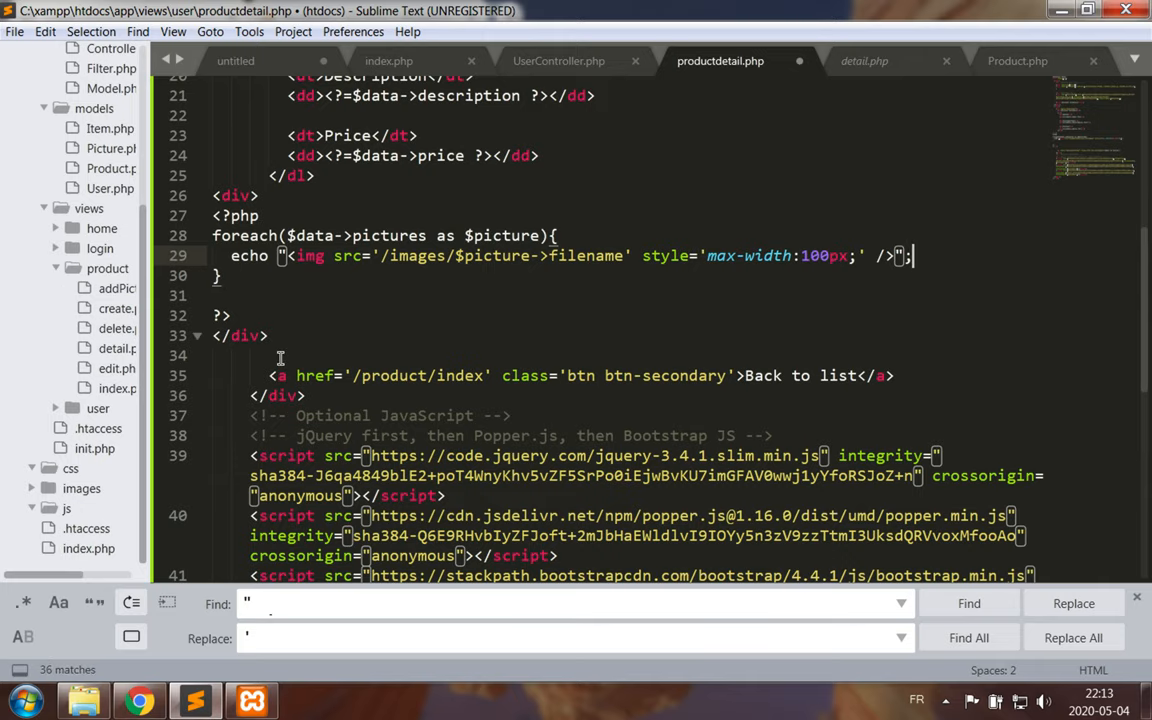
scroll("down", 3)
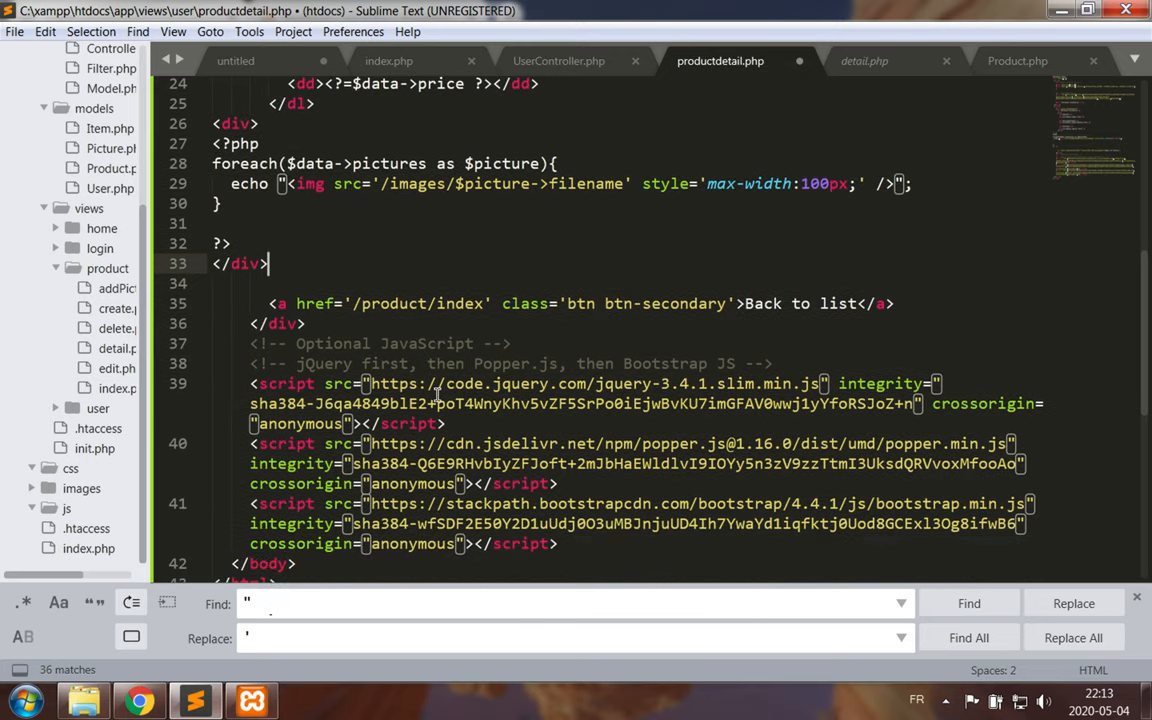
mouse_move(388, 304)
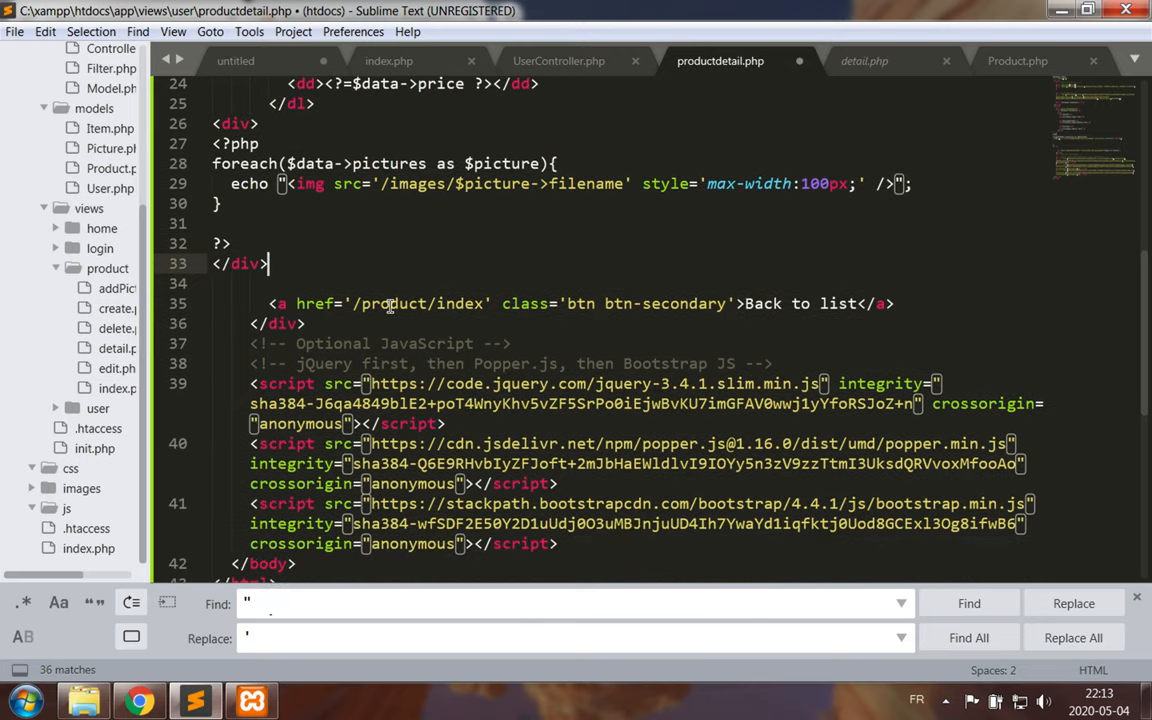
double_click(392, 304)
type("Use")
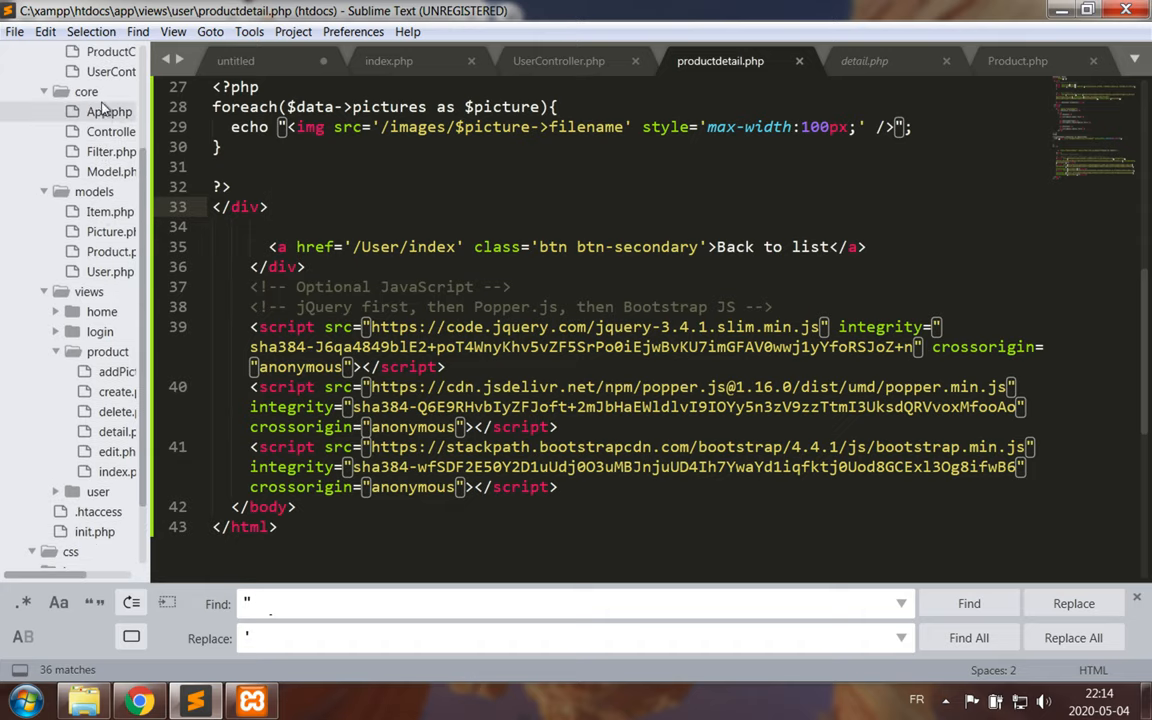
Change AdminFilter's redirect in core/Filter.php to /User/index and save.
left_click(112, 152)
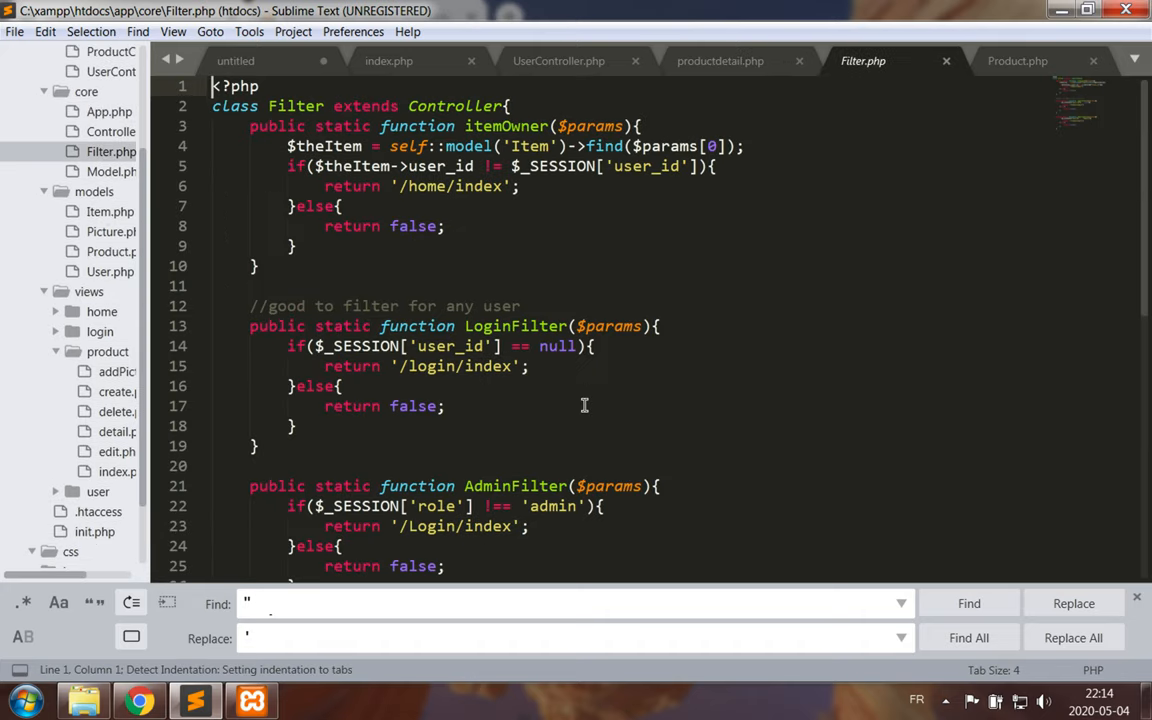
scroll("down", 3)
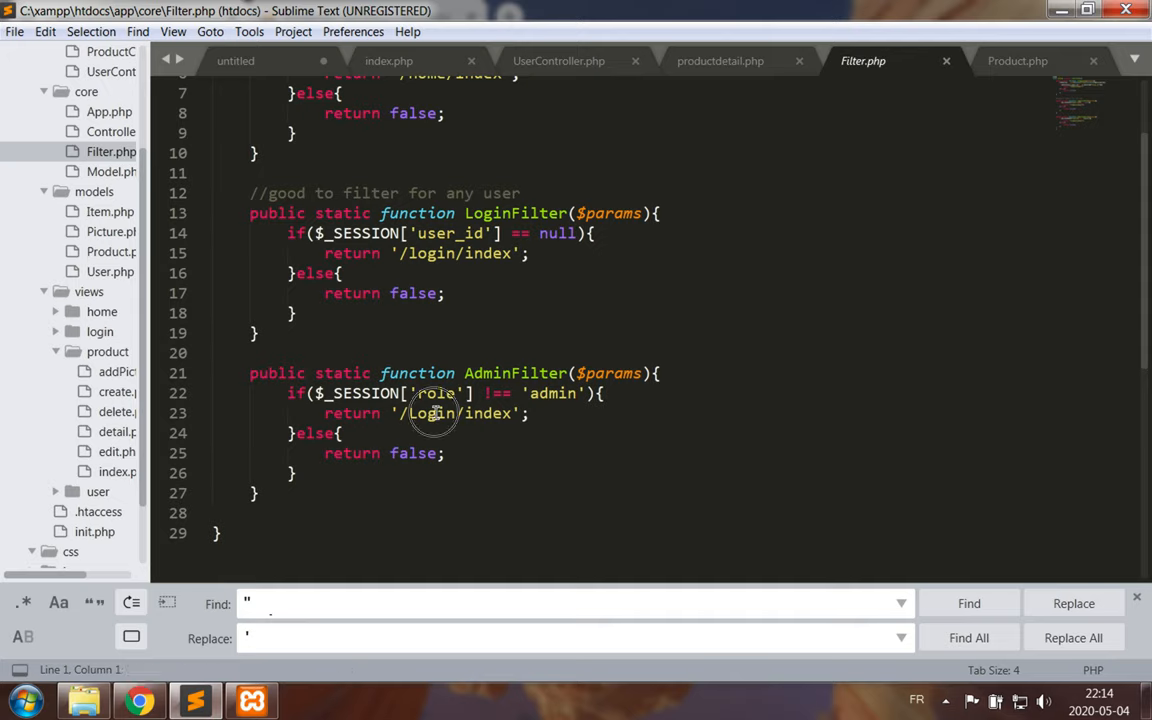
type("User")
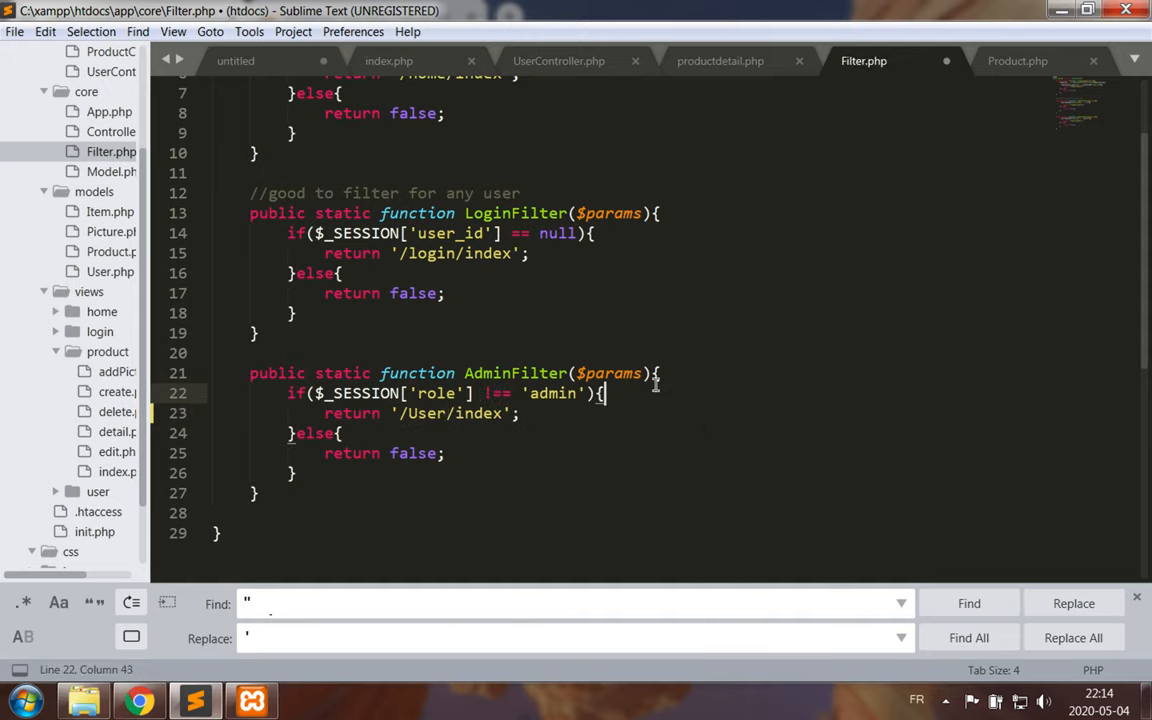
key("ctrl+s")
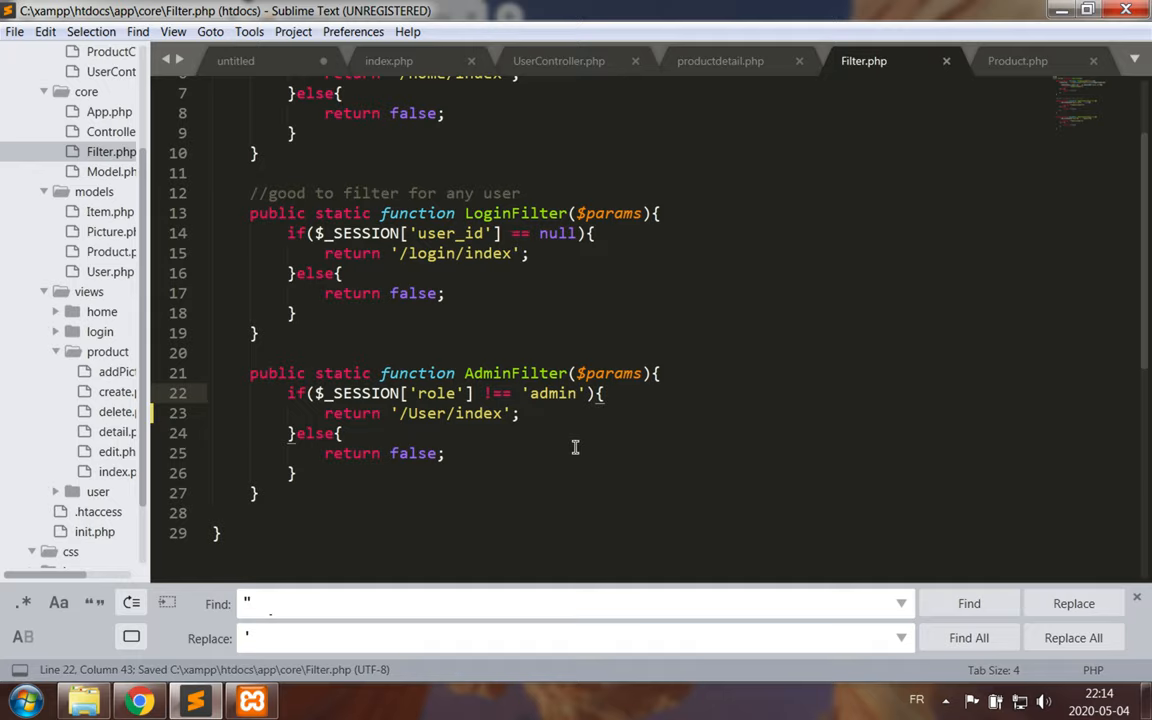